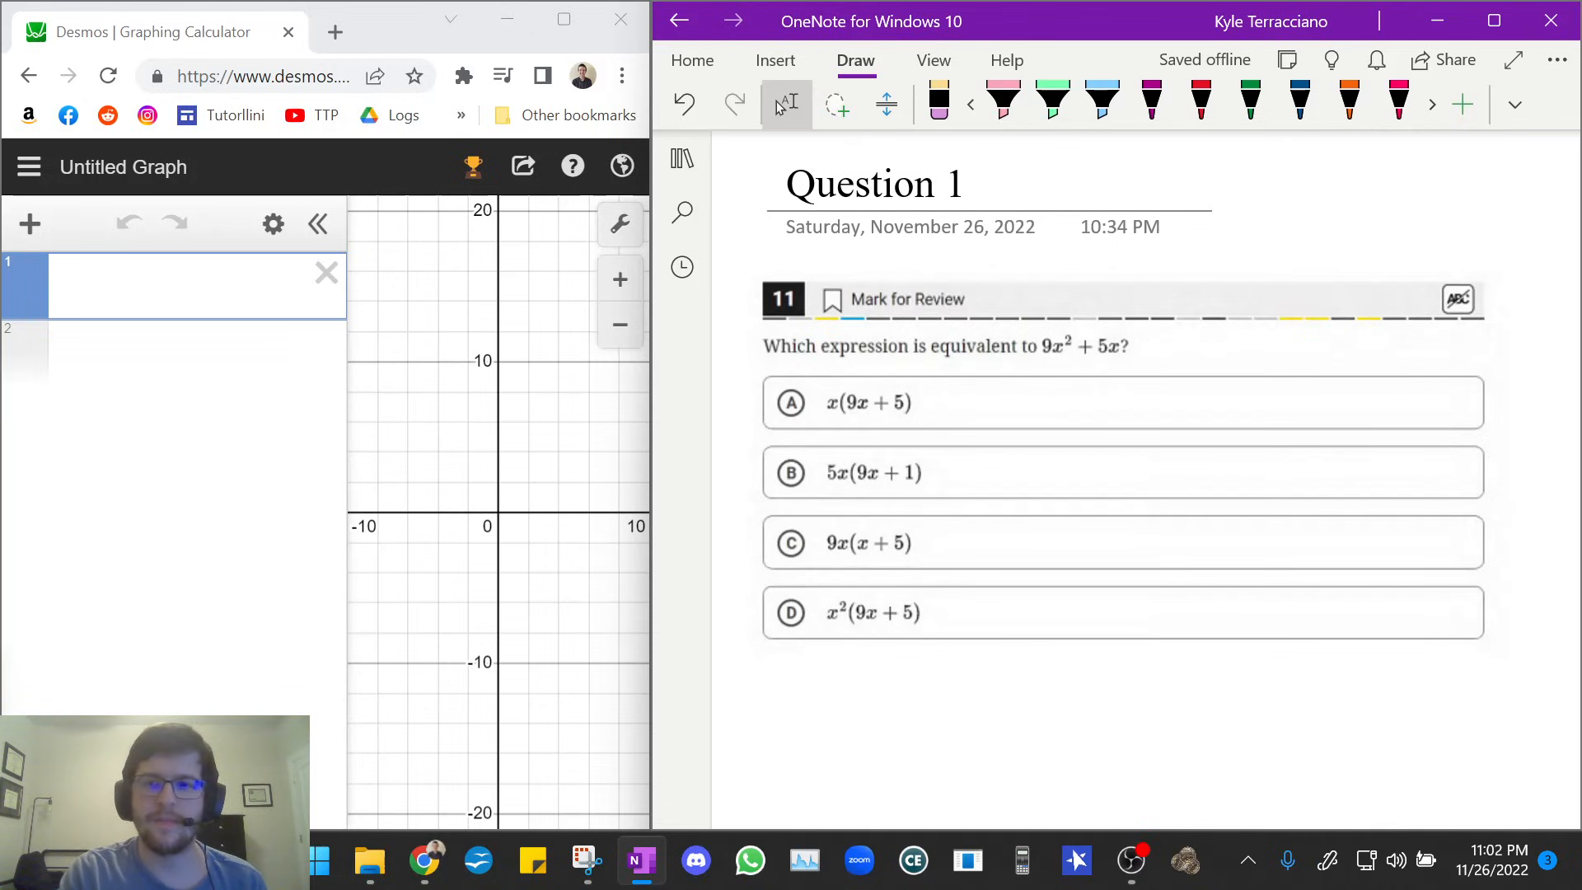
# Place the cursor in Desmos expression row 1 to begin Question 1's equation.
pyautogui.click(1002, 101)
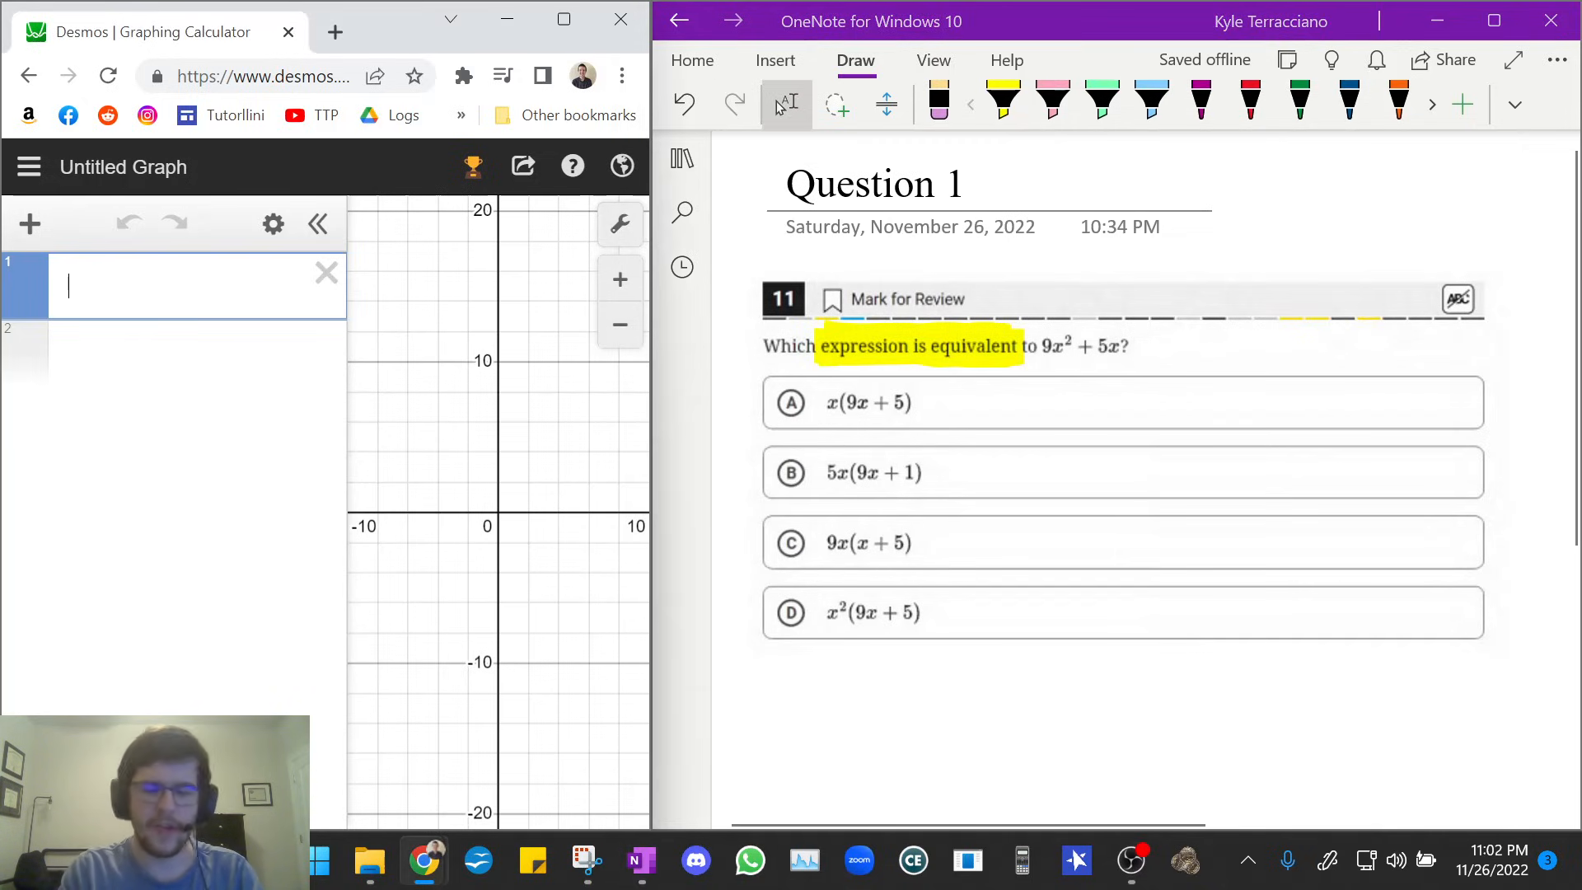
# Graph the question expression y = 9x² + 5x in row 1.
pyautogui.write('y=')
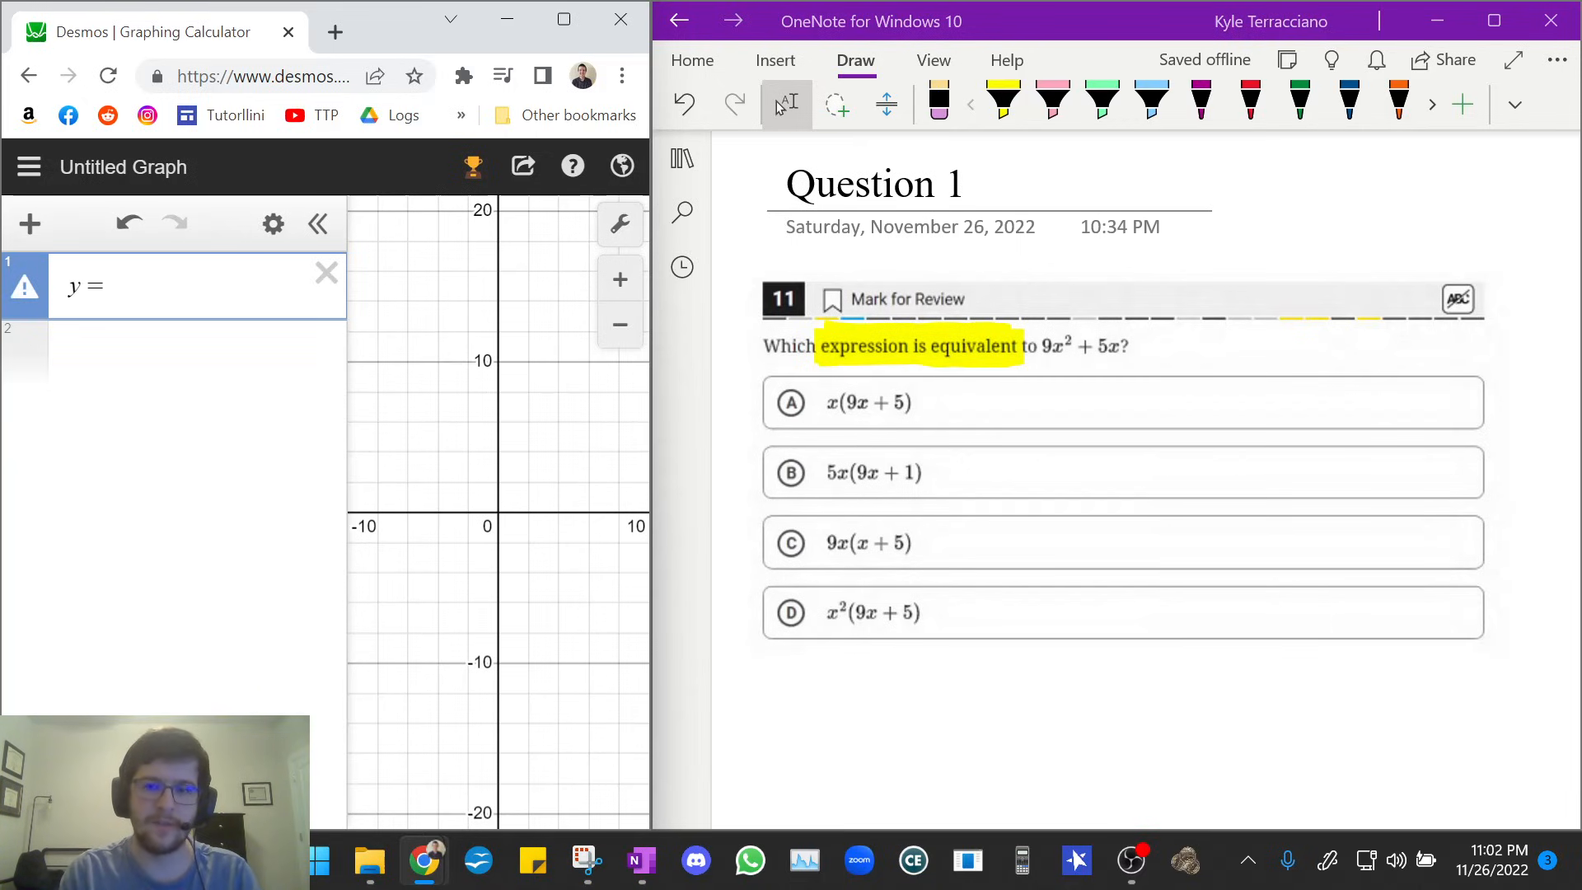
pyautogui.write('9x')
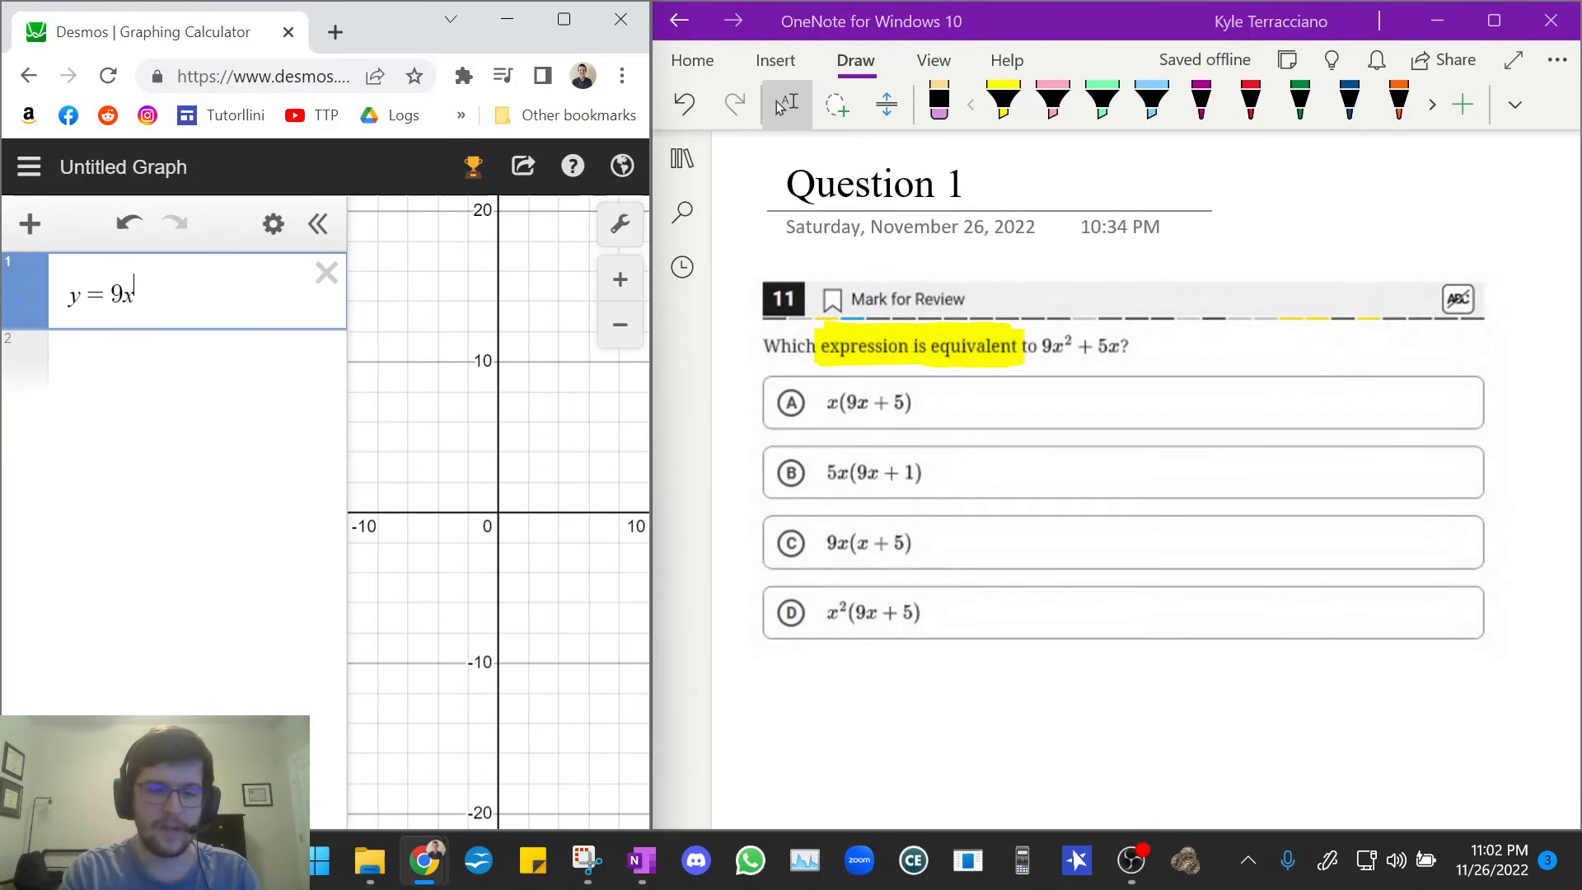
pyautogui.write('^2+')
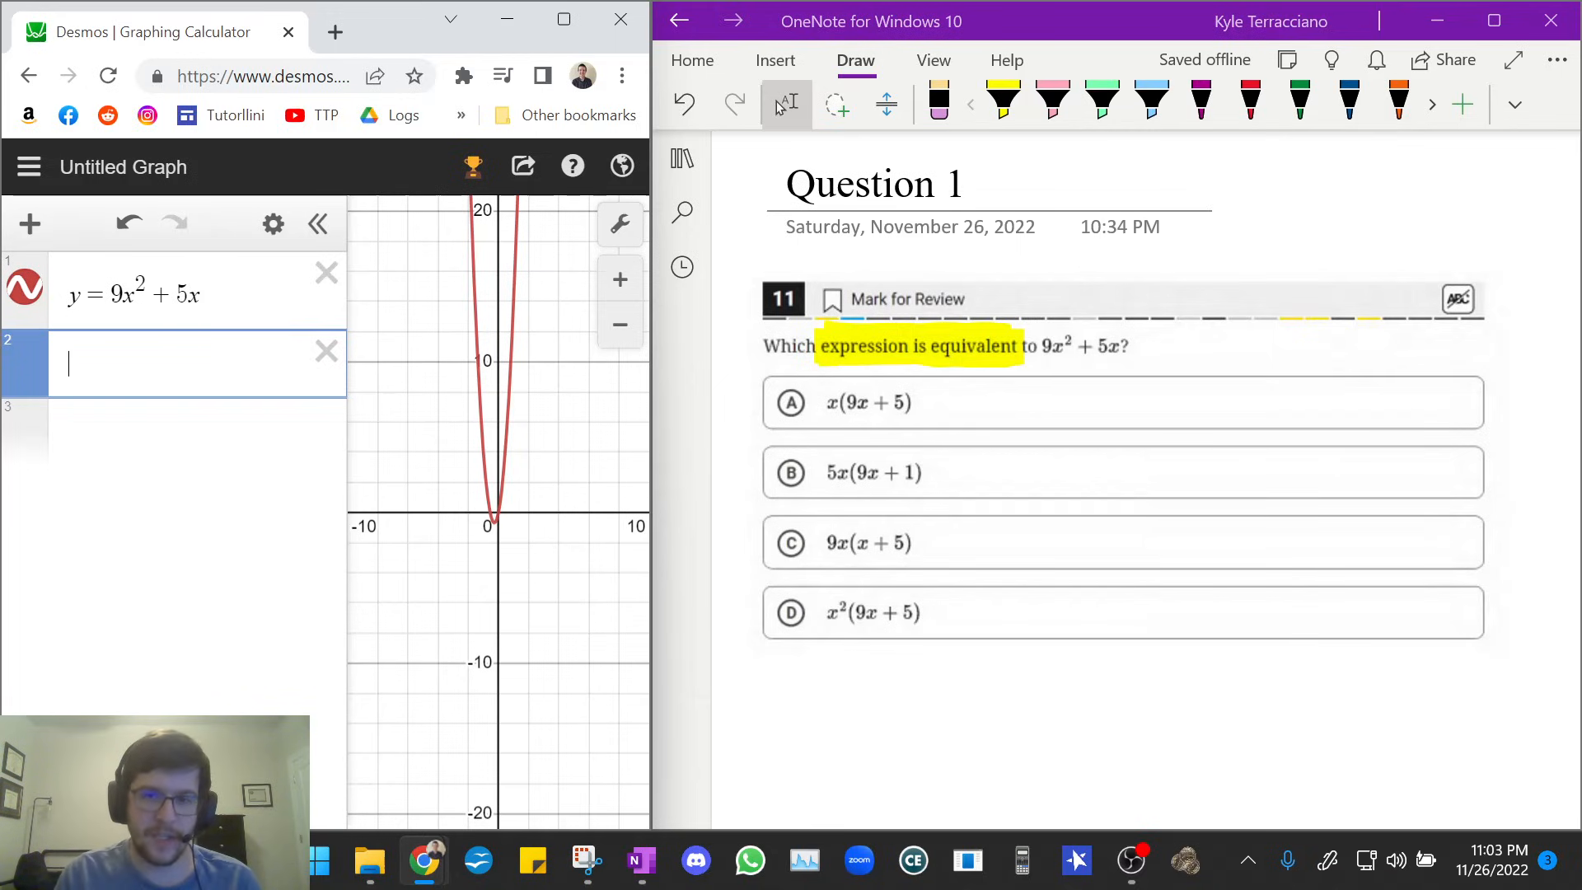
# Graph choice A, y = x(9x + 5), in row 2 and ready the green pen to mark it correct.
pyautogui.write('y=')
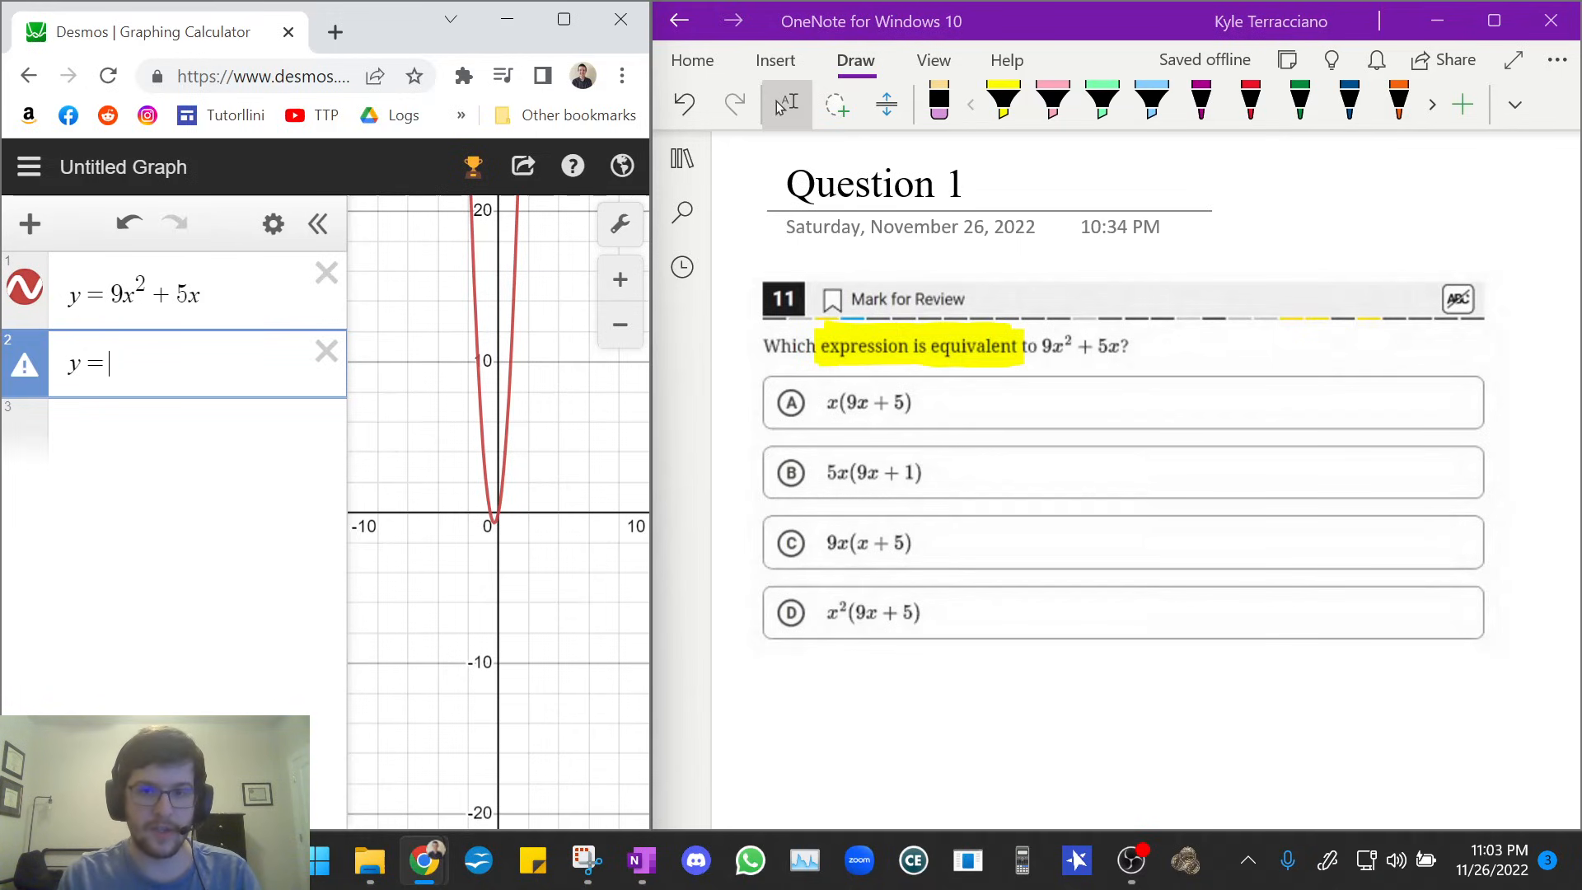
pyautogui.write('x(')
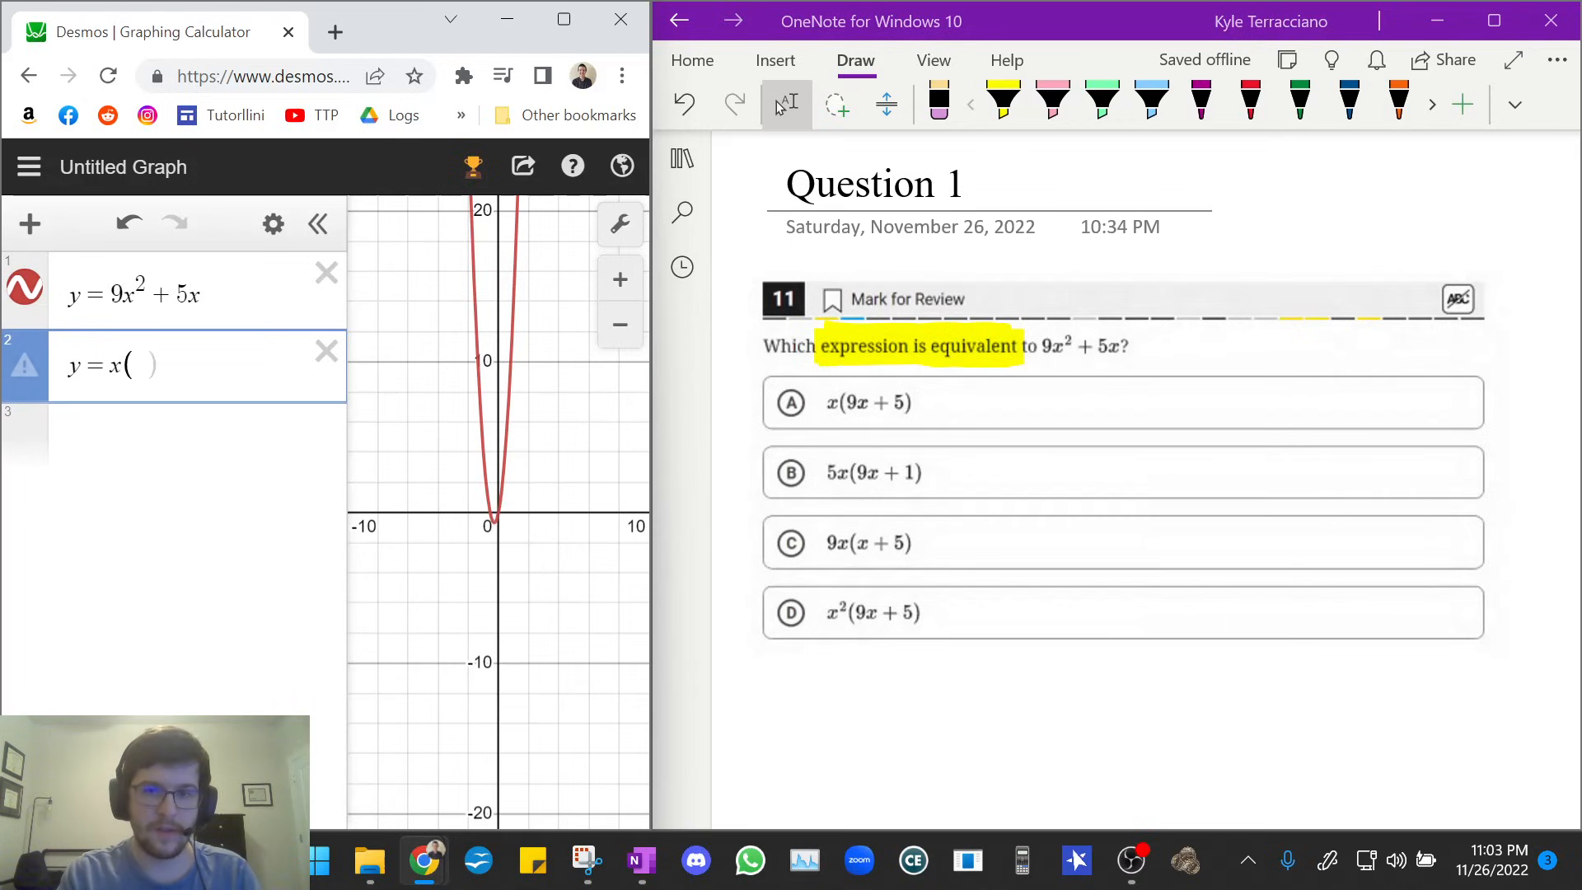
pyautogui.write('9x +')
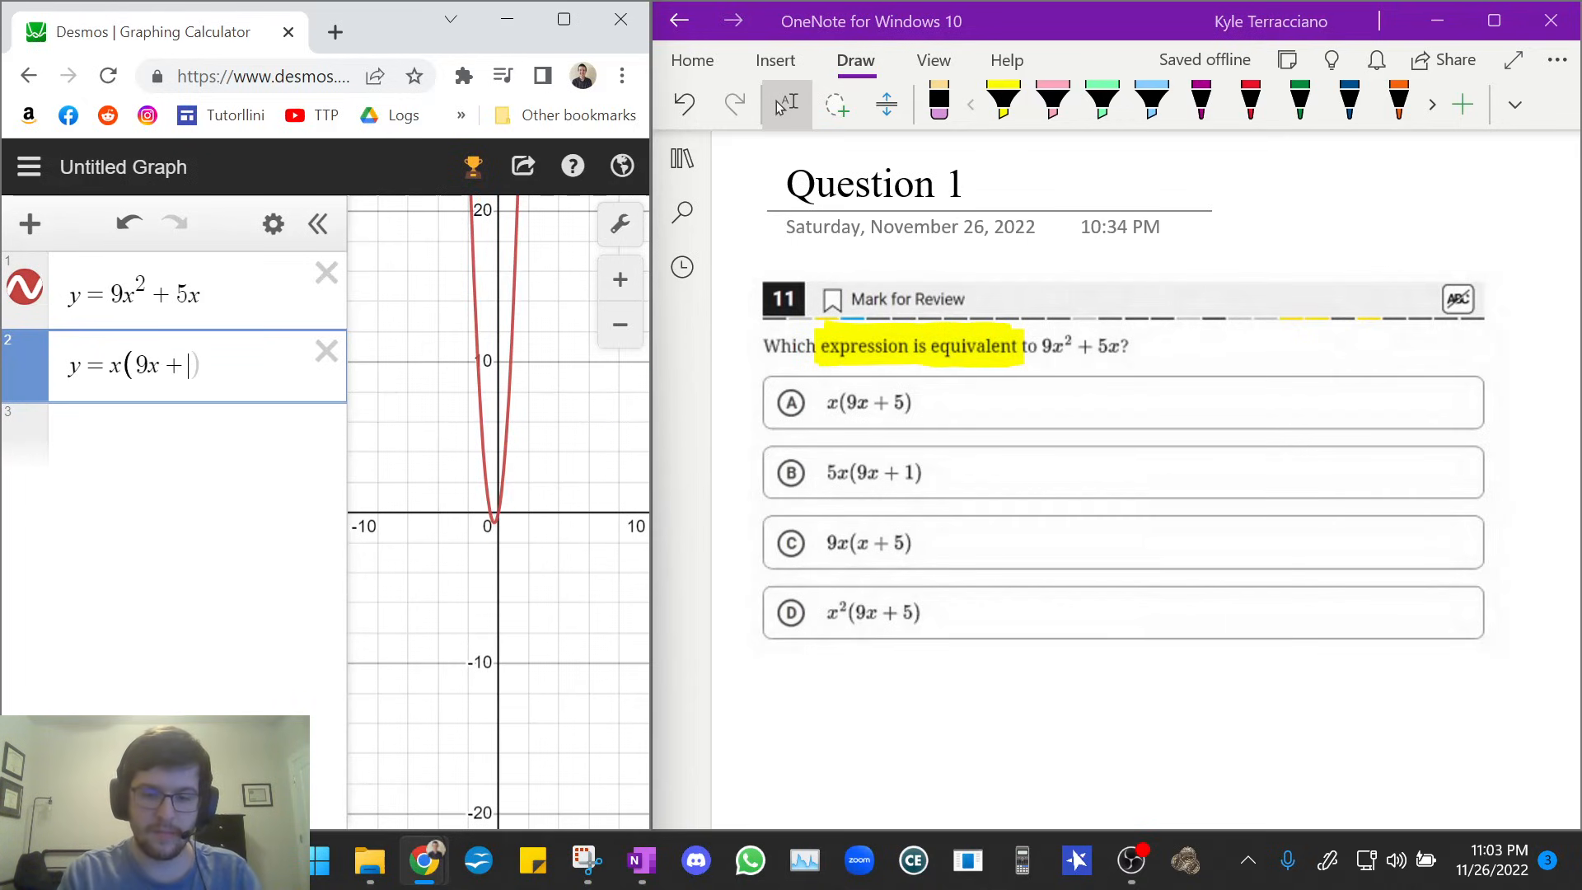
pyautogui.write('5)')
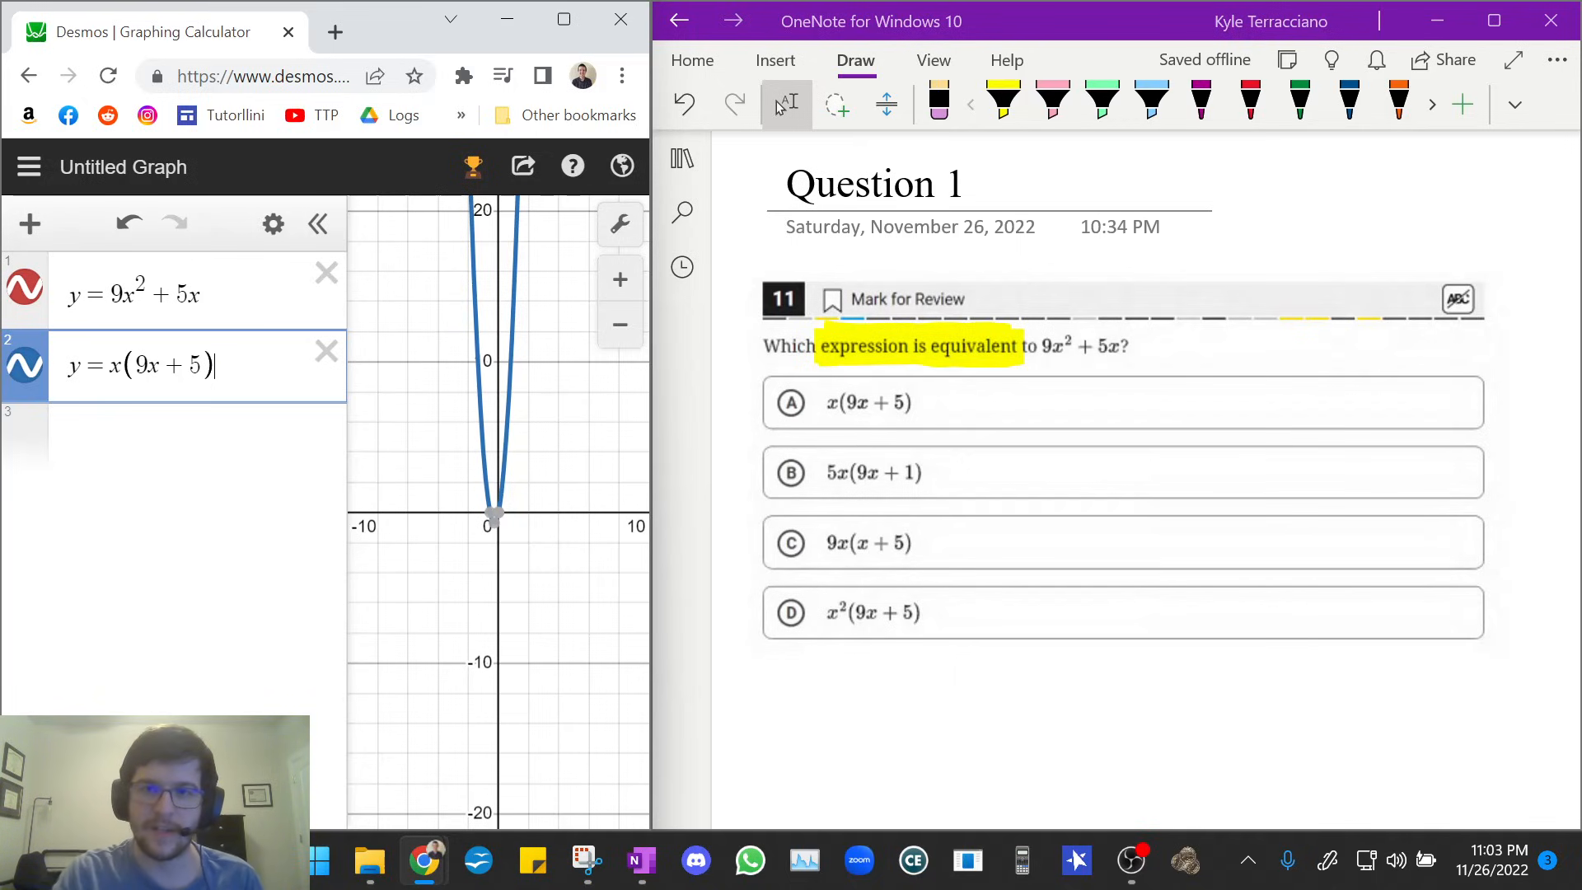
pyautogui.click(791, 402)
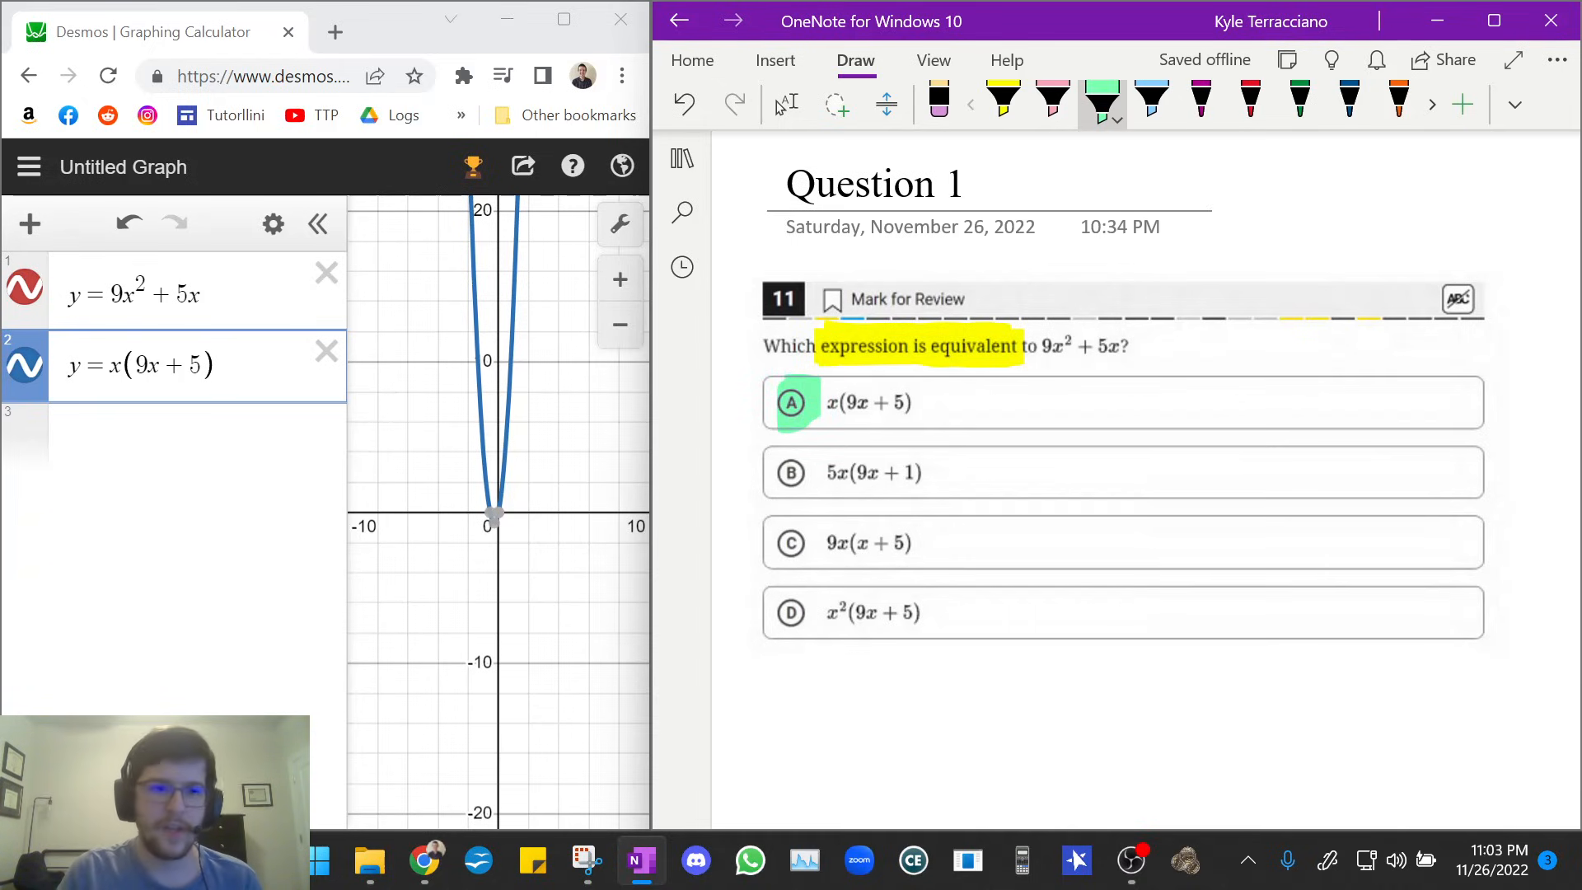
# Hide choice A's curve and graph choices B, C and D in turn, ending with y = x²(9x + 5).
pyautogui.click(142, 366)
pyautogui.write('y=5x(9x+')
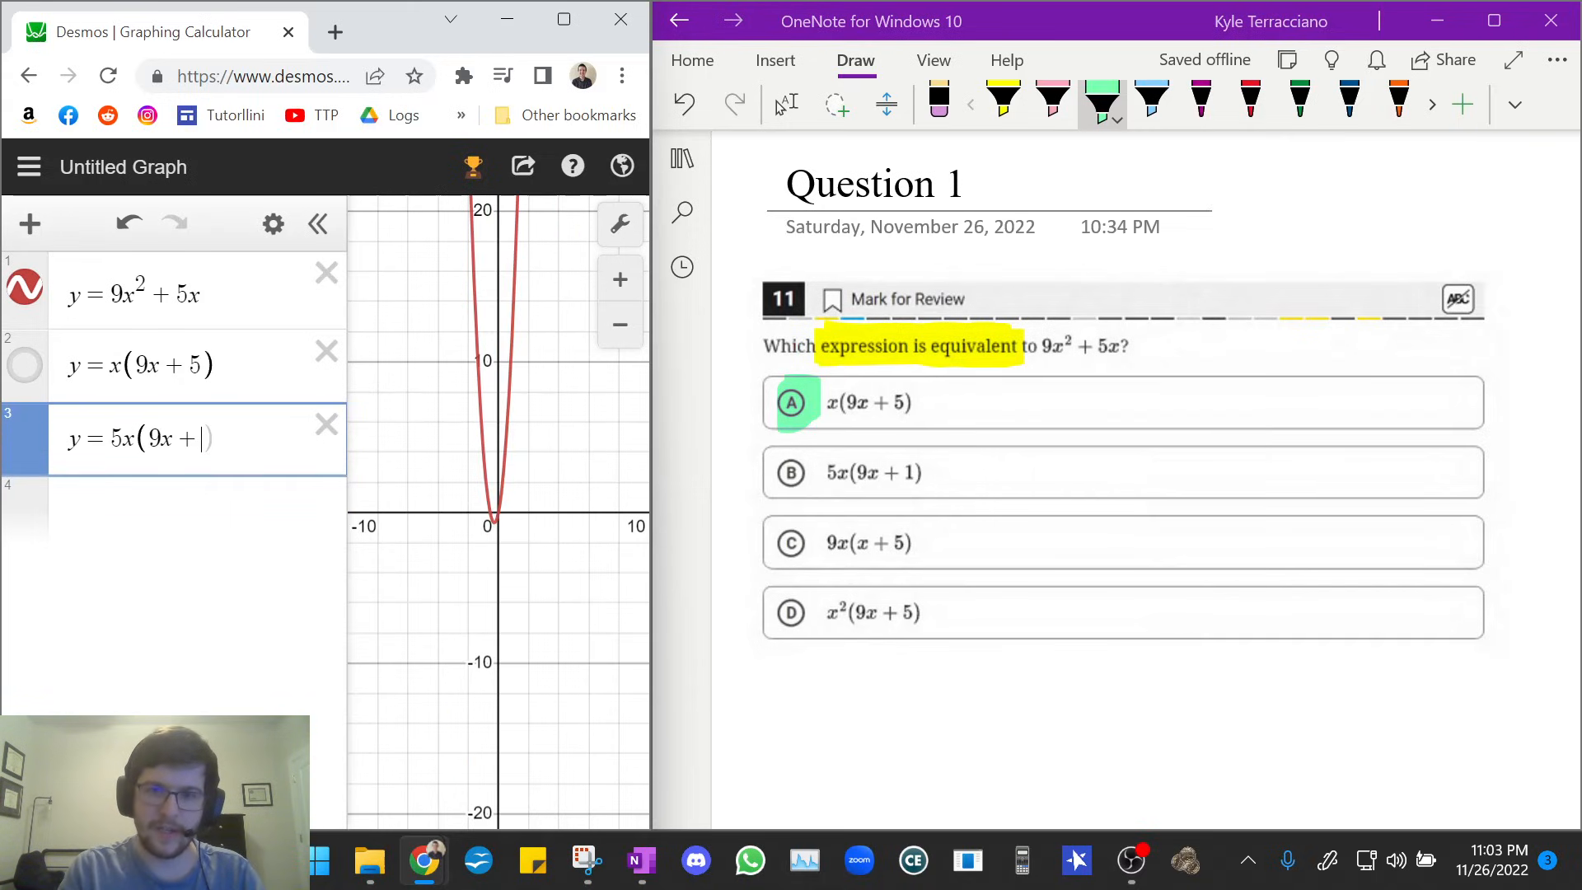
pyautogui.write('1)')
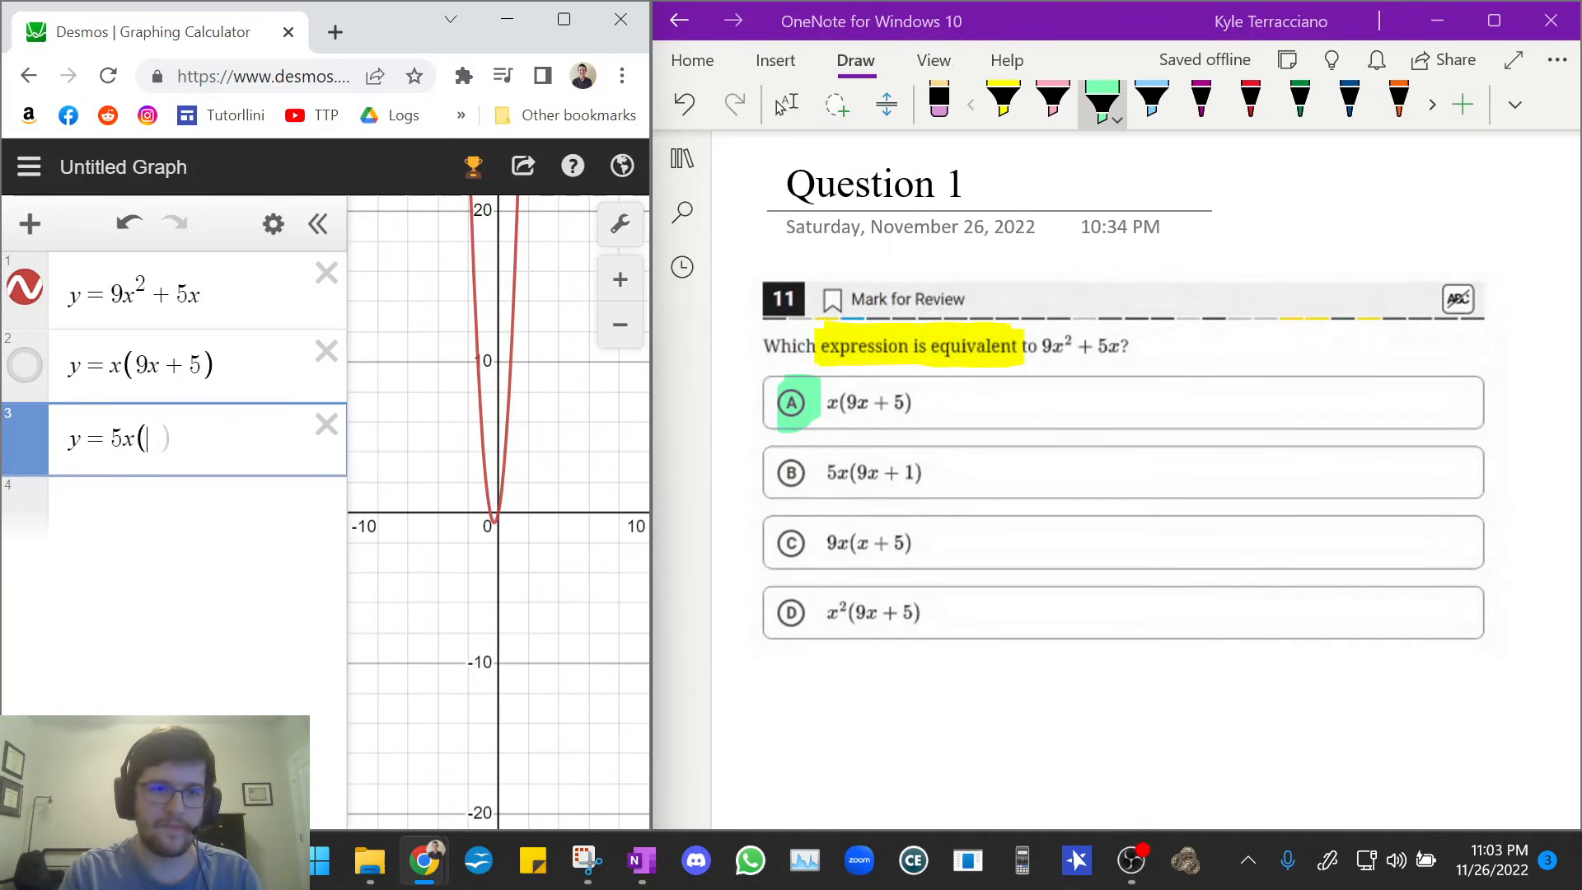
pyautogui.write('9x')
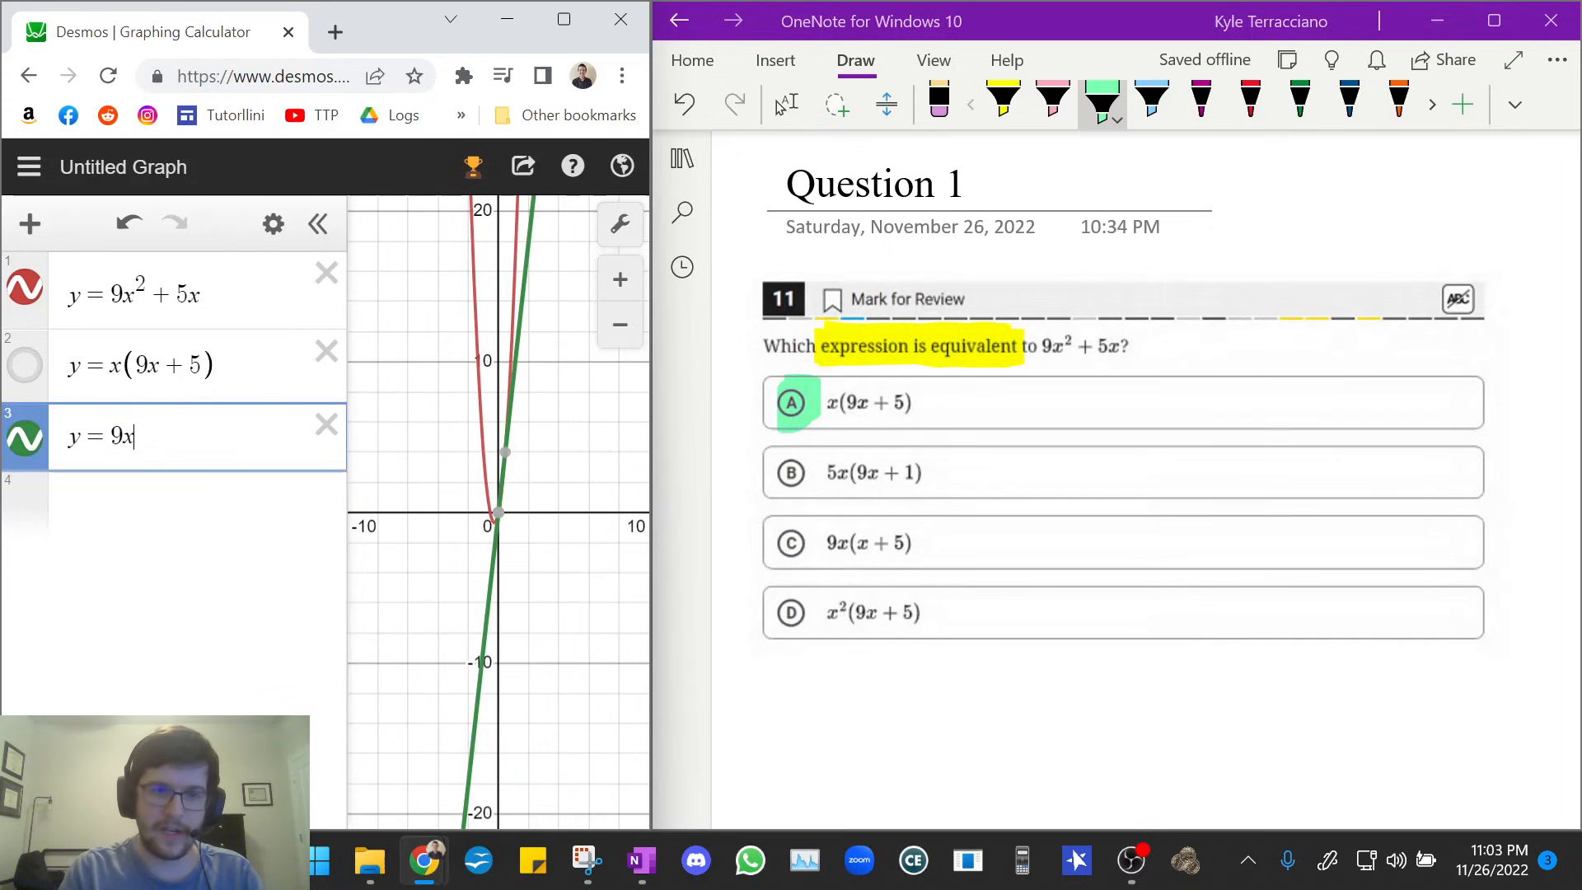
pyautogui.write('(x+)')
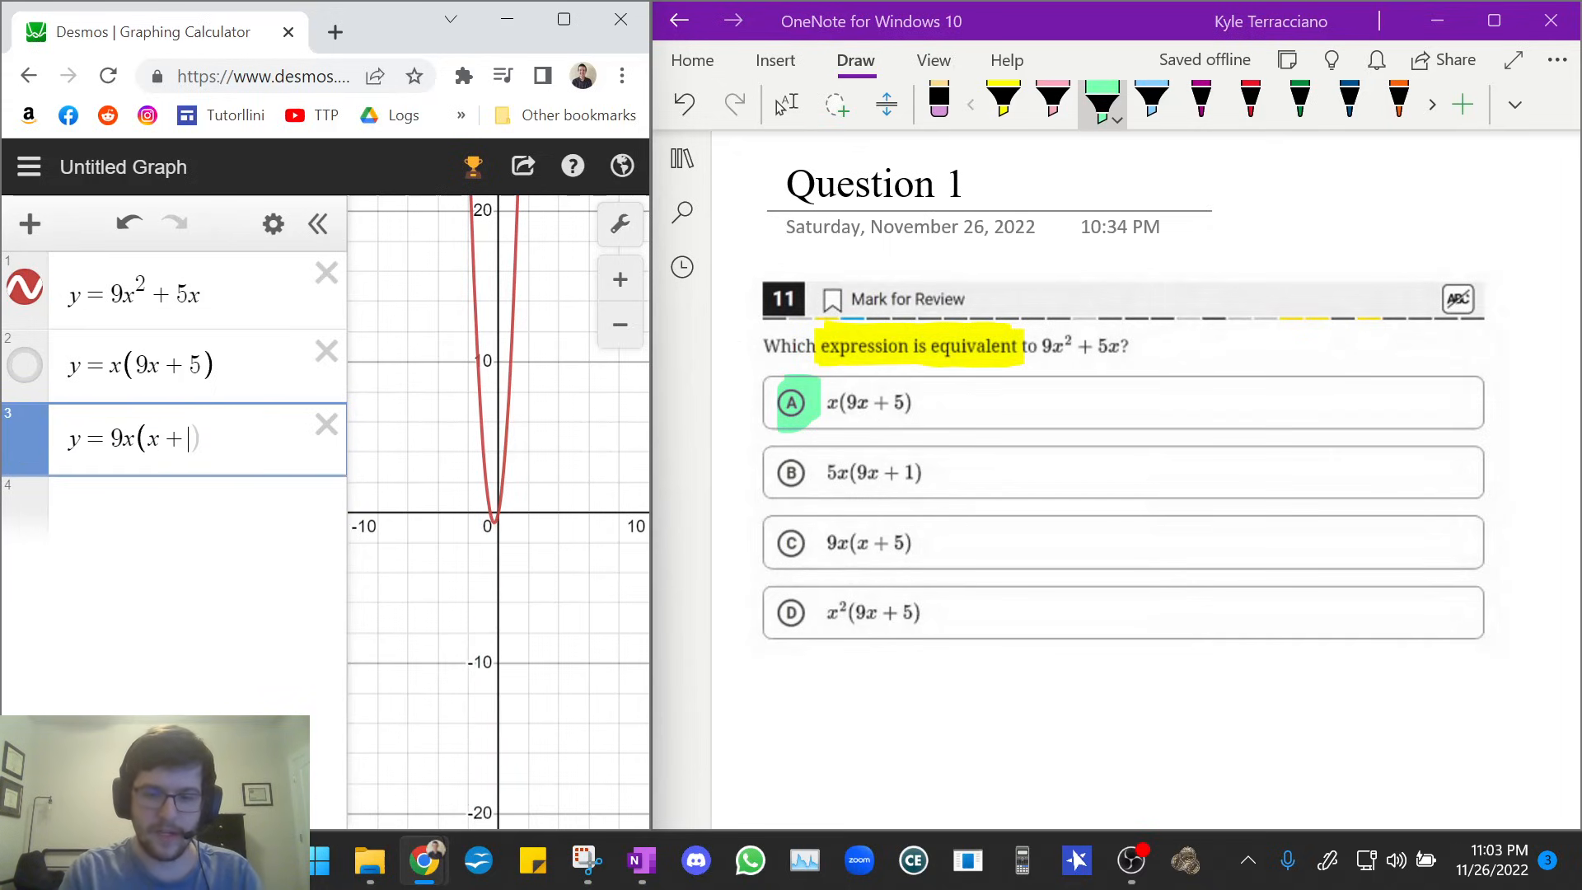
pyautogui.write('5)')
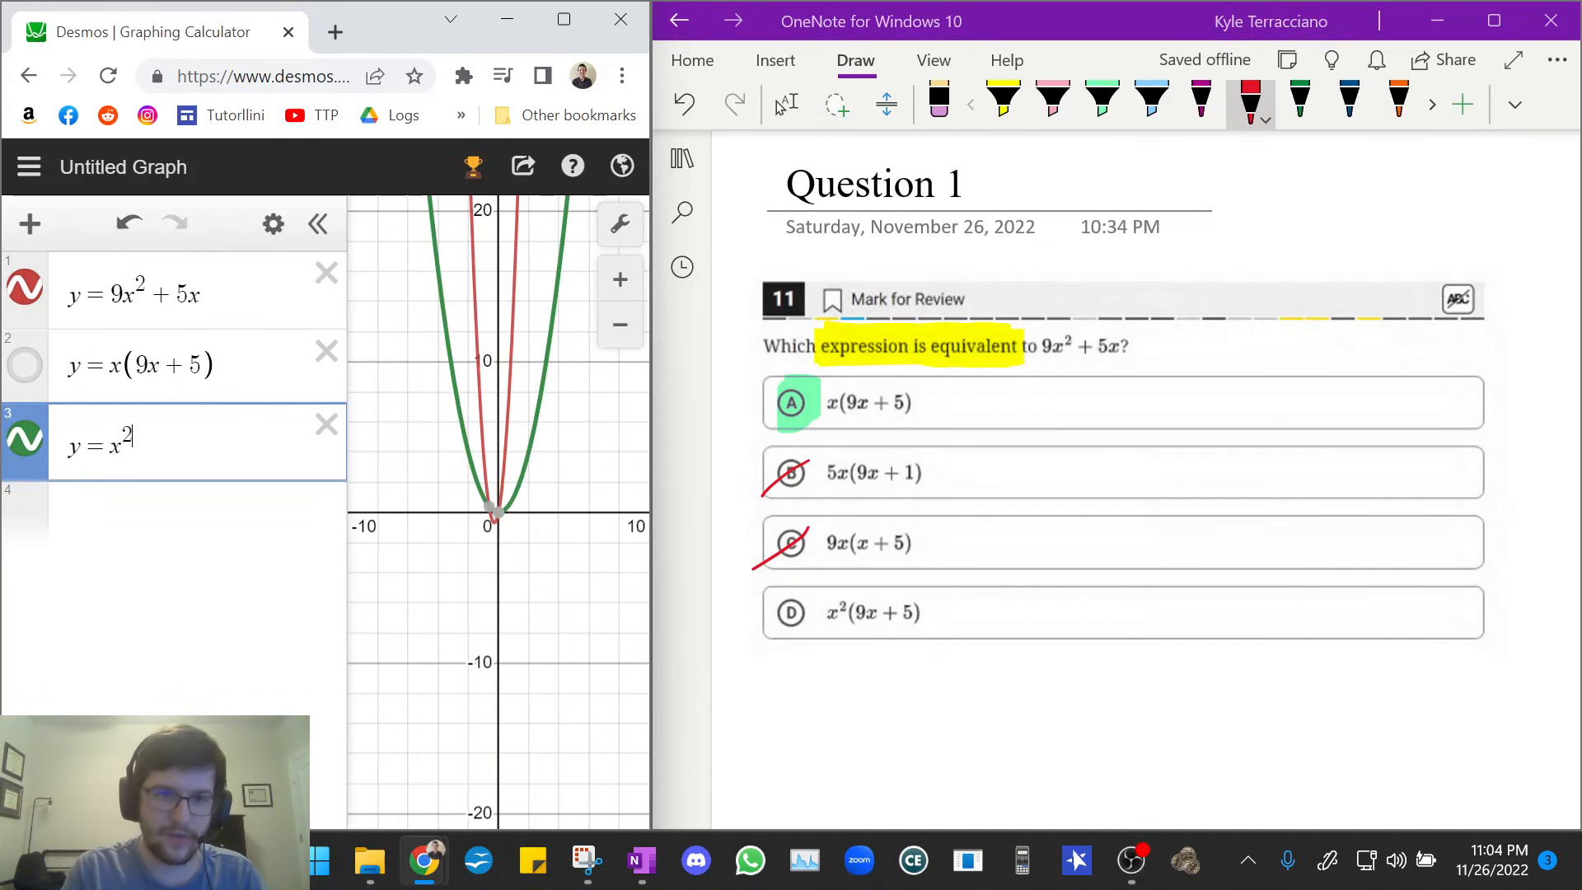
pyautogui.write('(9x + 5)')
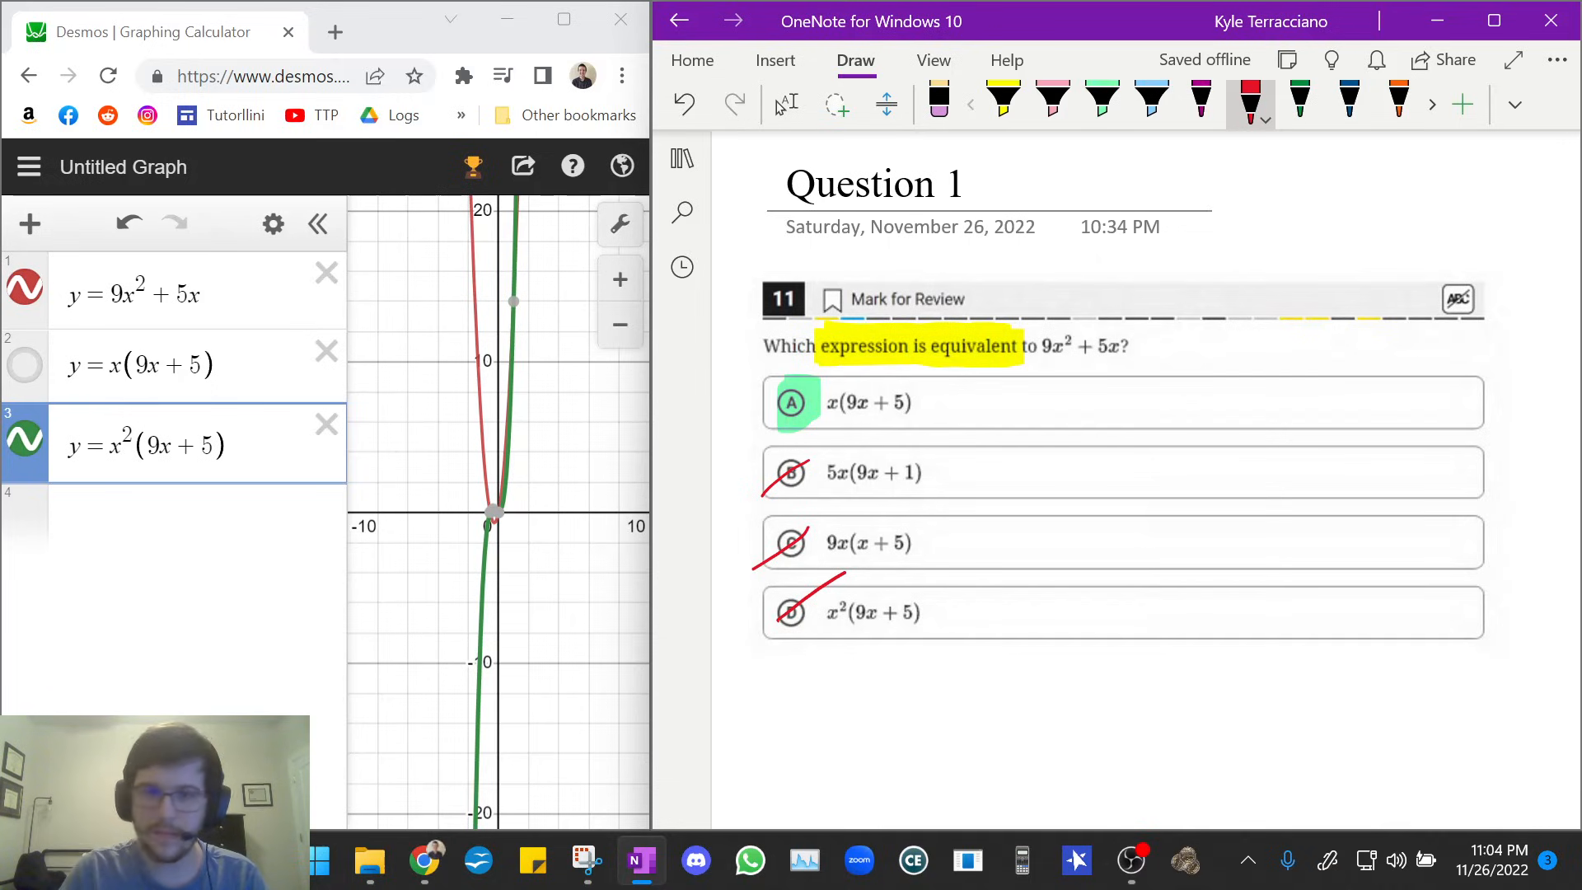
pyautogui.moveTo(707, 370)
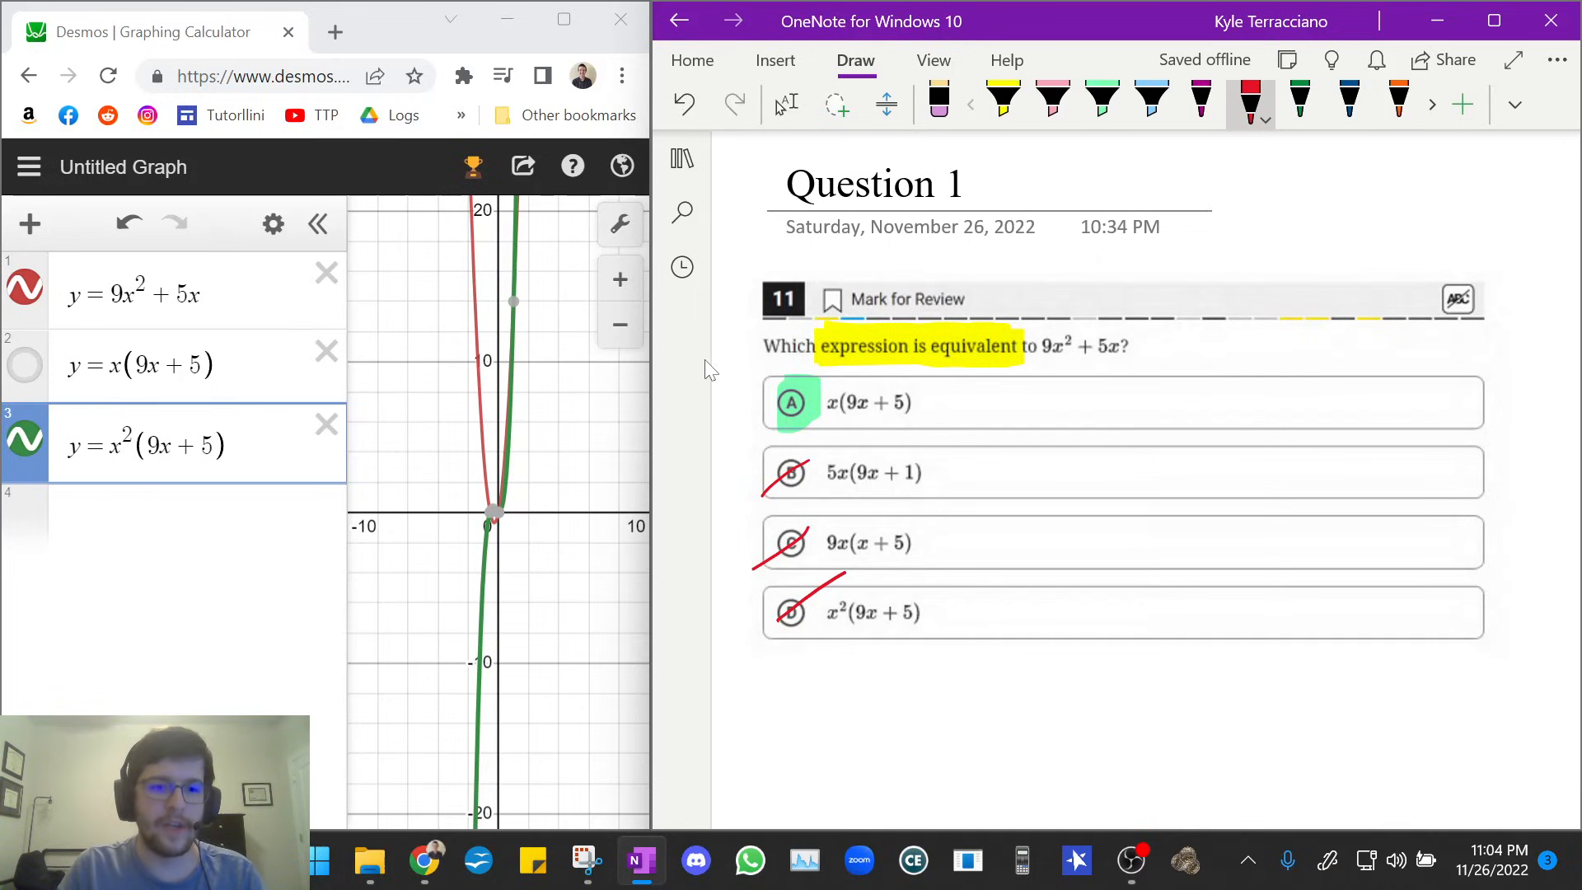
# Remove the x²(9x+5) curve and toggle choice A's curve on and off to confirm it overlaps 9x²+5x.
pyautogui.click(106, 75)
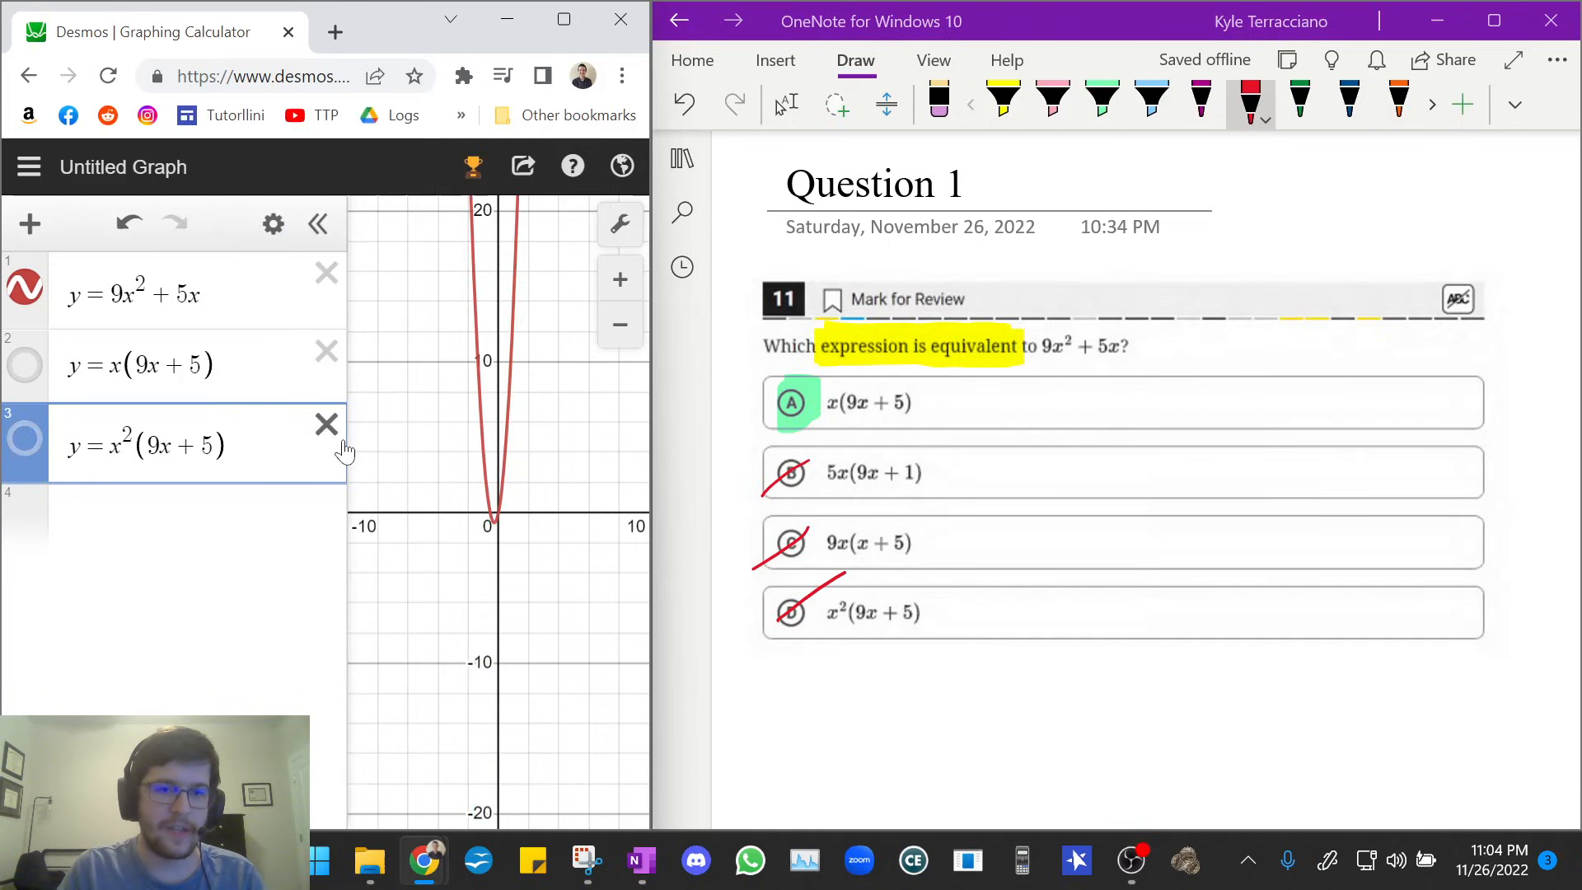
pyautogui.click(326, 423)
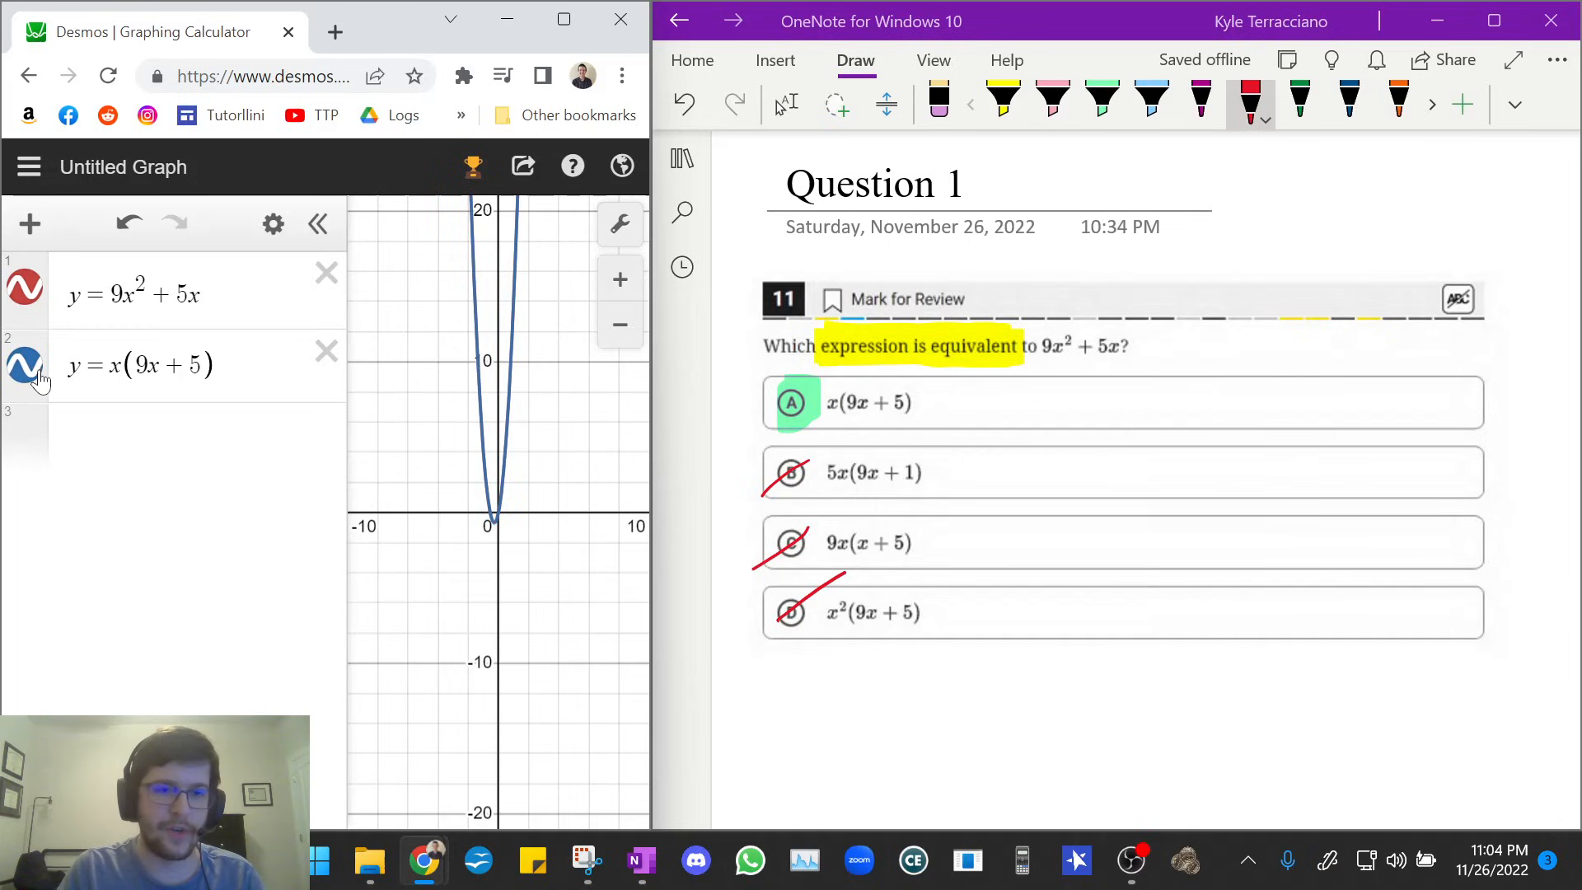
pyautogui.click(25, 364)
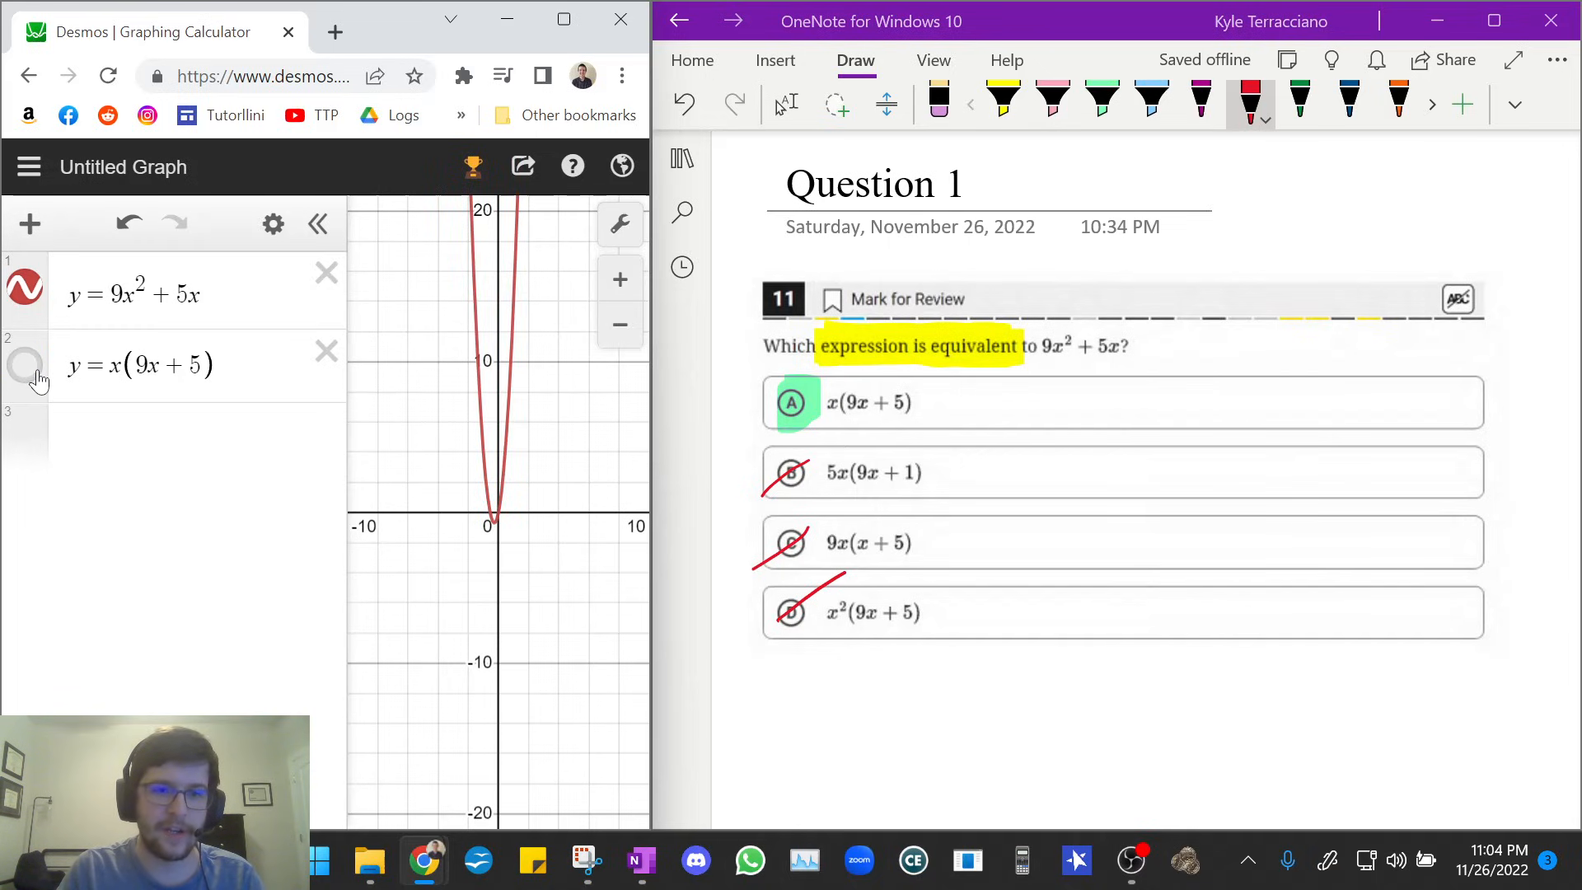
pyautogui.click(24, 364)
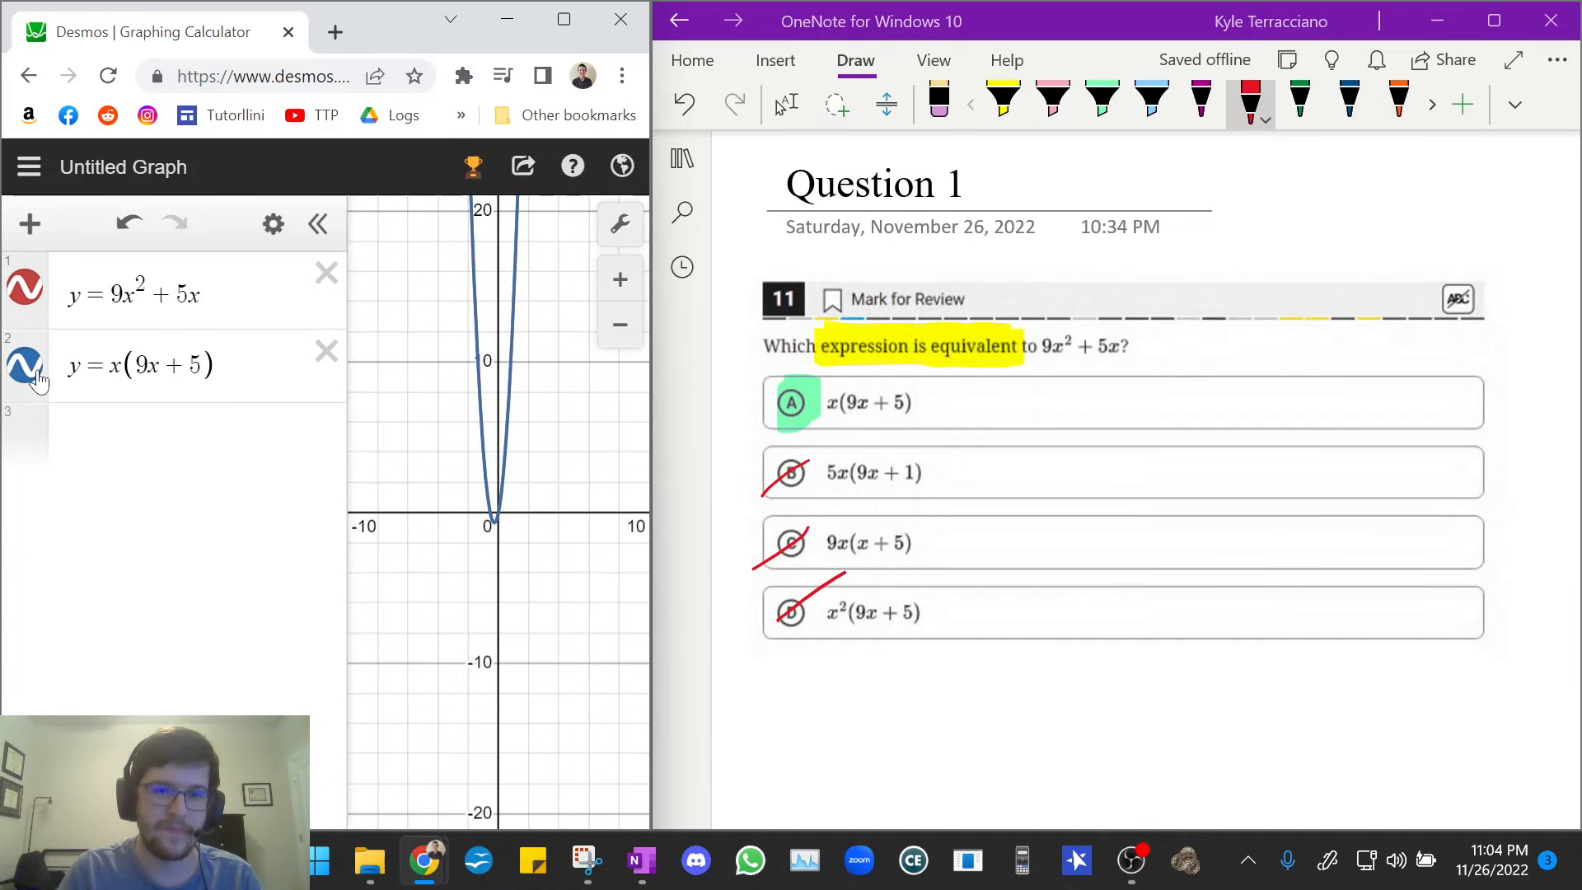
pyautogui.click(25, 365)
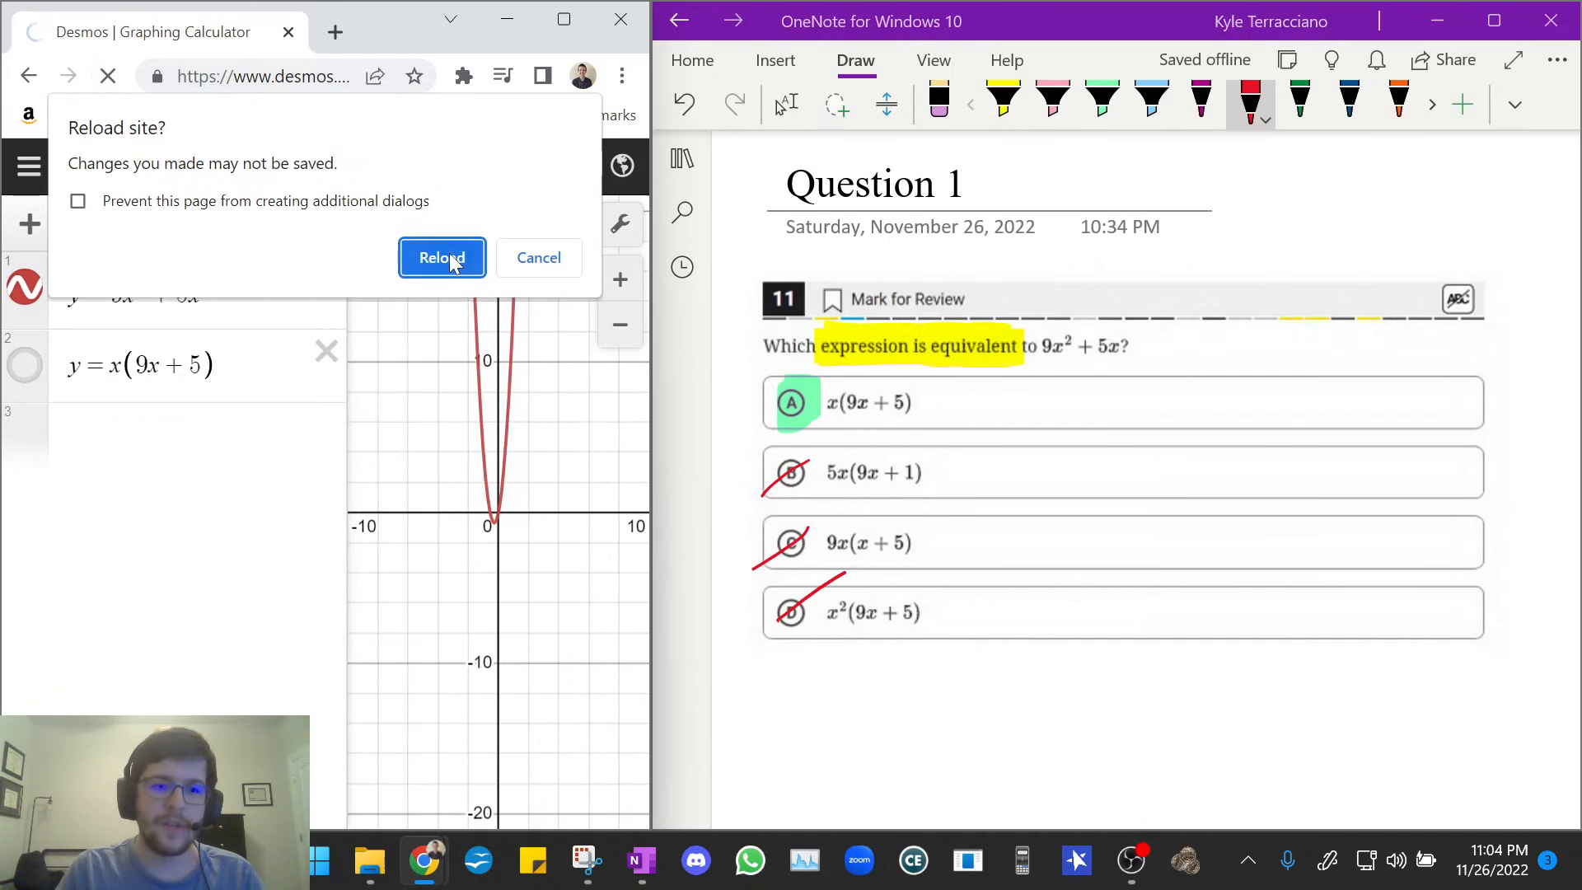
# Switch to the Question 2 page and graph y = 24/(6x + 42) in row 1.
pyautogui.click(442, 257)
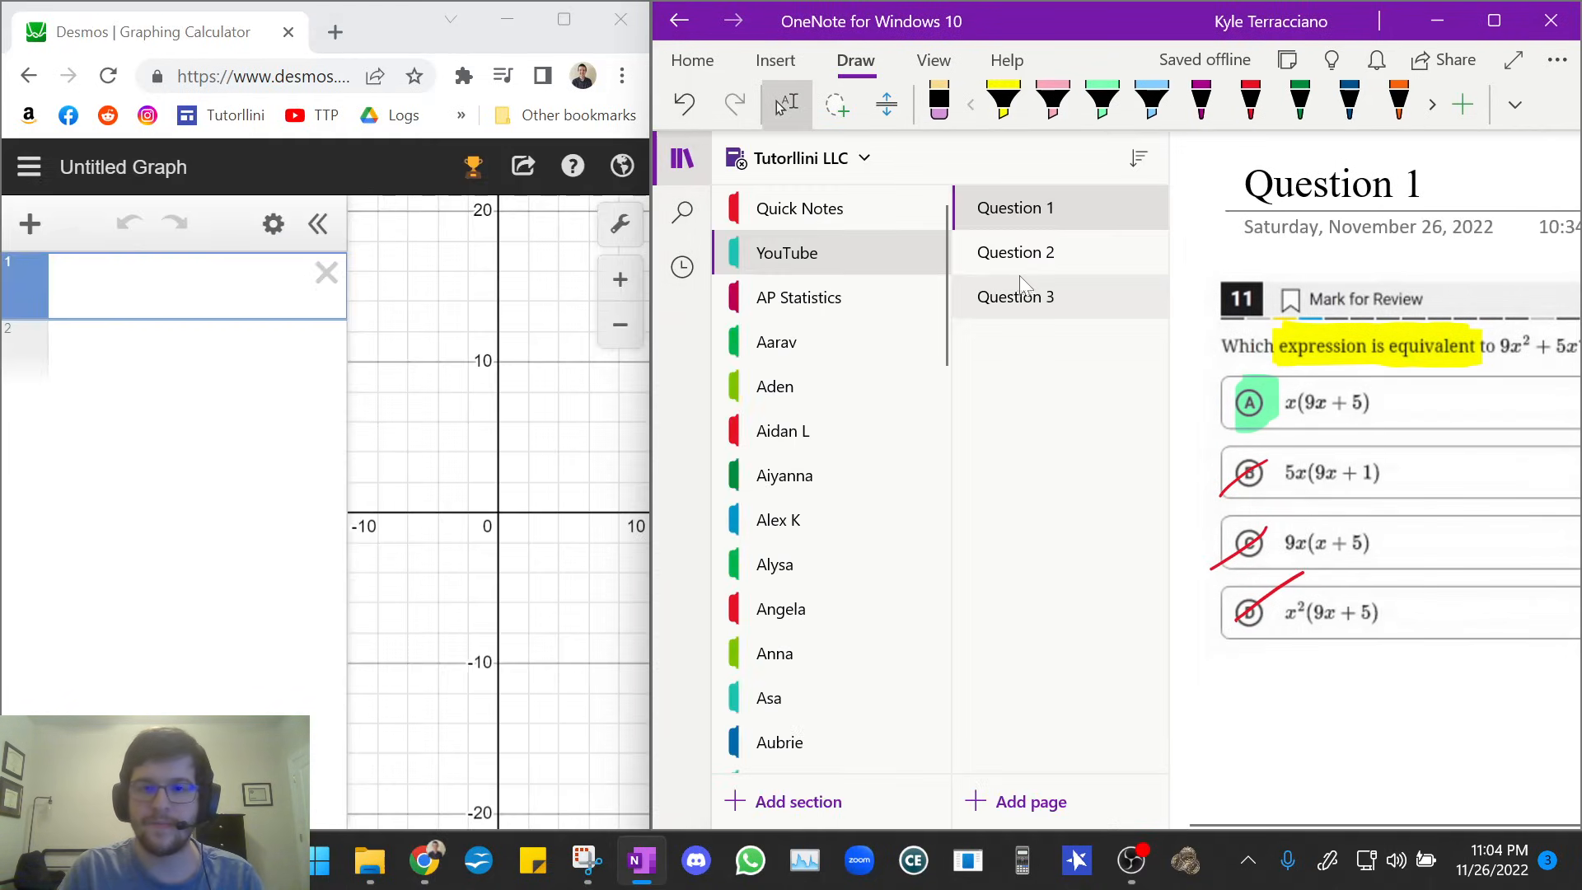
pyautogui.click(1015, 252)
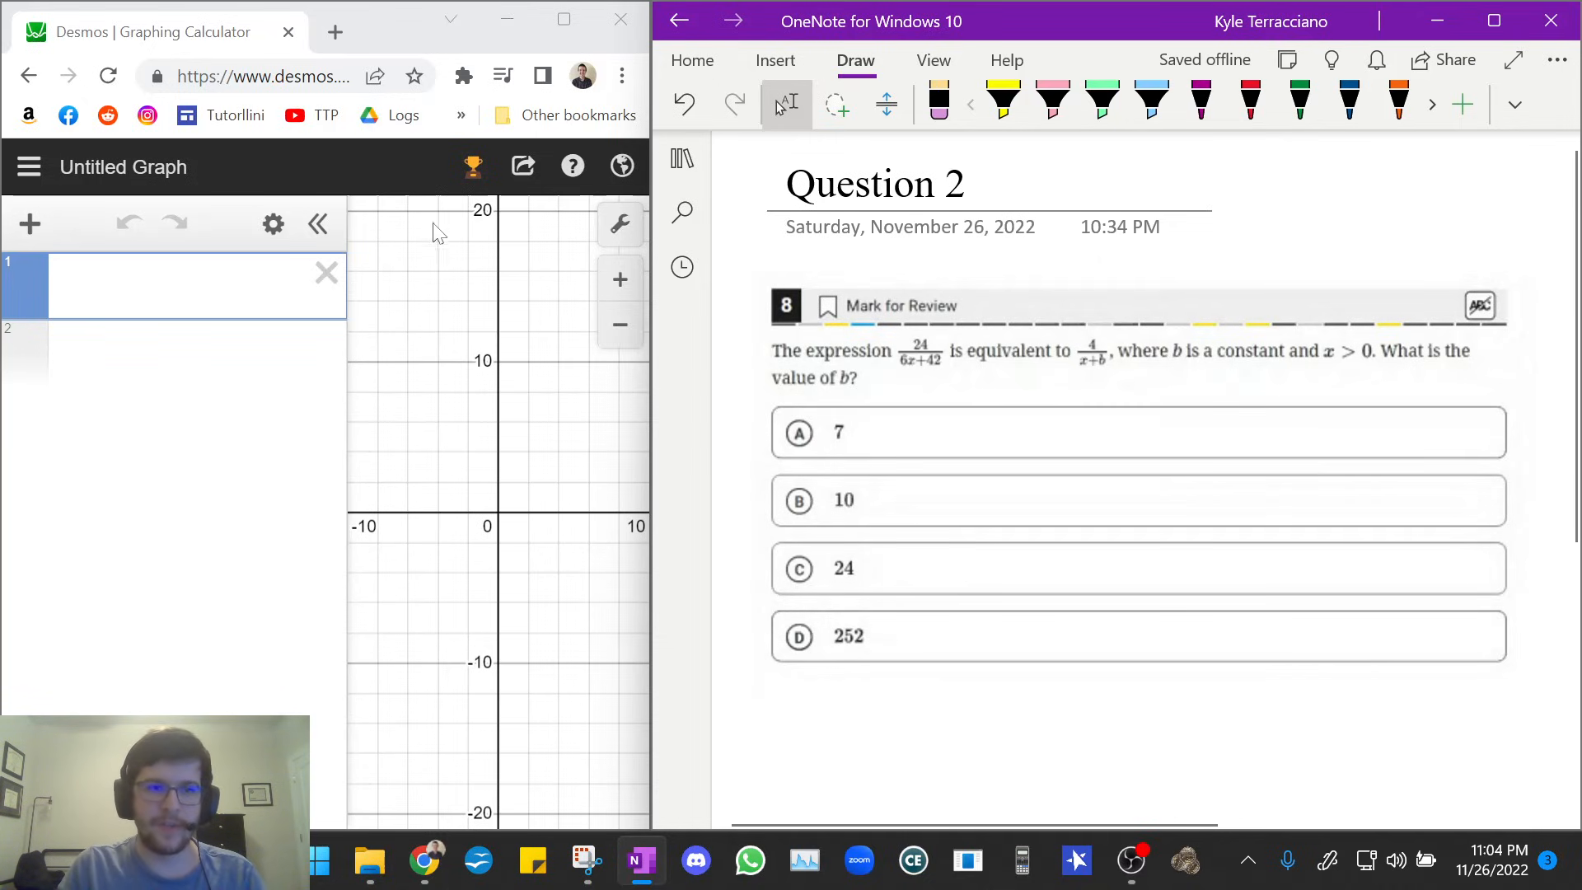
pyautogui.click(191, 285)
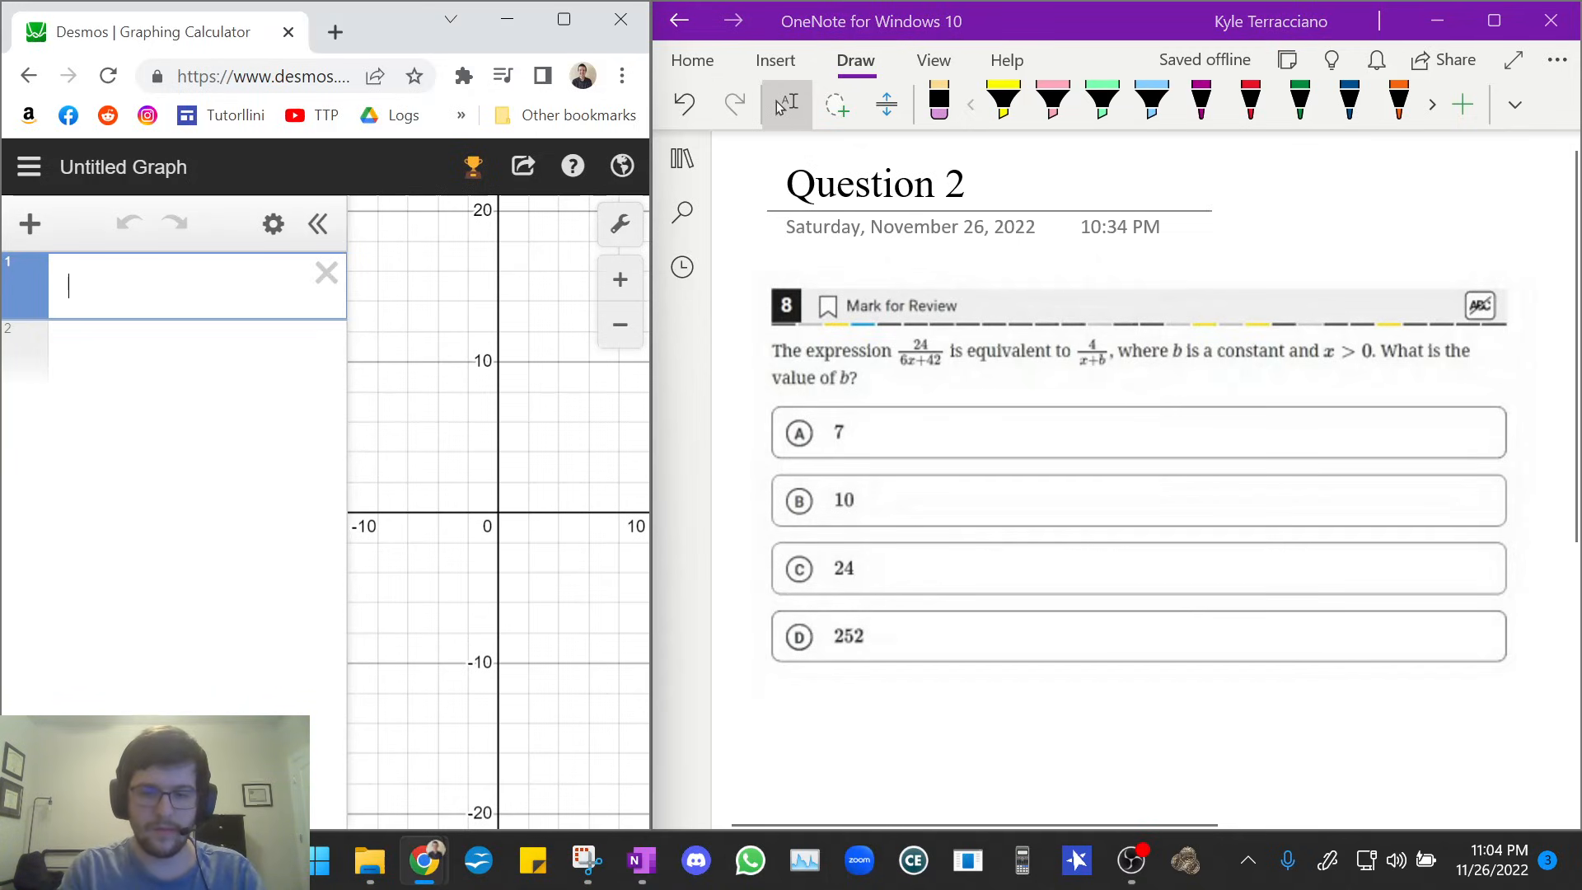
pyautogui.write('y=')
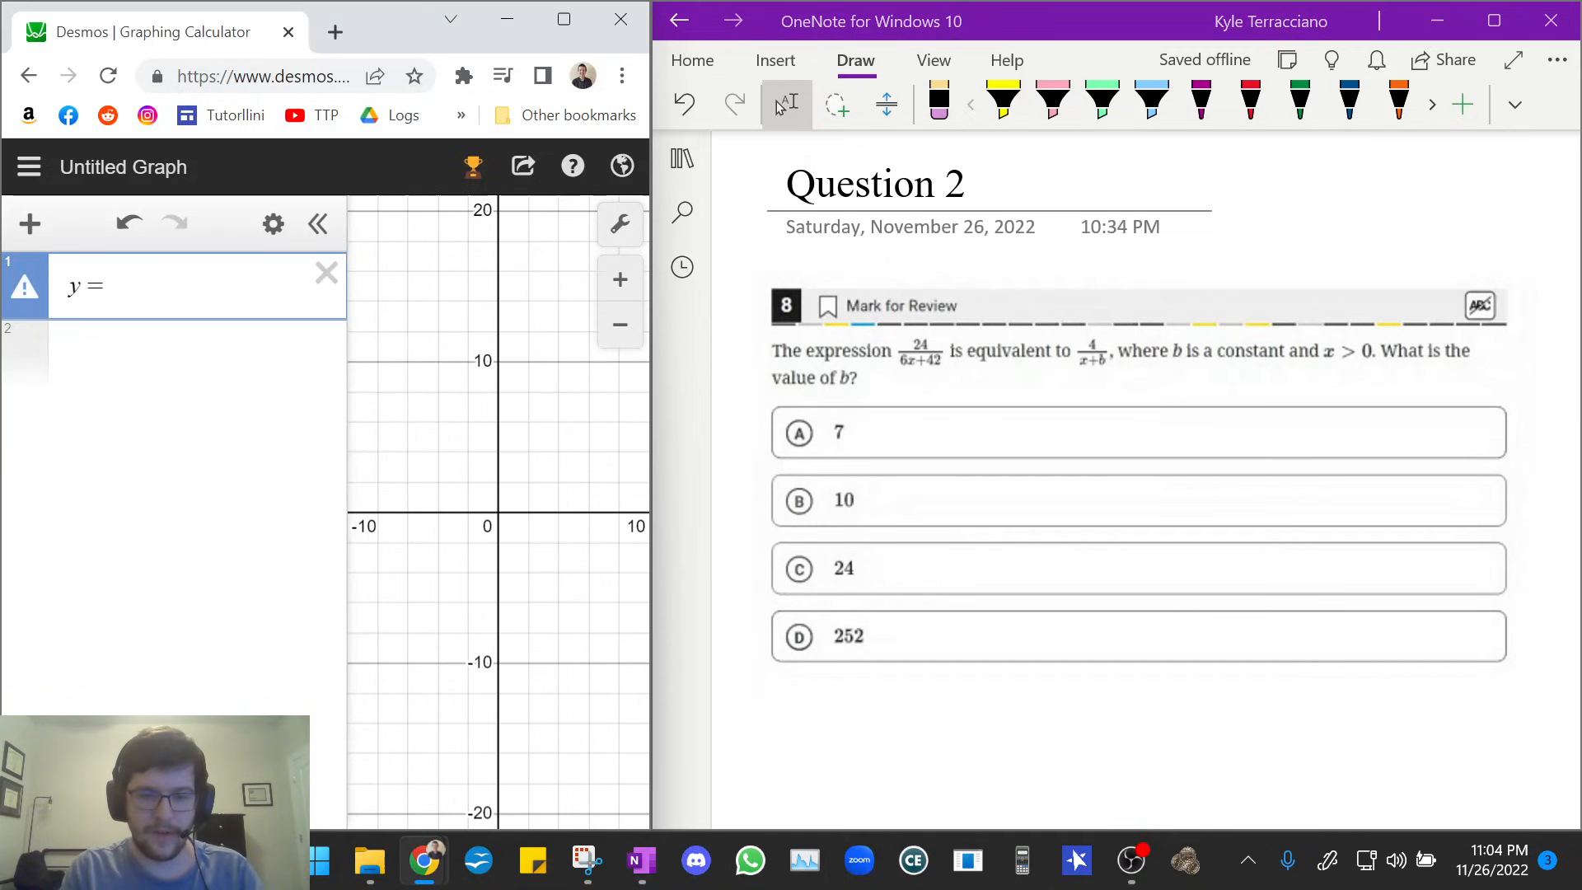
pyautogui.write('24/')
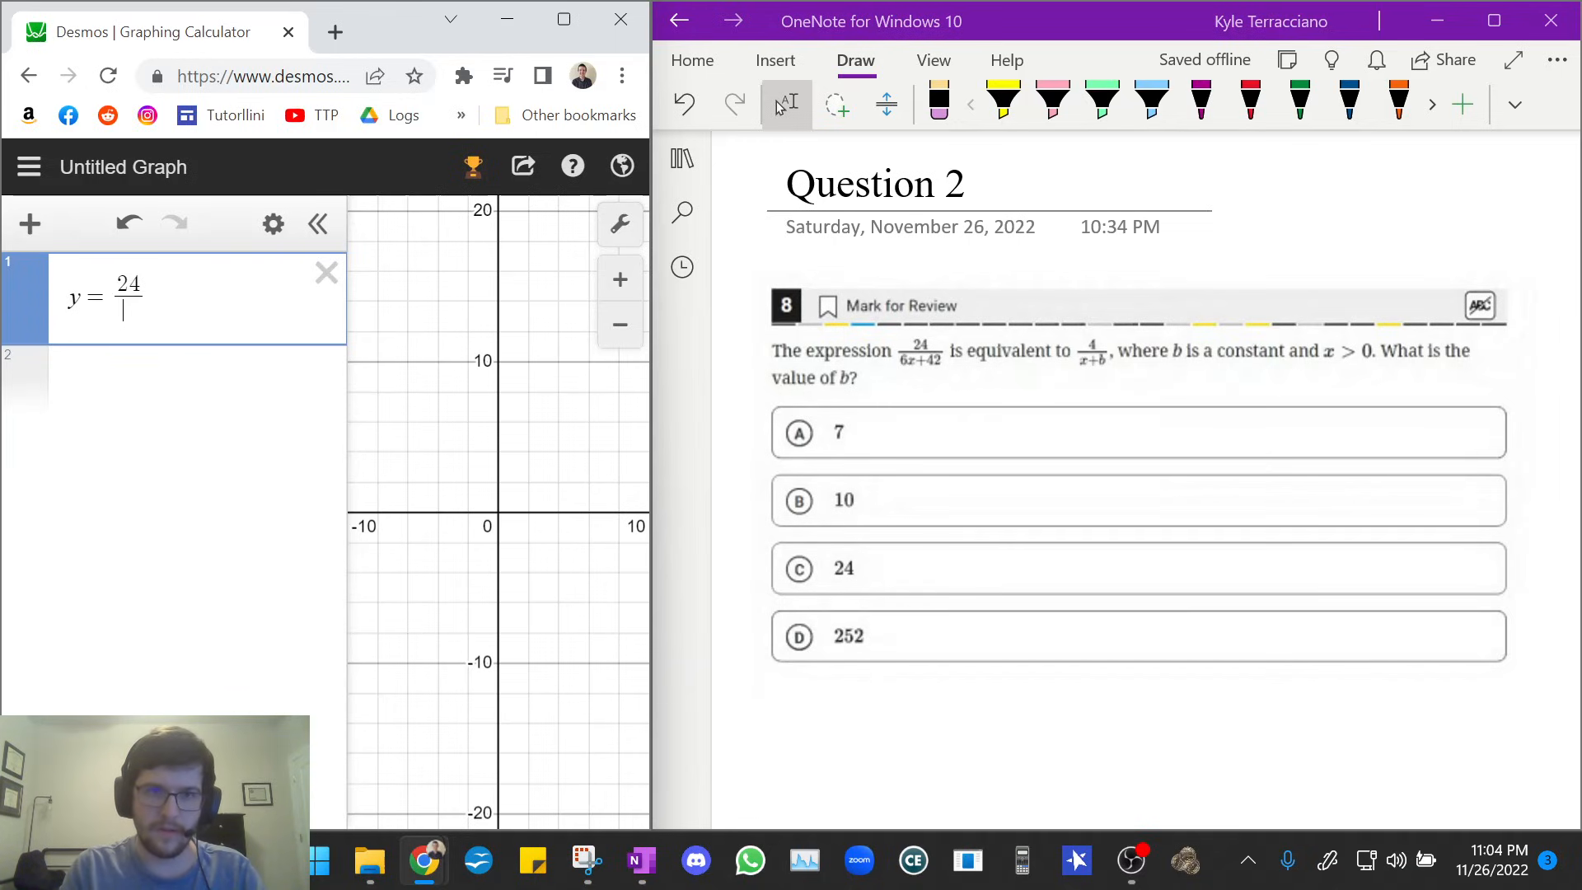
pyautogui.write('6x')
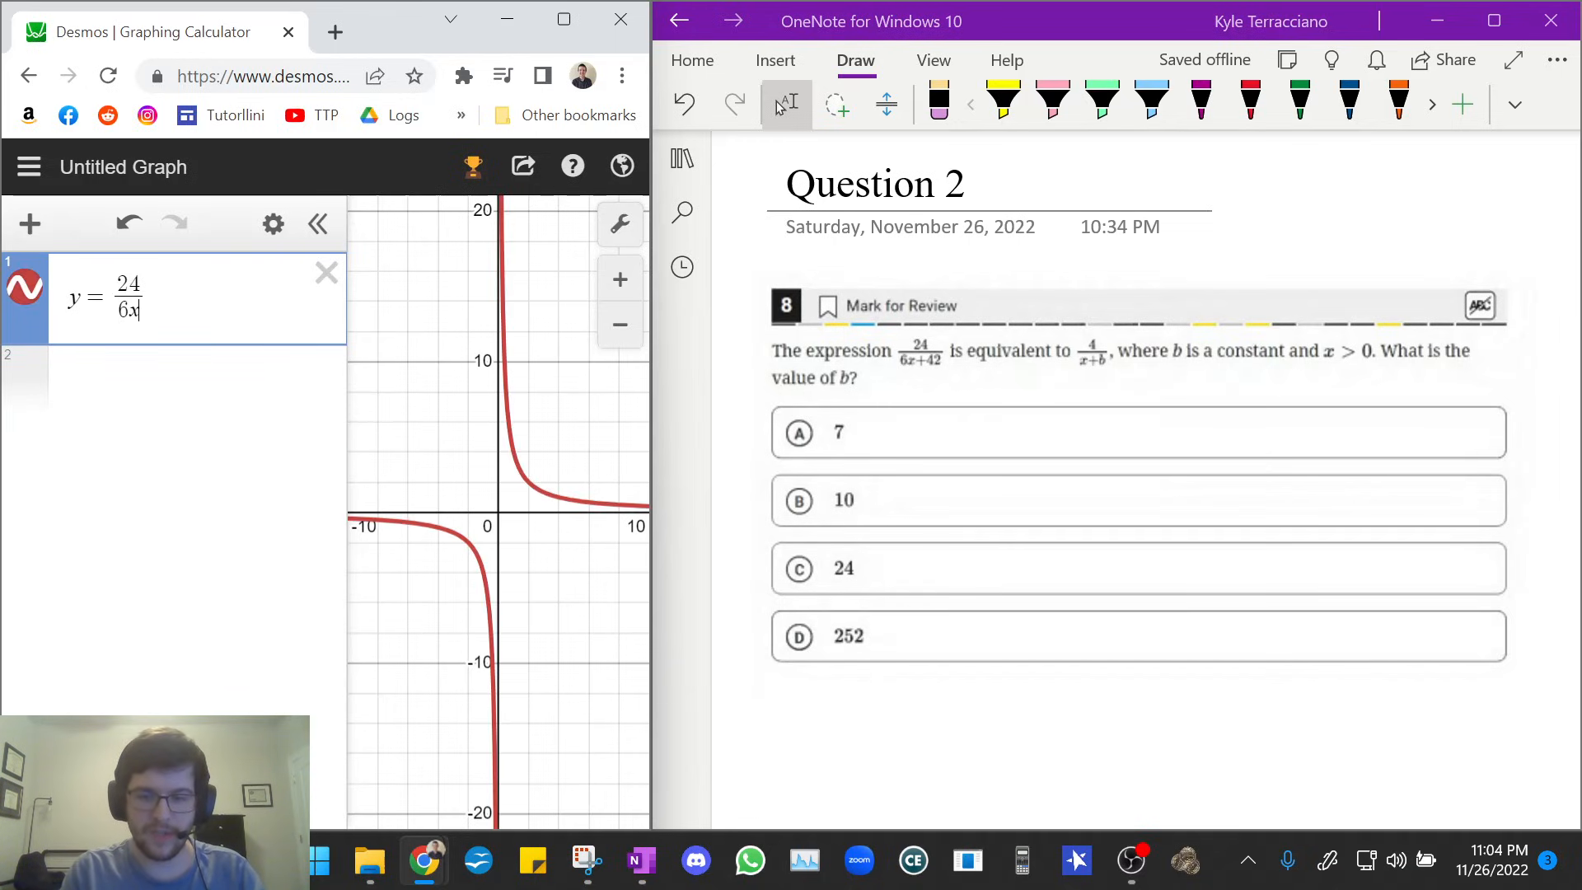
pyautogui.write('+42')
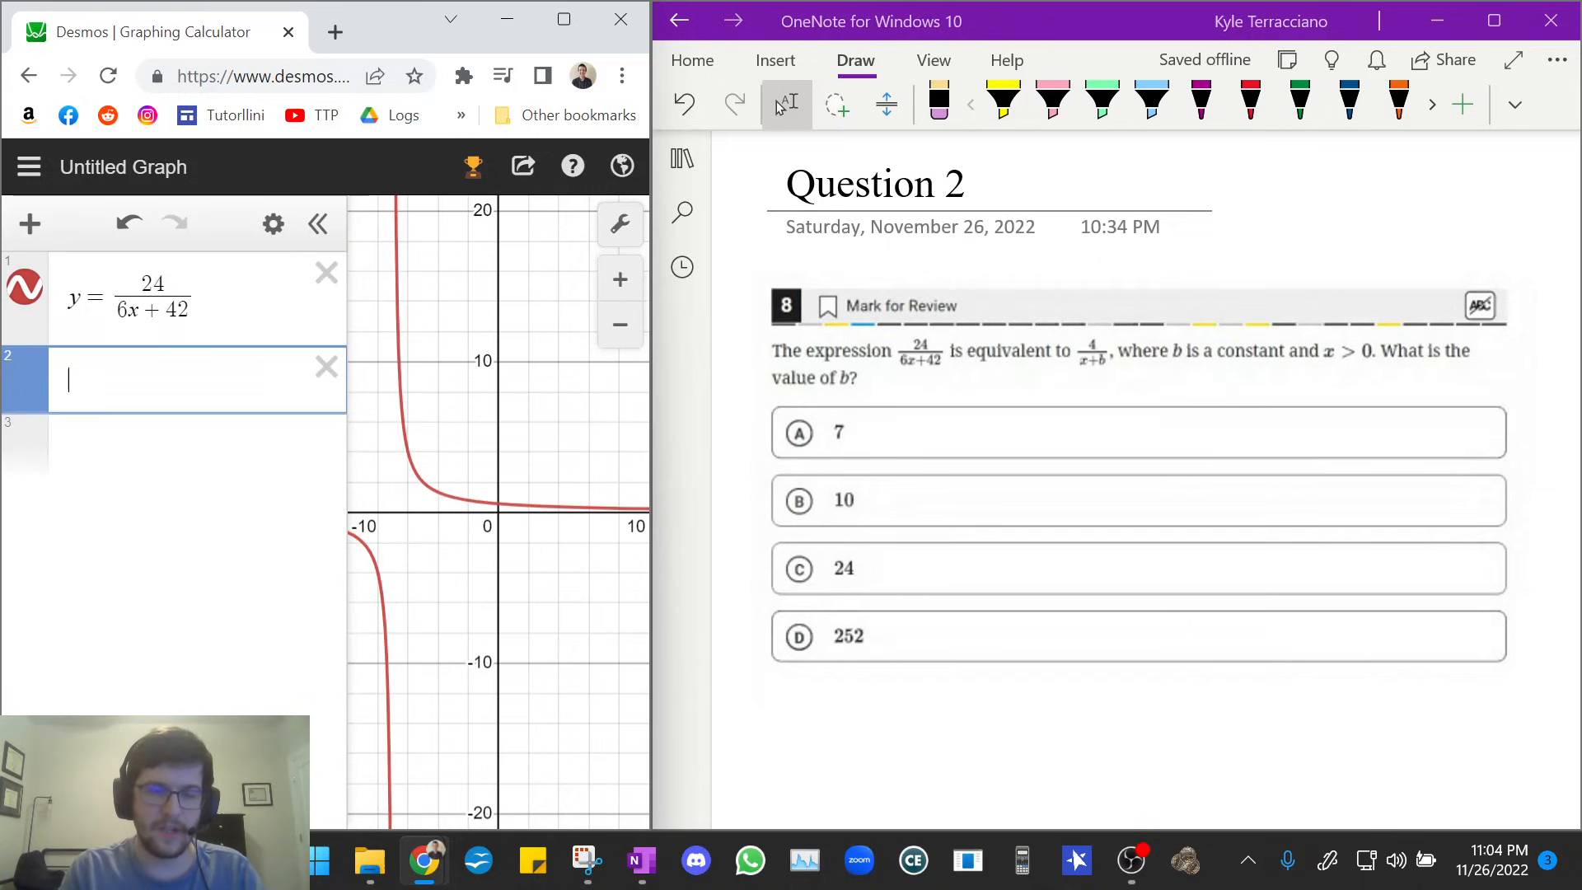
# Begin entering the form y = 4/(x + b) in row 2.
pyautogui.write('y=')
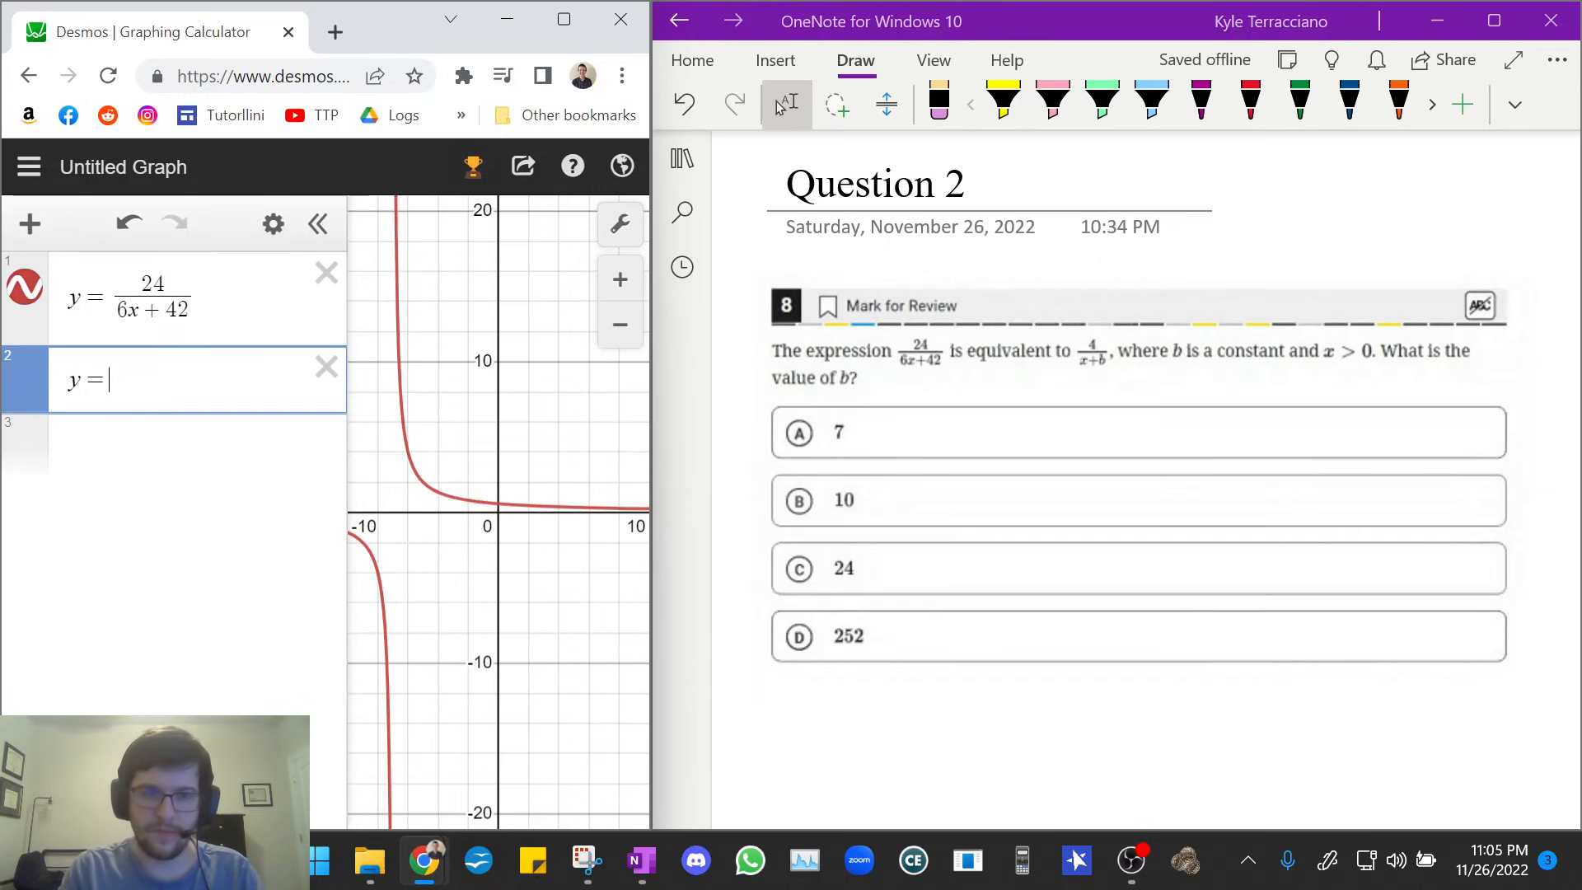
pyautogui.write('4/(x+b')
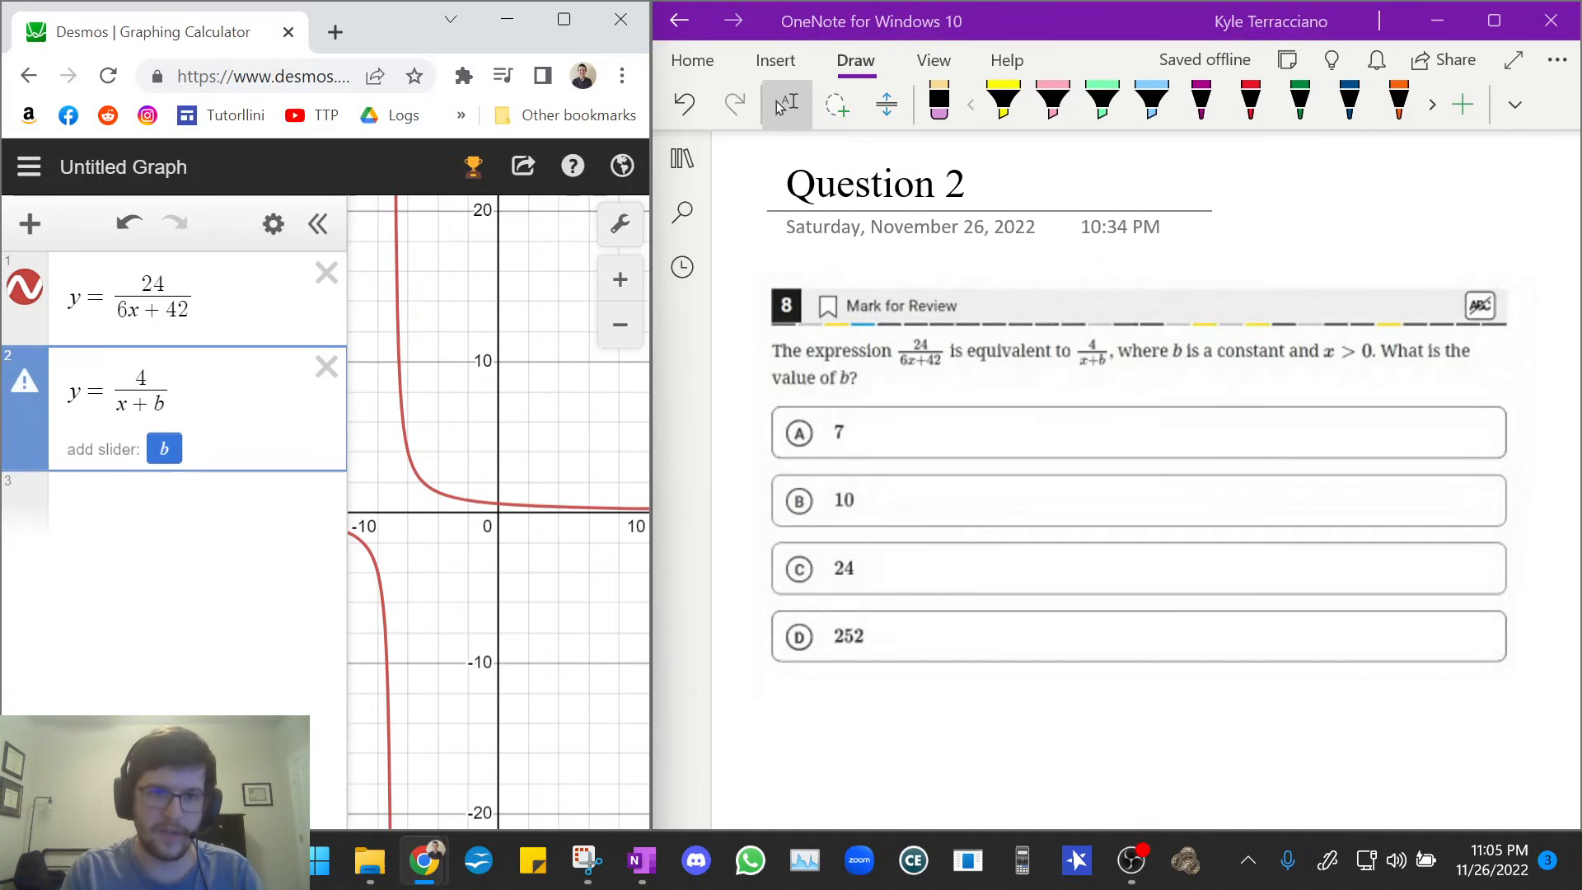
# Add slider b set to 7 and toggle the 4/(x+b) curve to confirm it lies on 24/(6x+42).
pyautogui.click(163, 448)
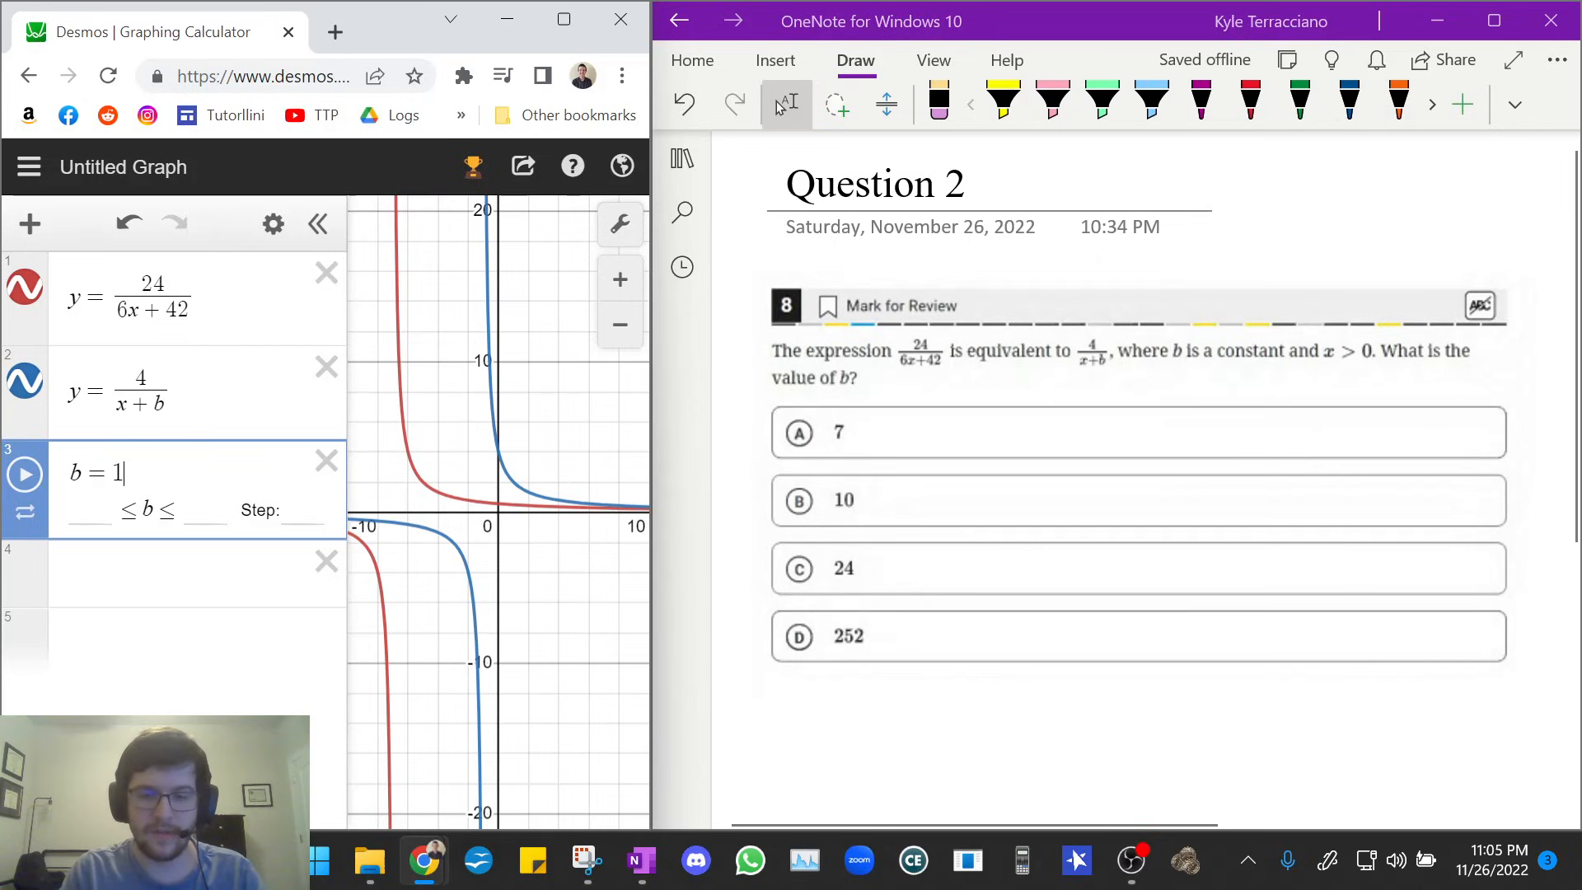
pyautogui.write('7')
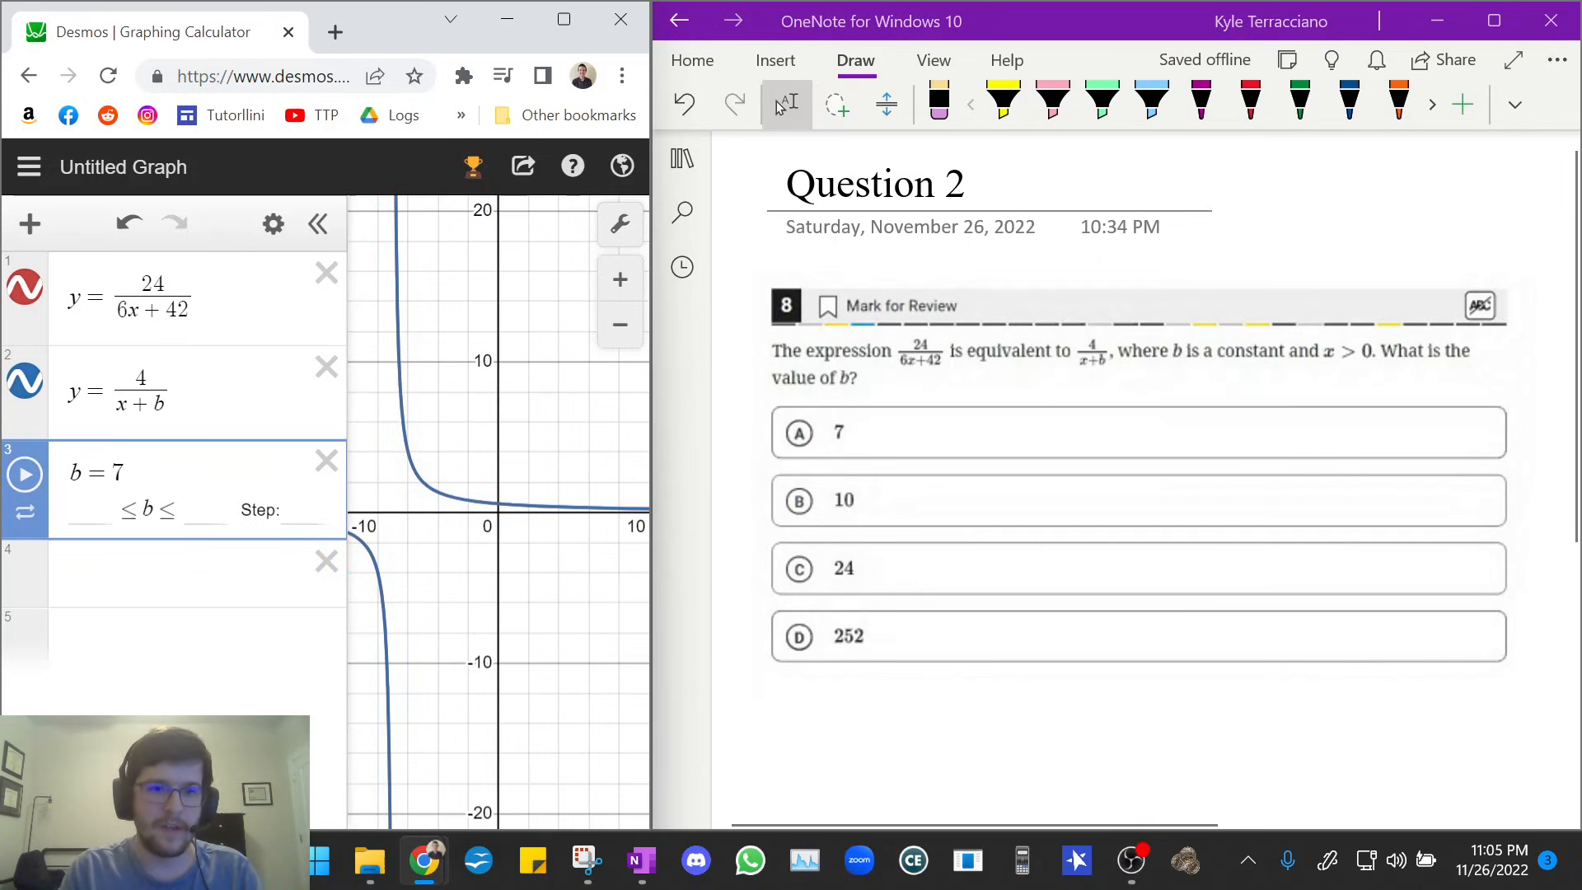
pyautogui.moveTo(25, 386)
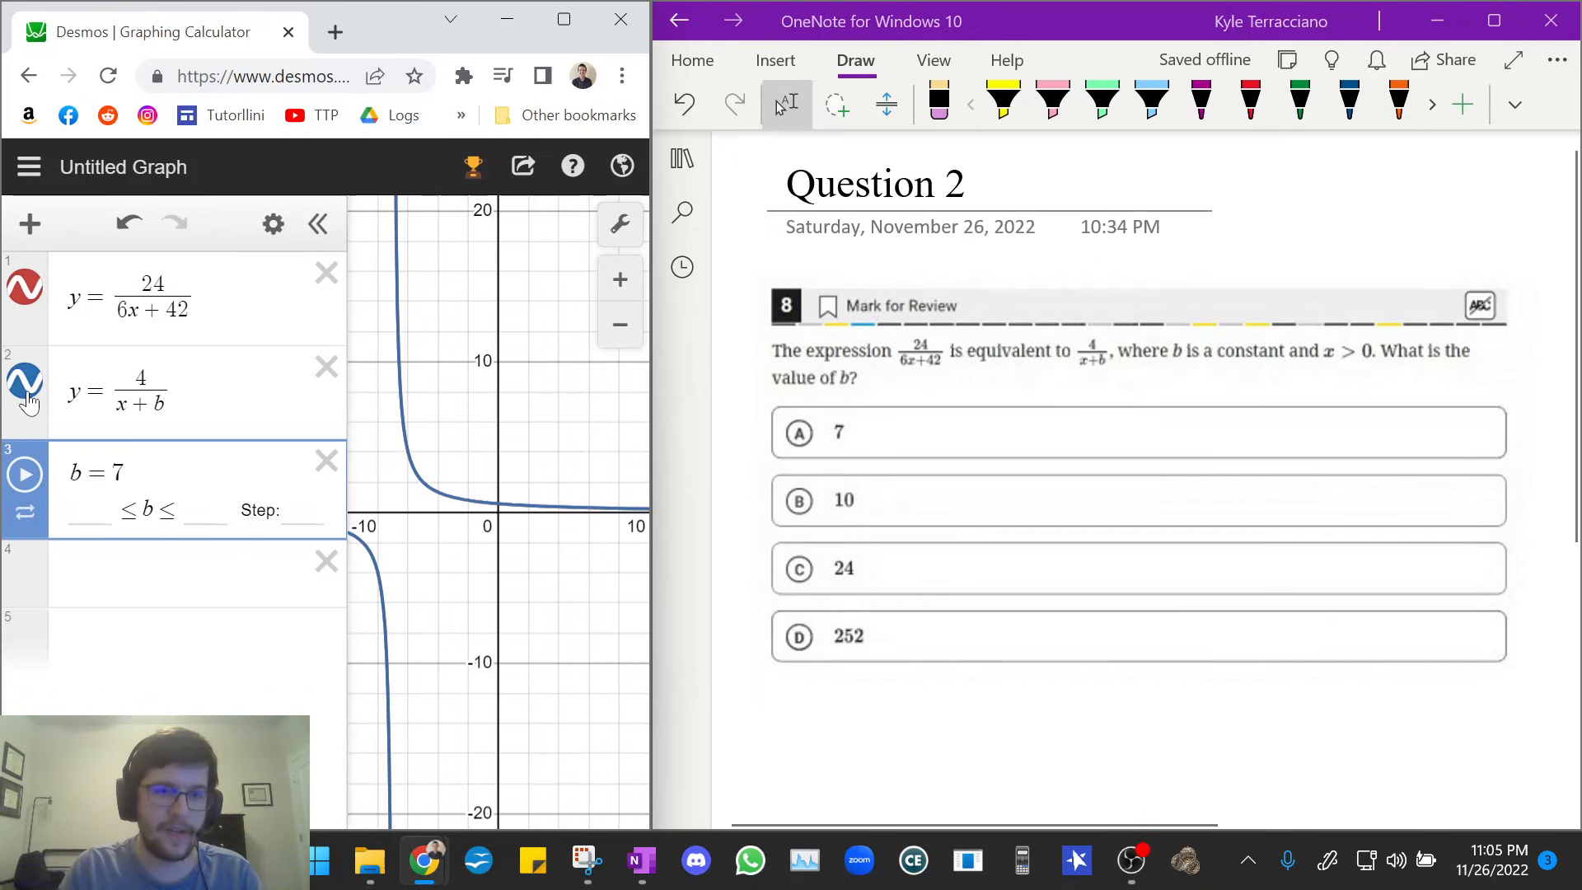
pyautogui.click(25, 386)
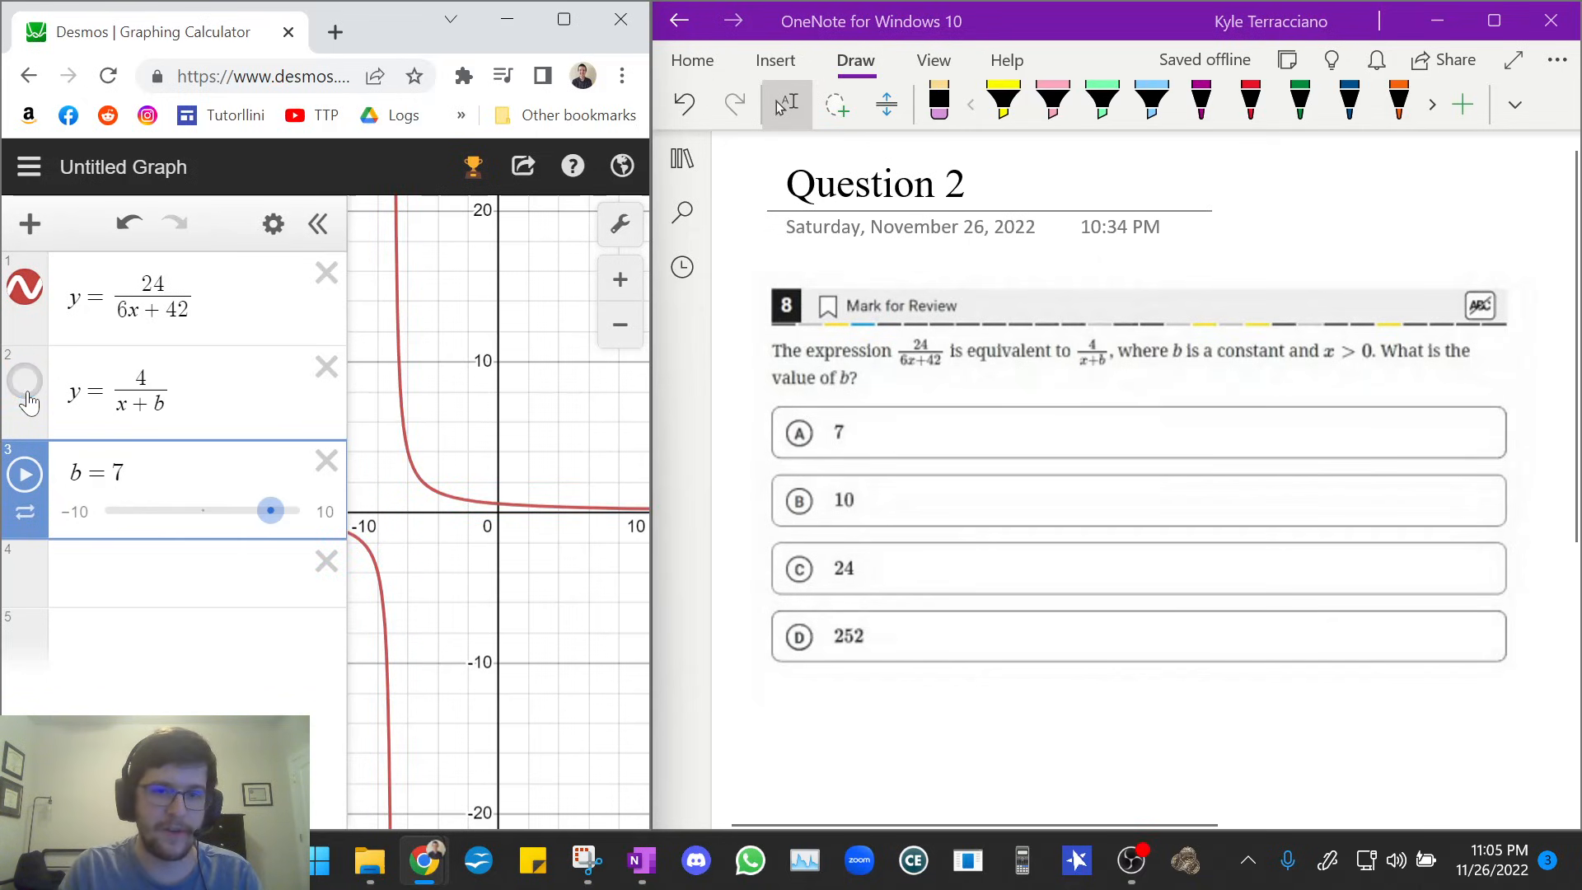
pyautogui.click(25, 381)
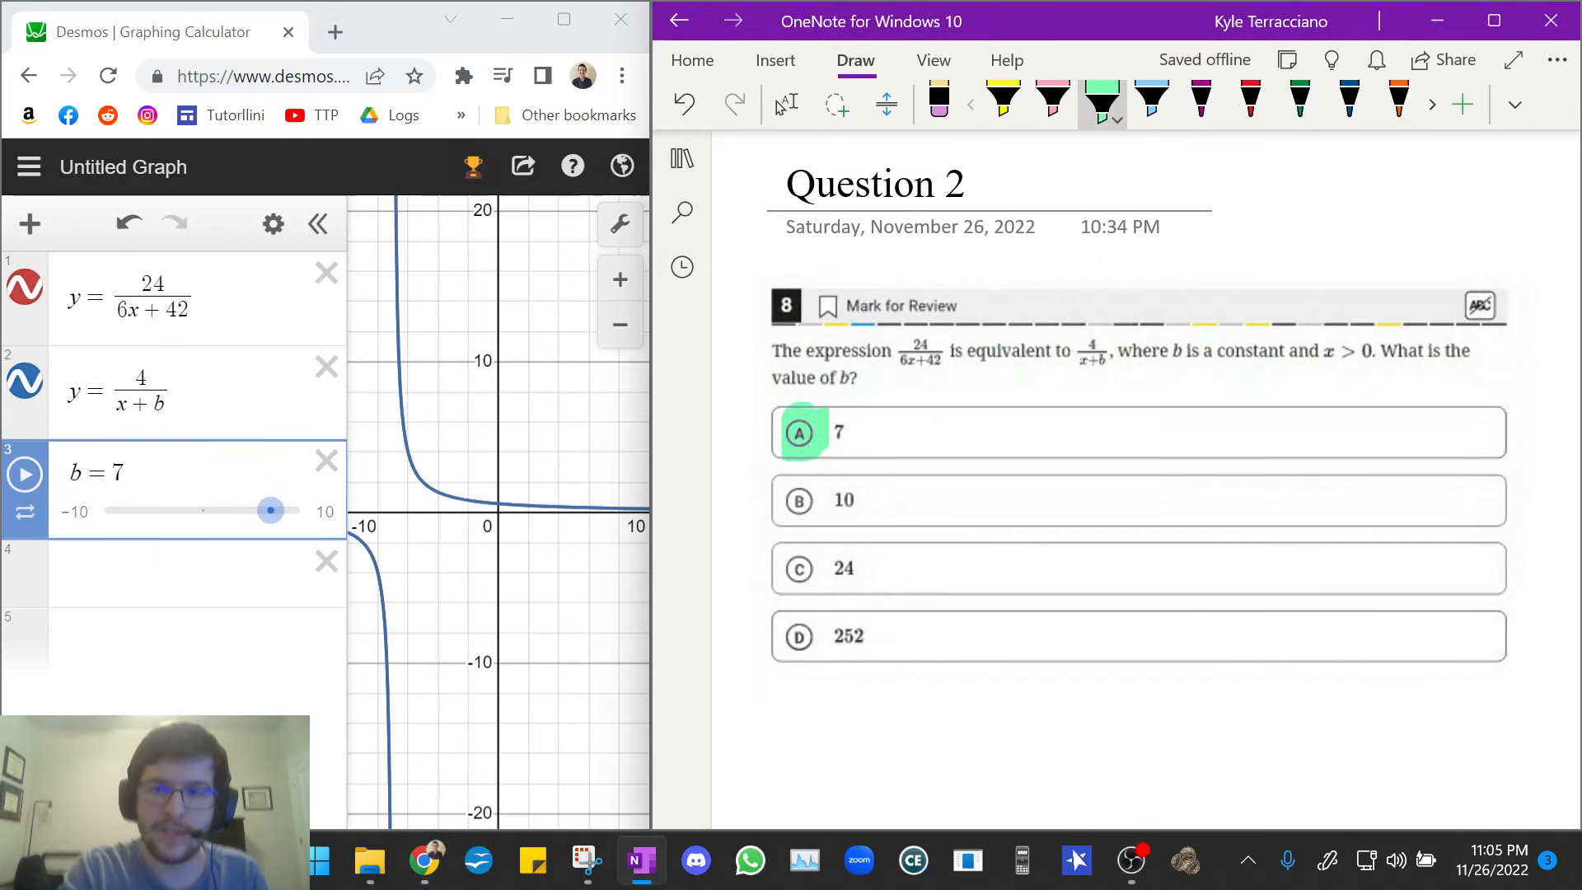
# With the red pen ready, test b = 24 and 252 as non-matching values, then reset b toward 7.
pyautogui.click(1250, 101)
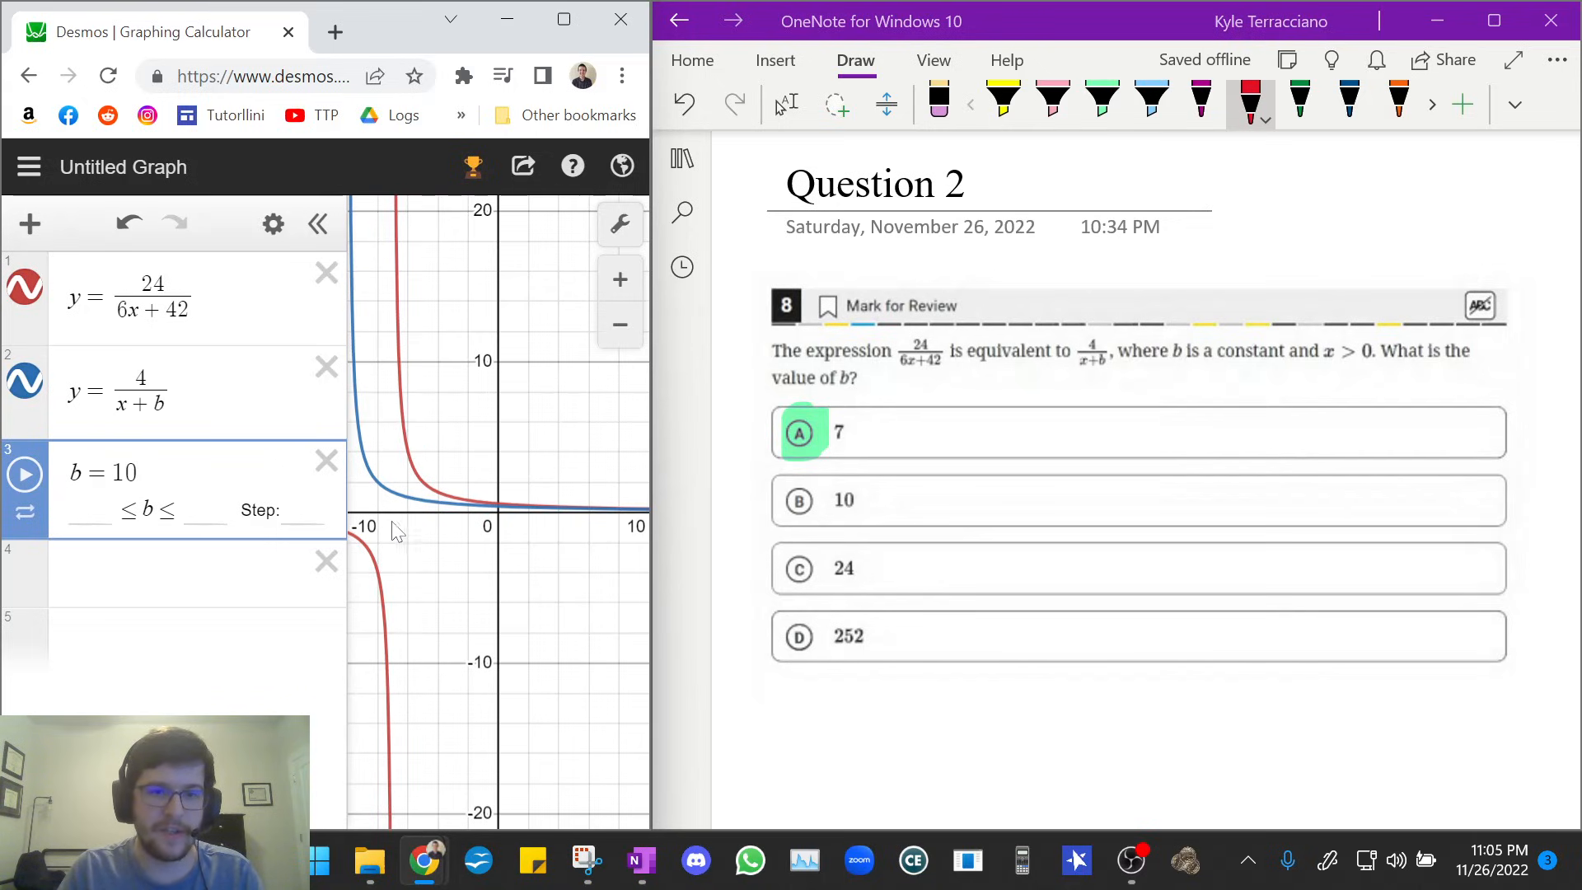
pyautogui.moveTo(408, 532)
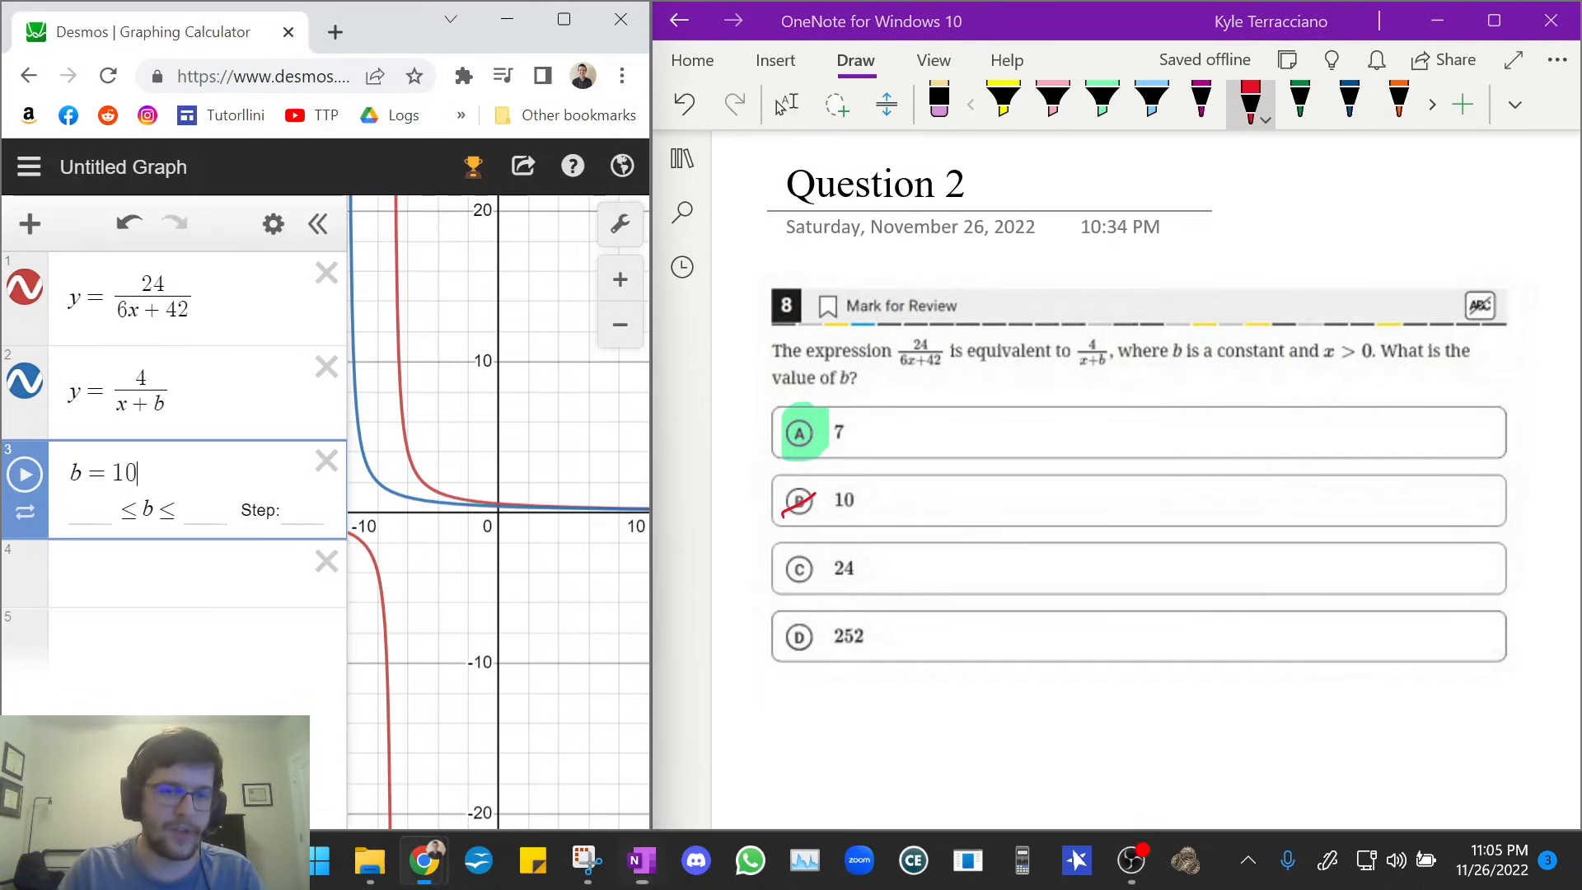
pyautogui.write('24')
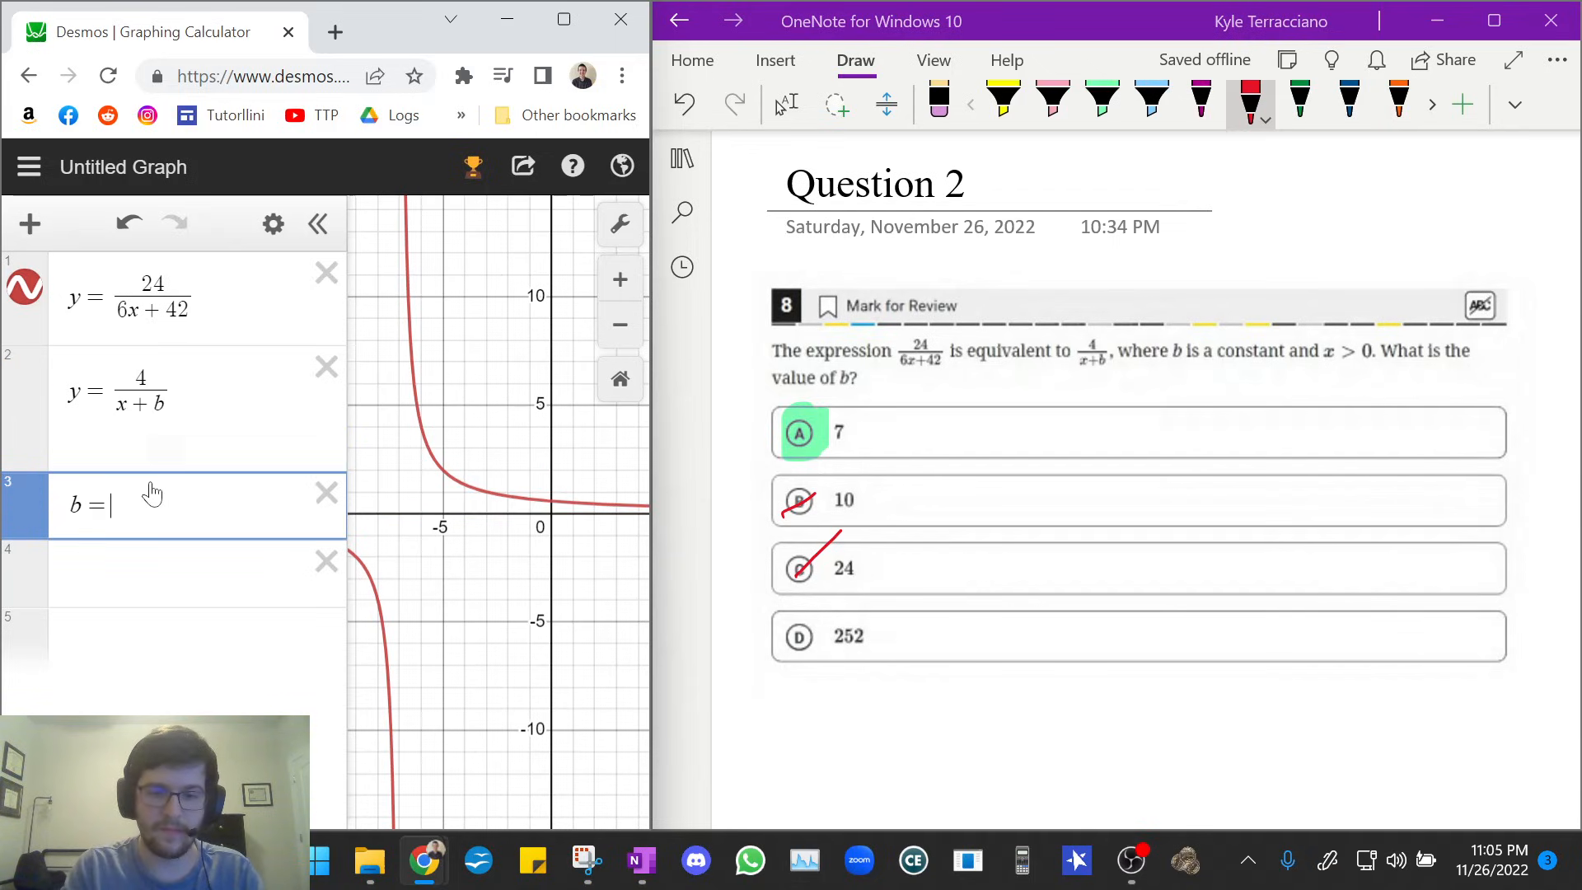
pyautogui.write('25')
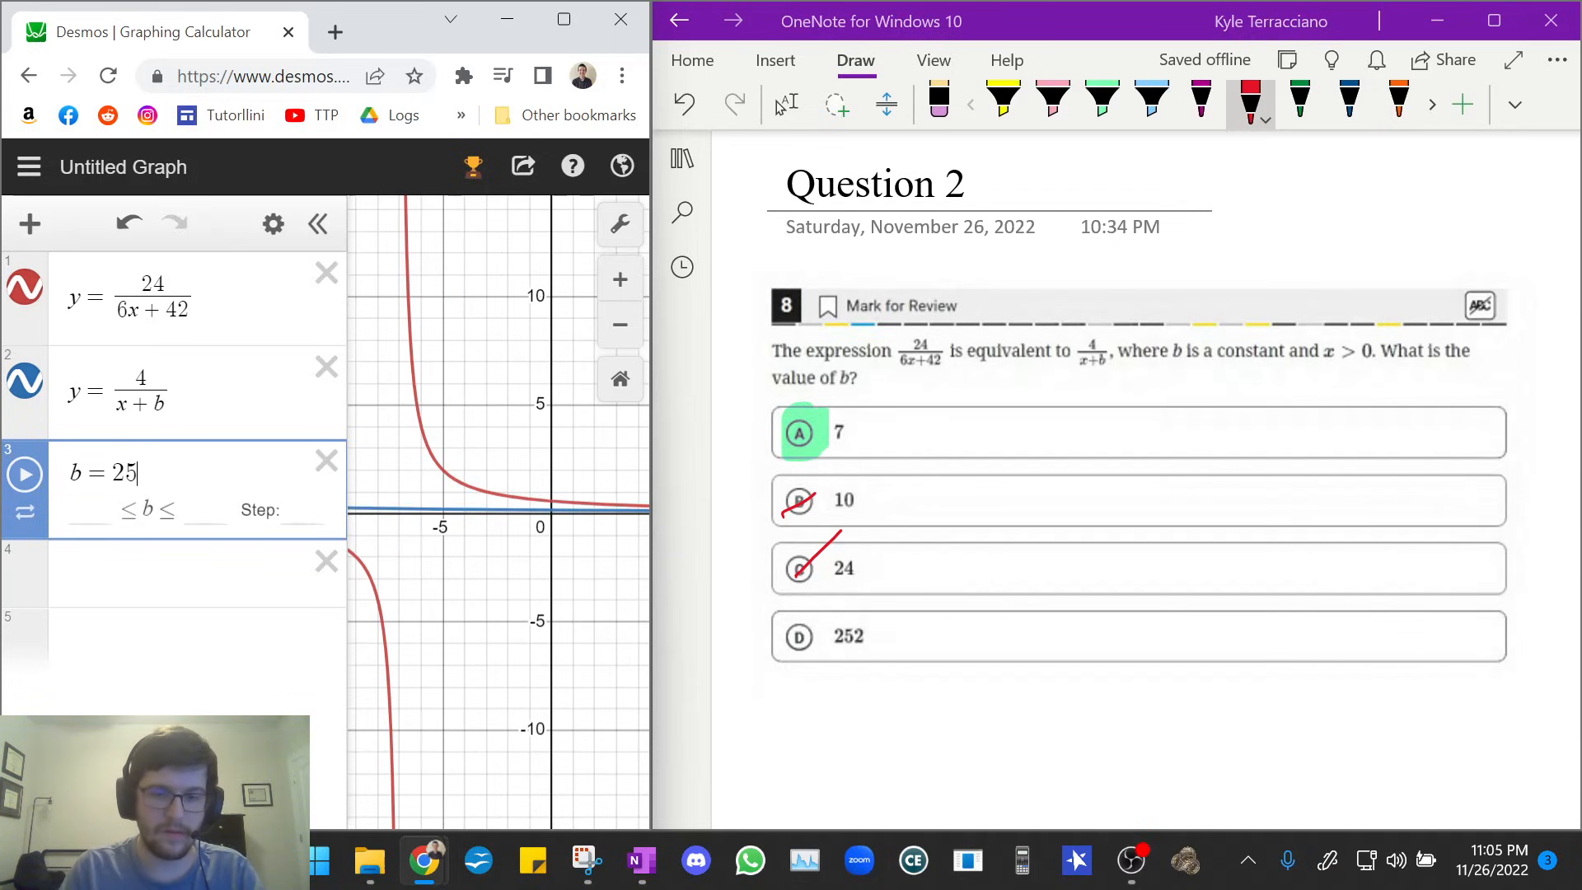
pyautogui.write('2')
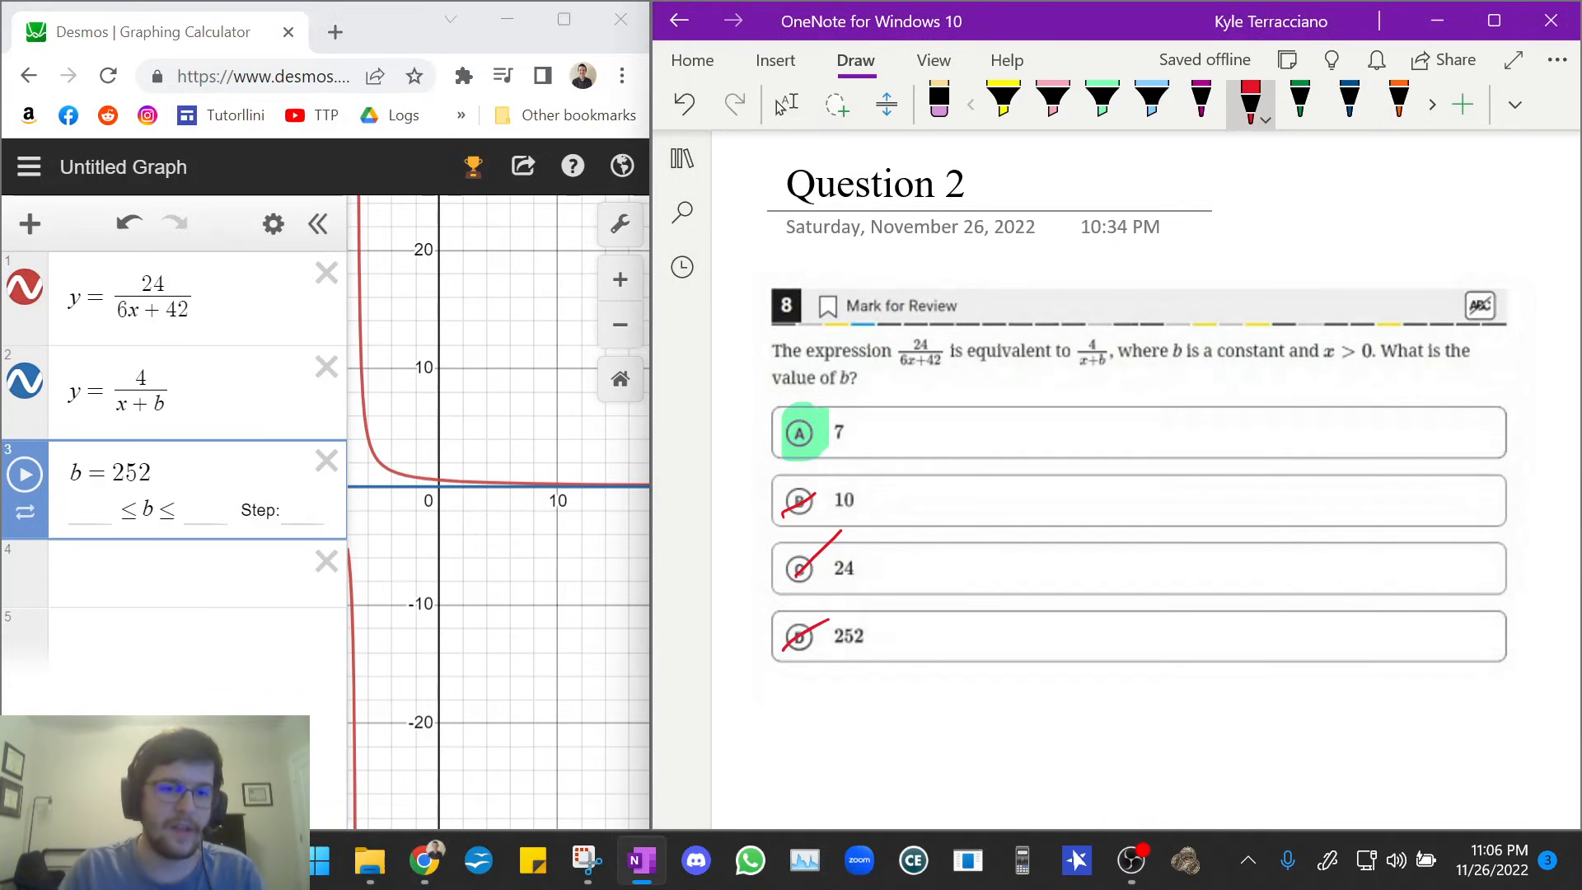
pyautogui.doubleClick(132, 473)
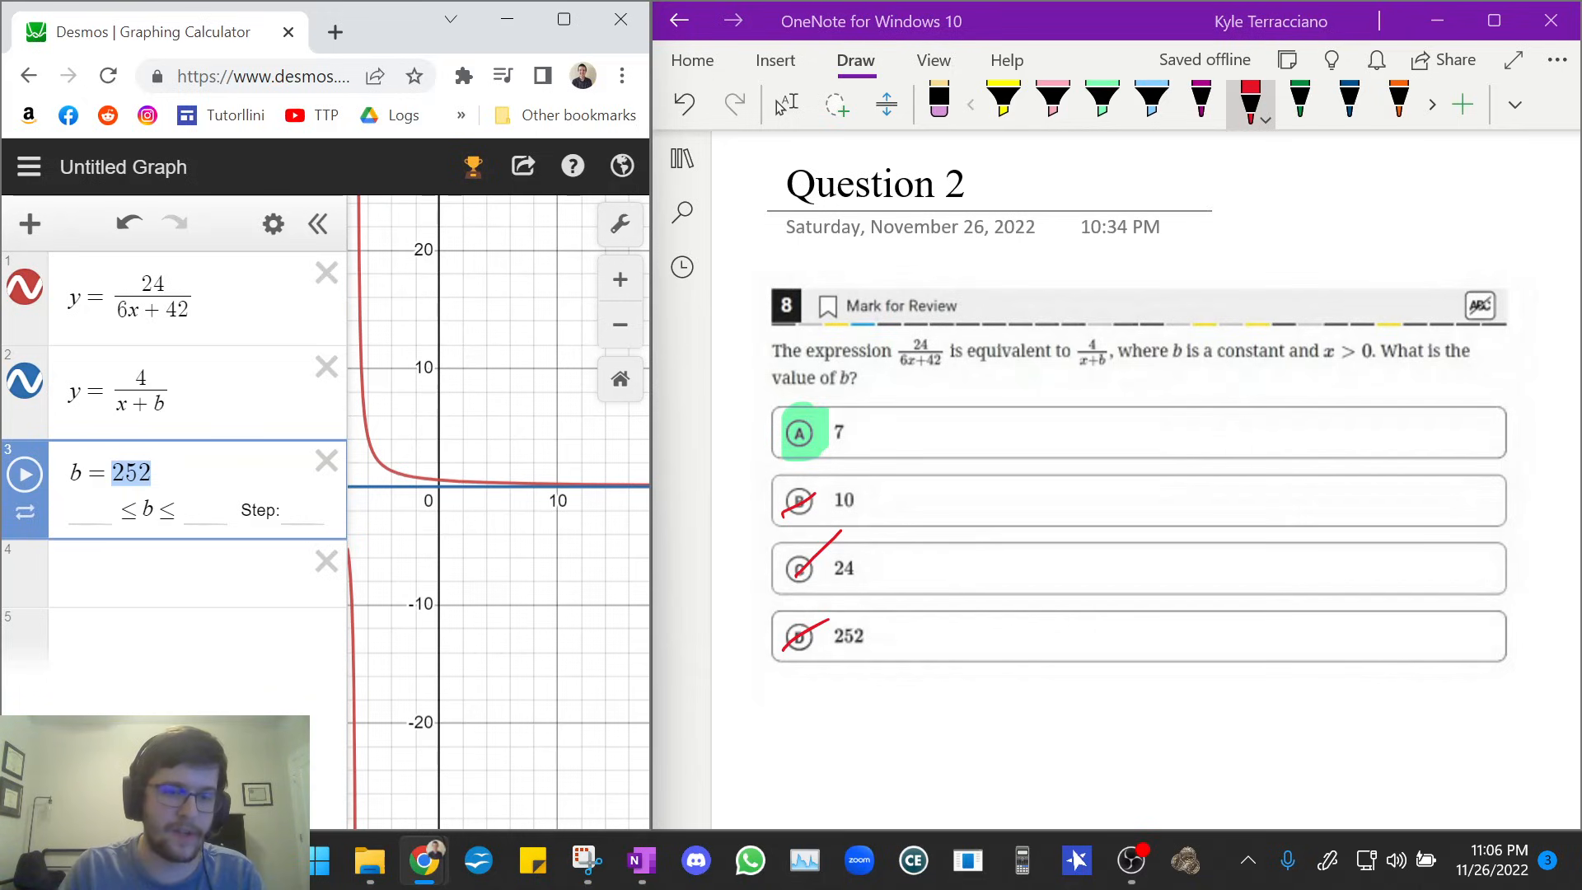
pyautogui.write('1')
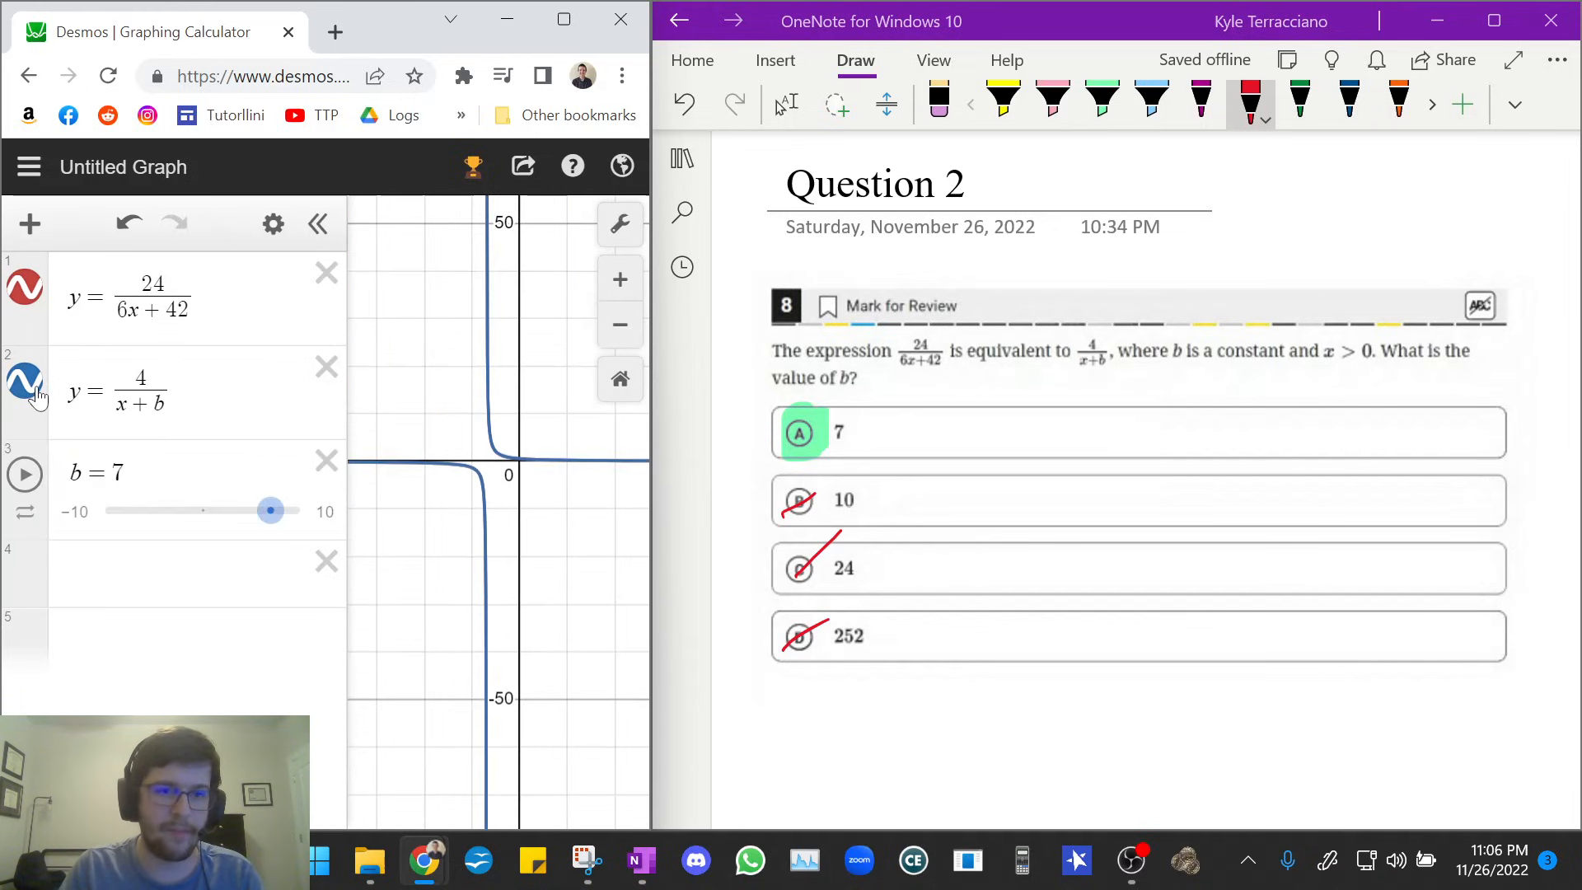
# Reload the Desmos page to clear the Question 2 graphs and slider.
pyautogui.click(24, 379)
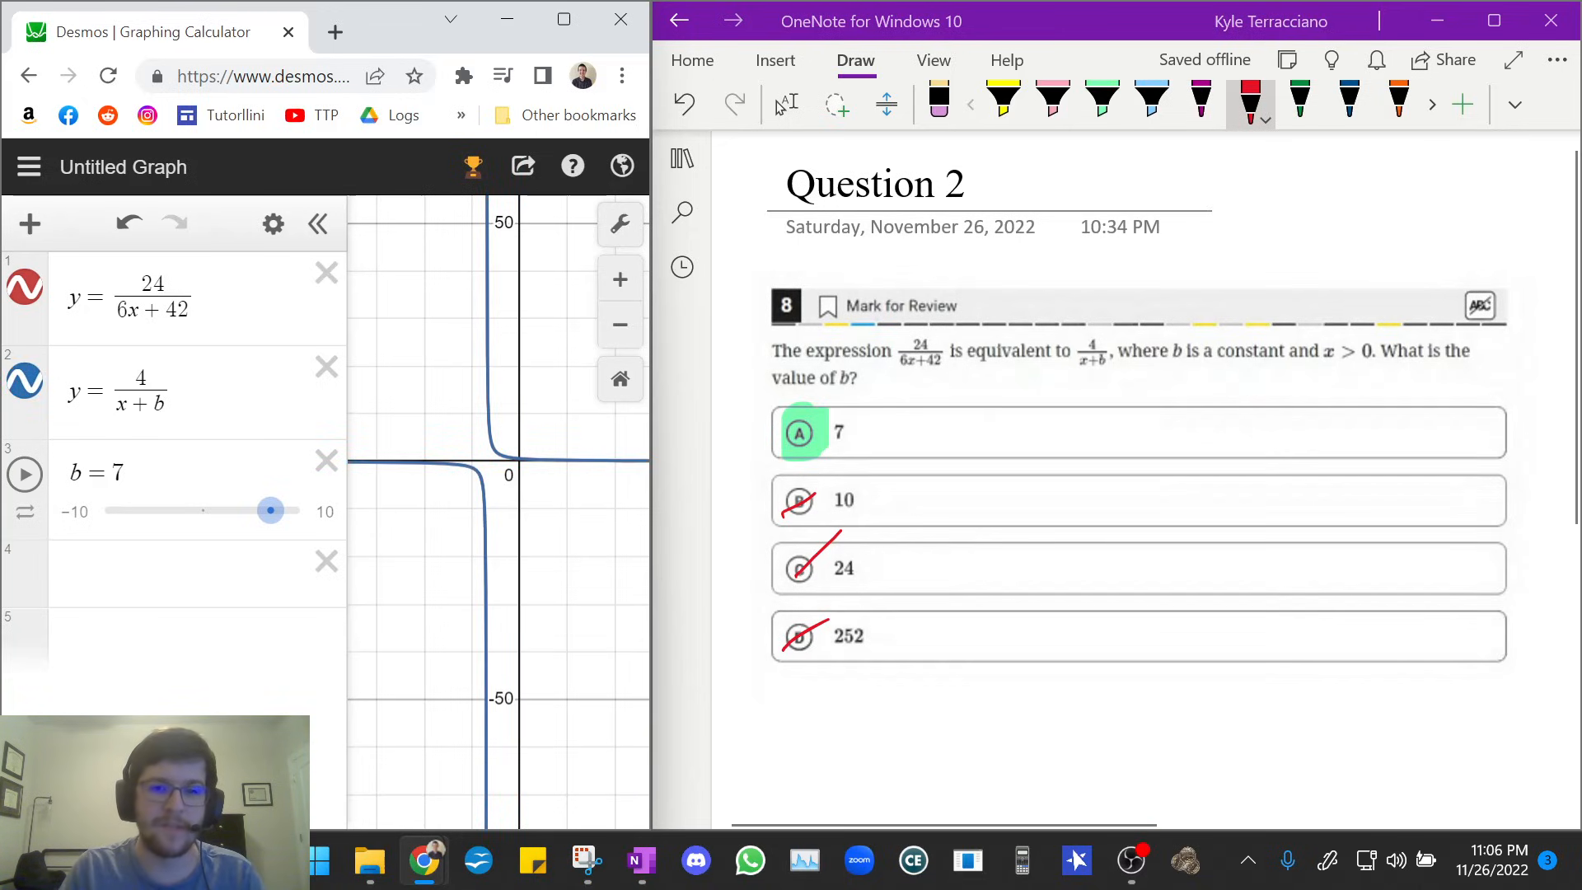
pyautogui.click(107, 76)
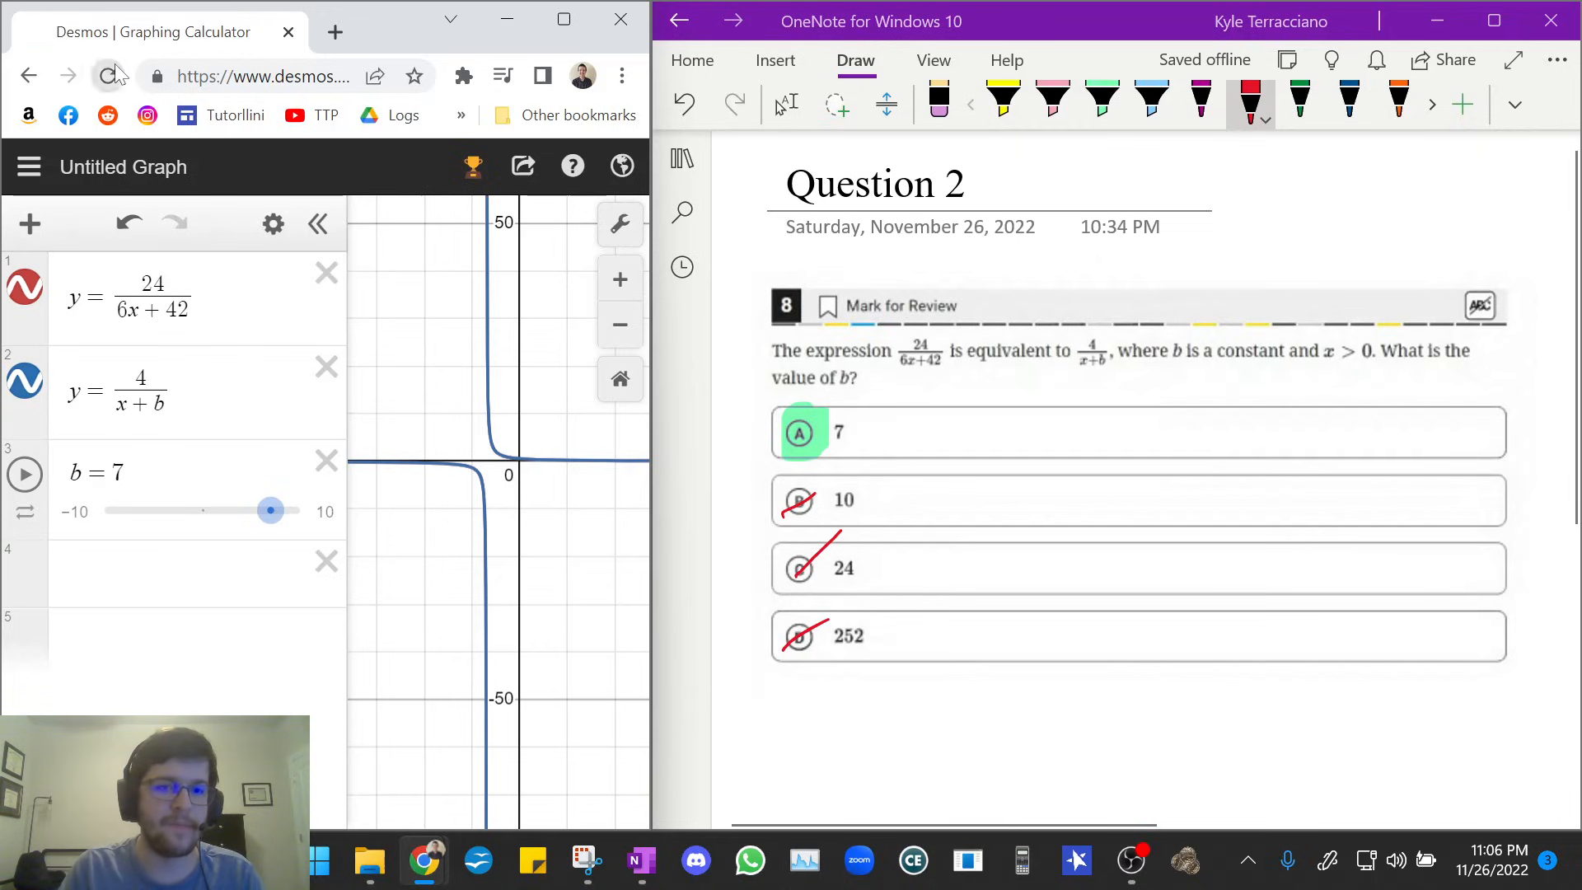
# Navigate the OneNote page list to the Question 3 page.
pyautogui.click(109, 76)
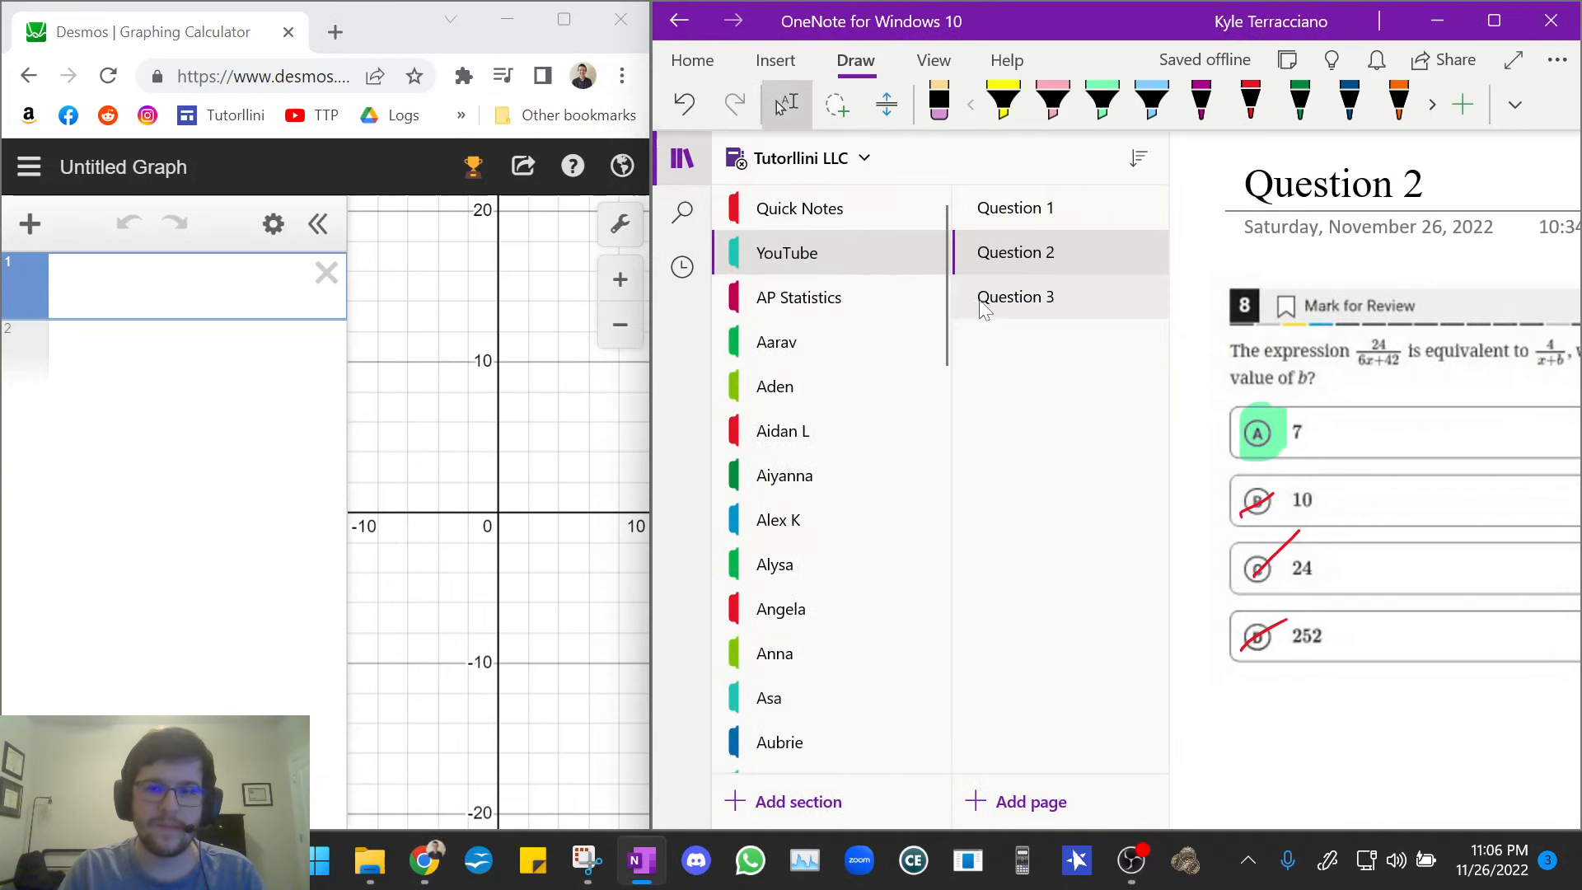
pyautogui.click(1015, 297)
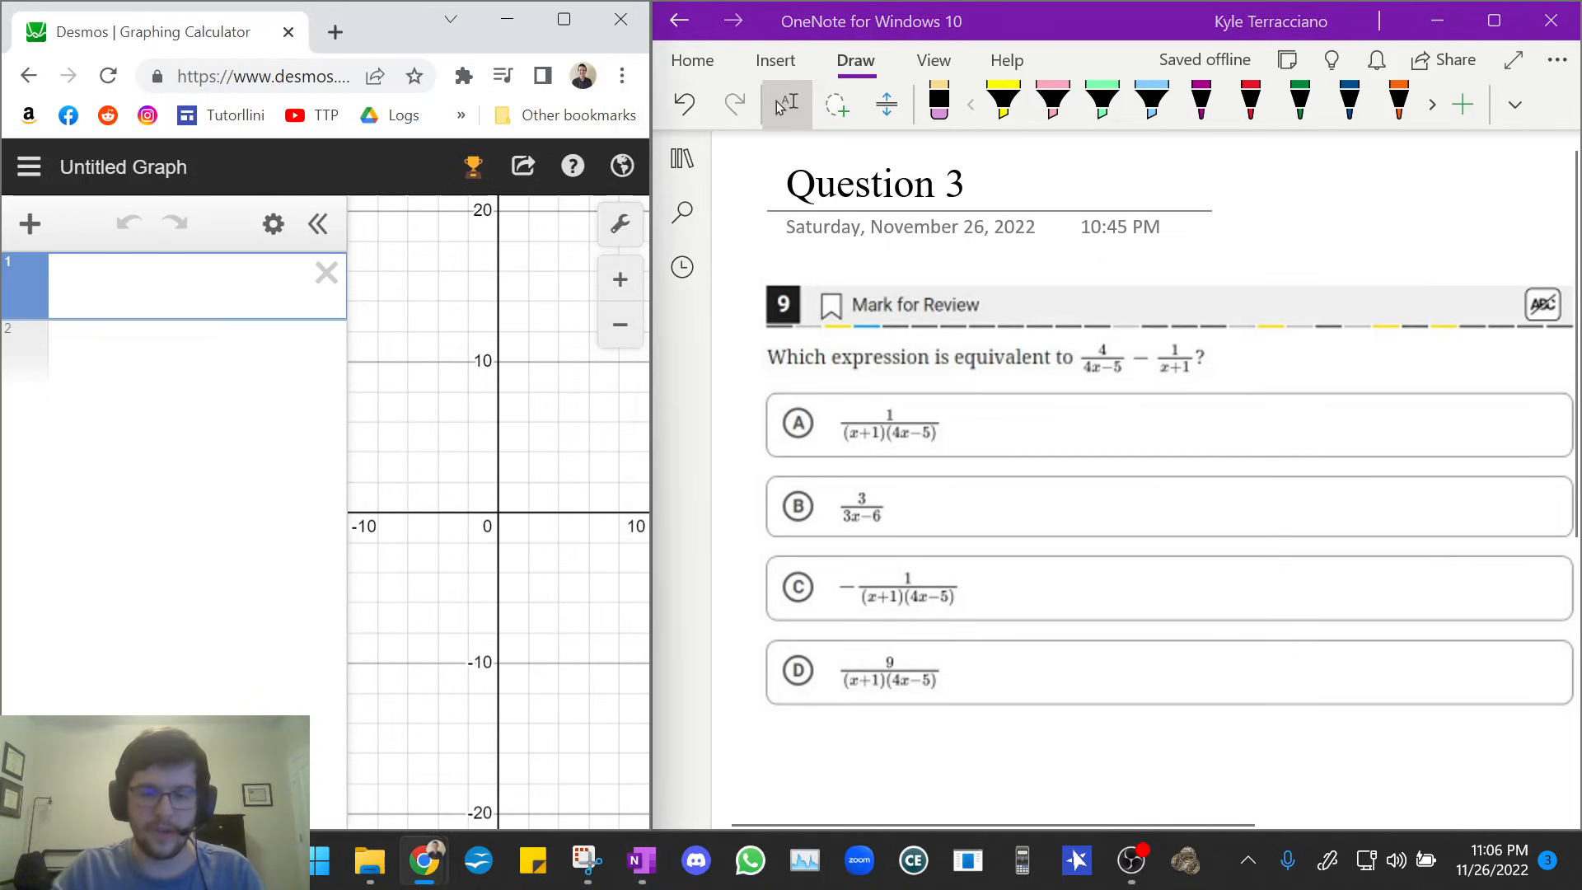
# Enter Question 3's expression y = 4/(4x − 5) − 1/(x + 1) in row 1.
pyautogui.write('y=')
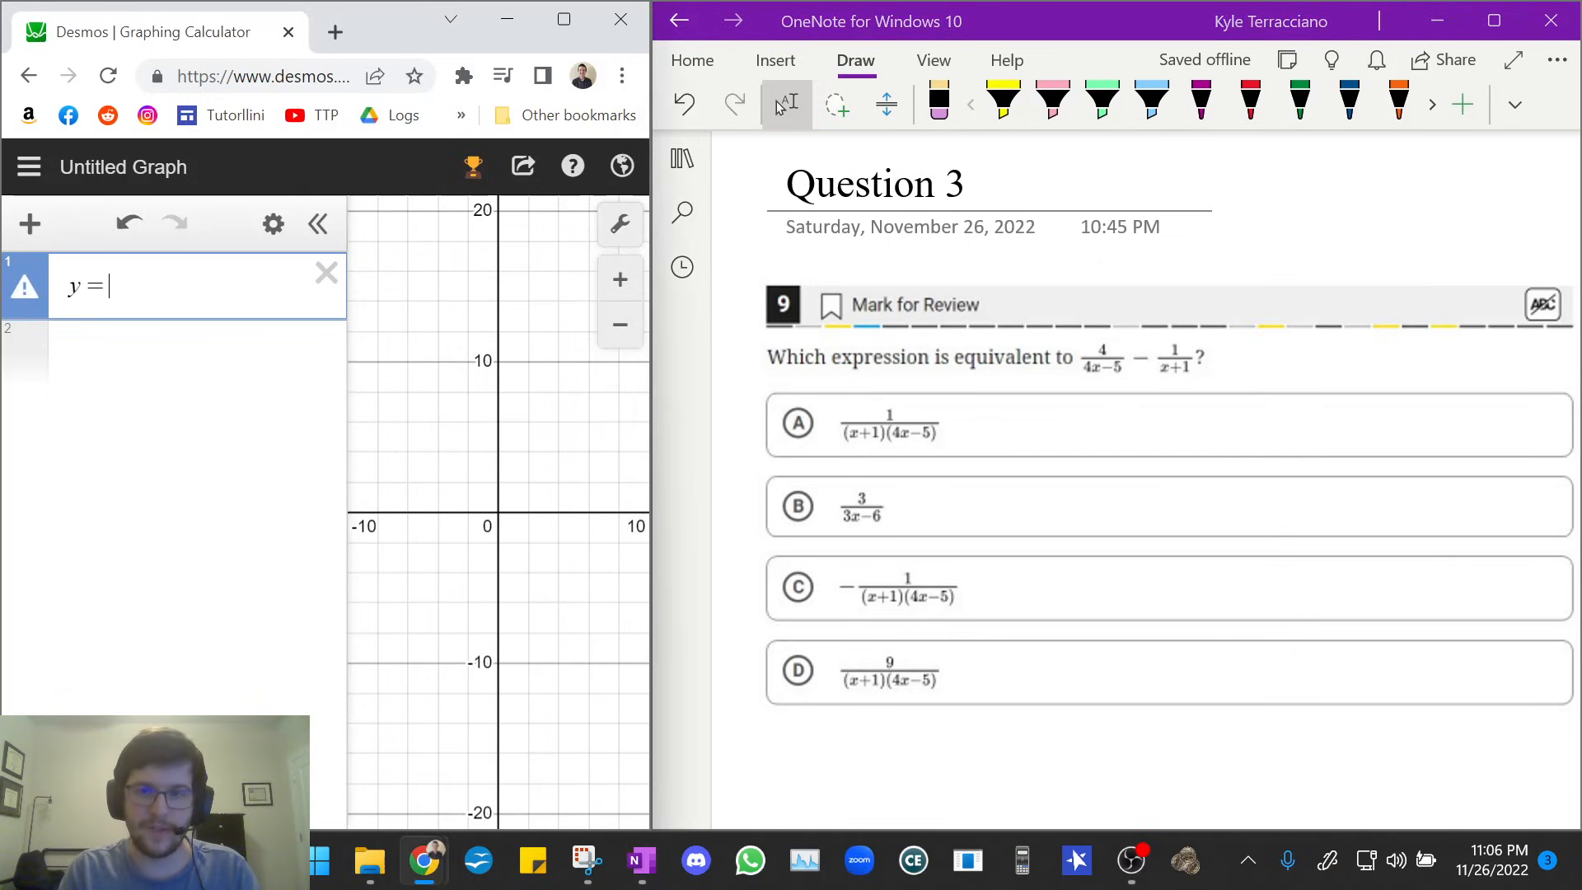
pyautogui.write('4/')
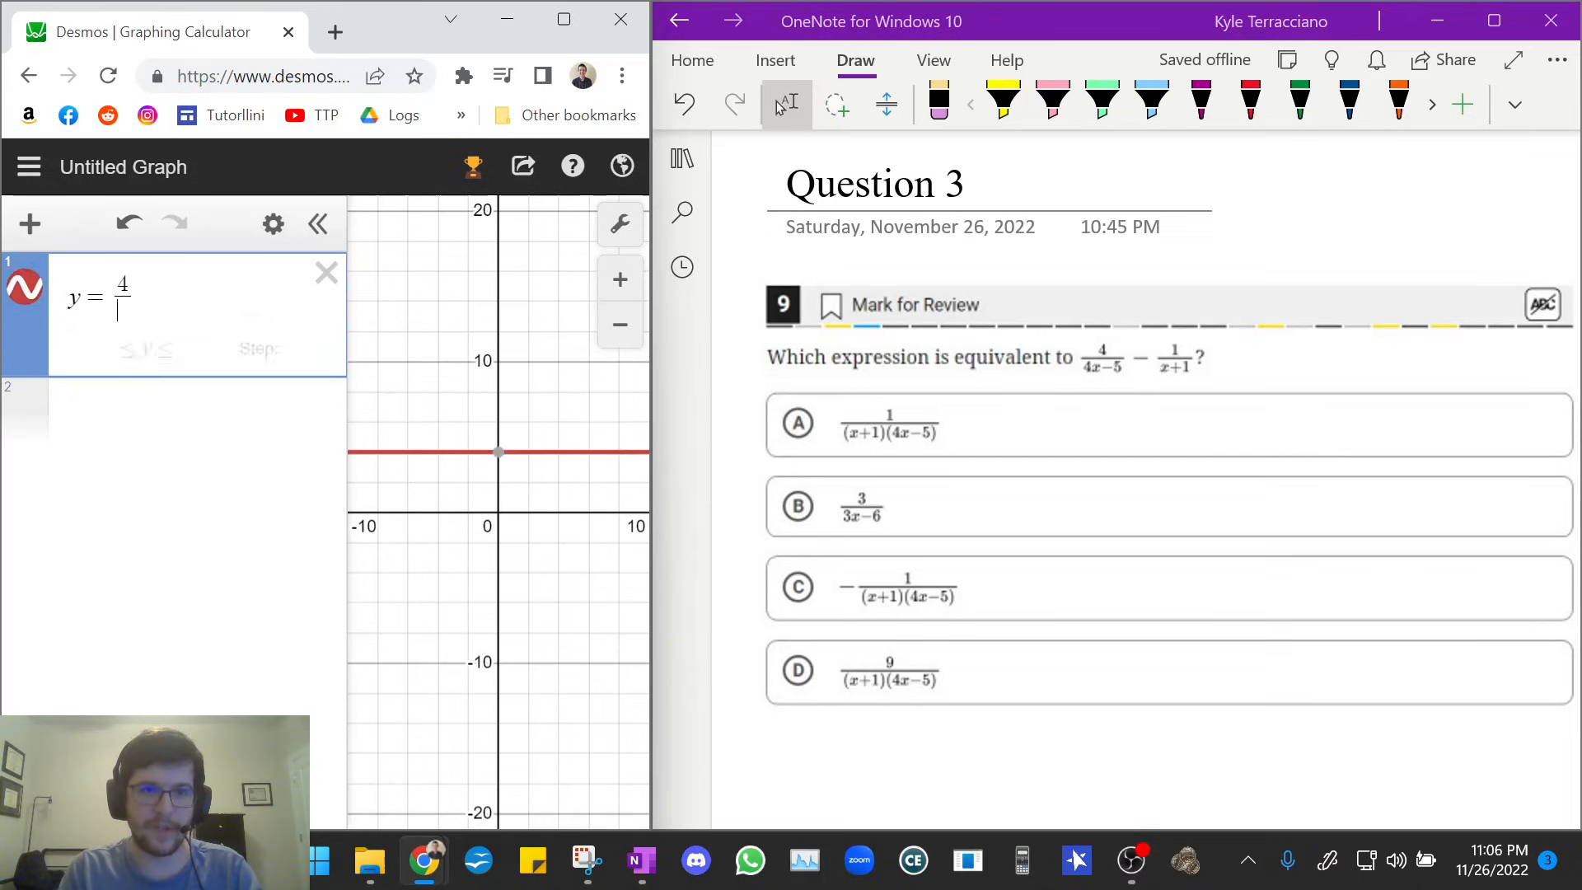
pyautogui.write('4x -')
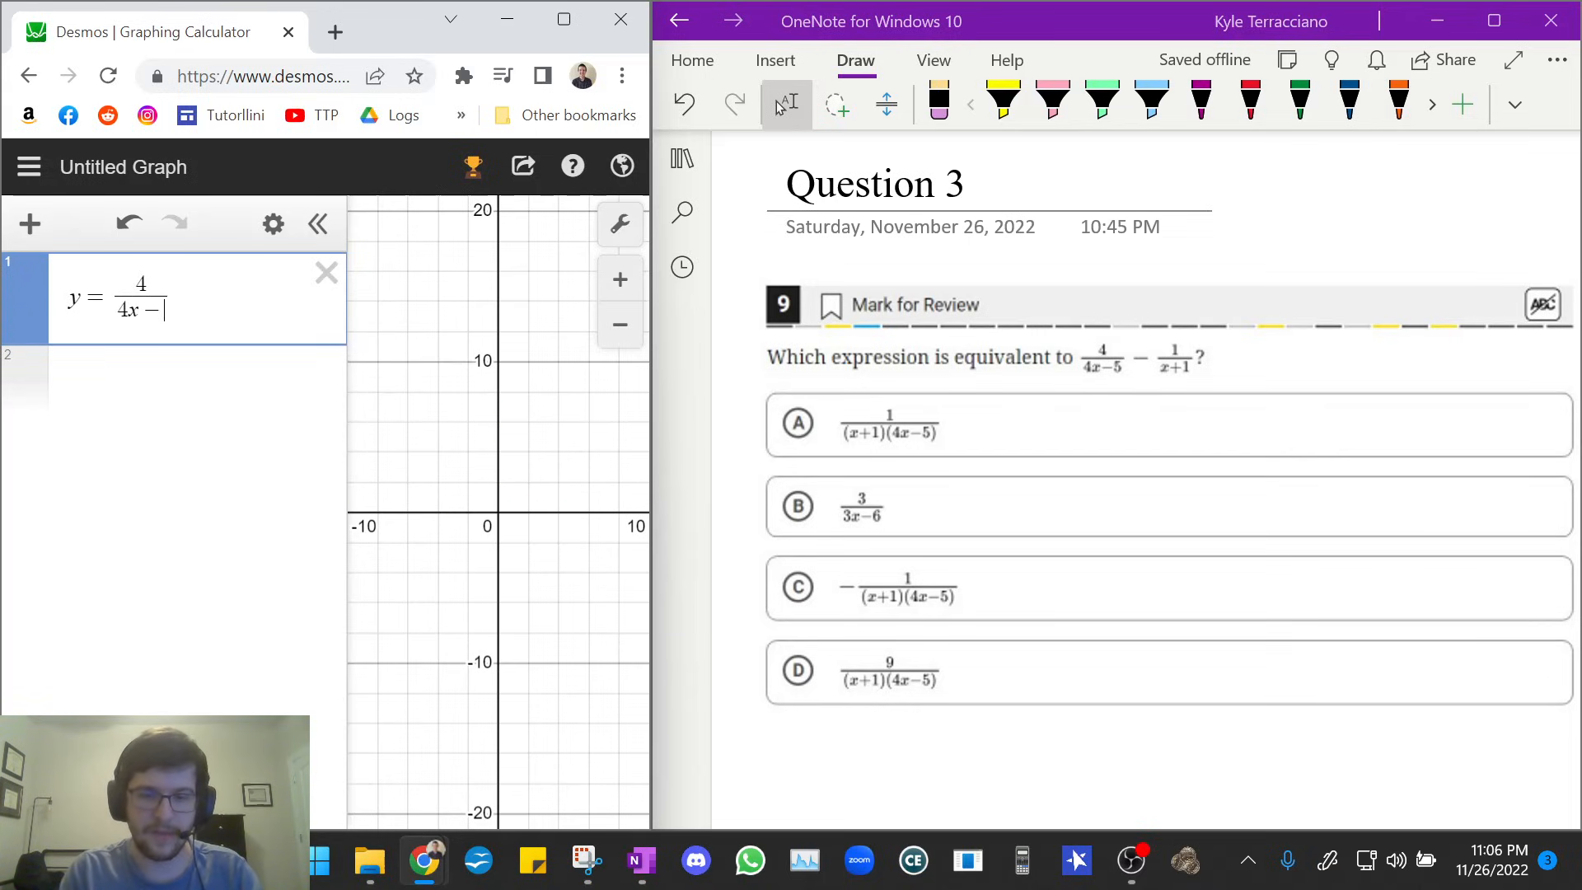
pyautogui.write('5 -')
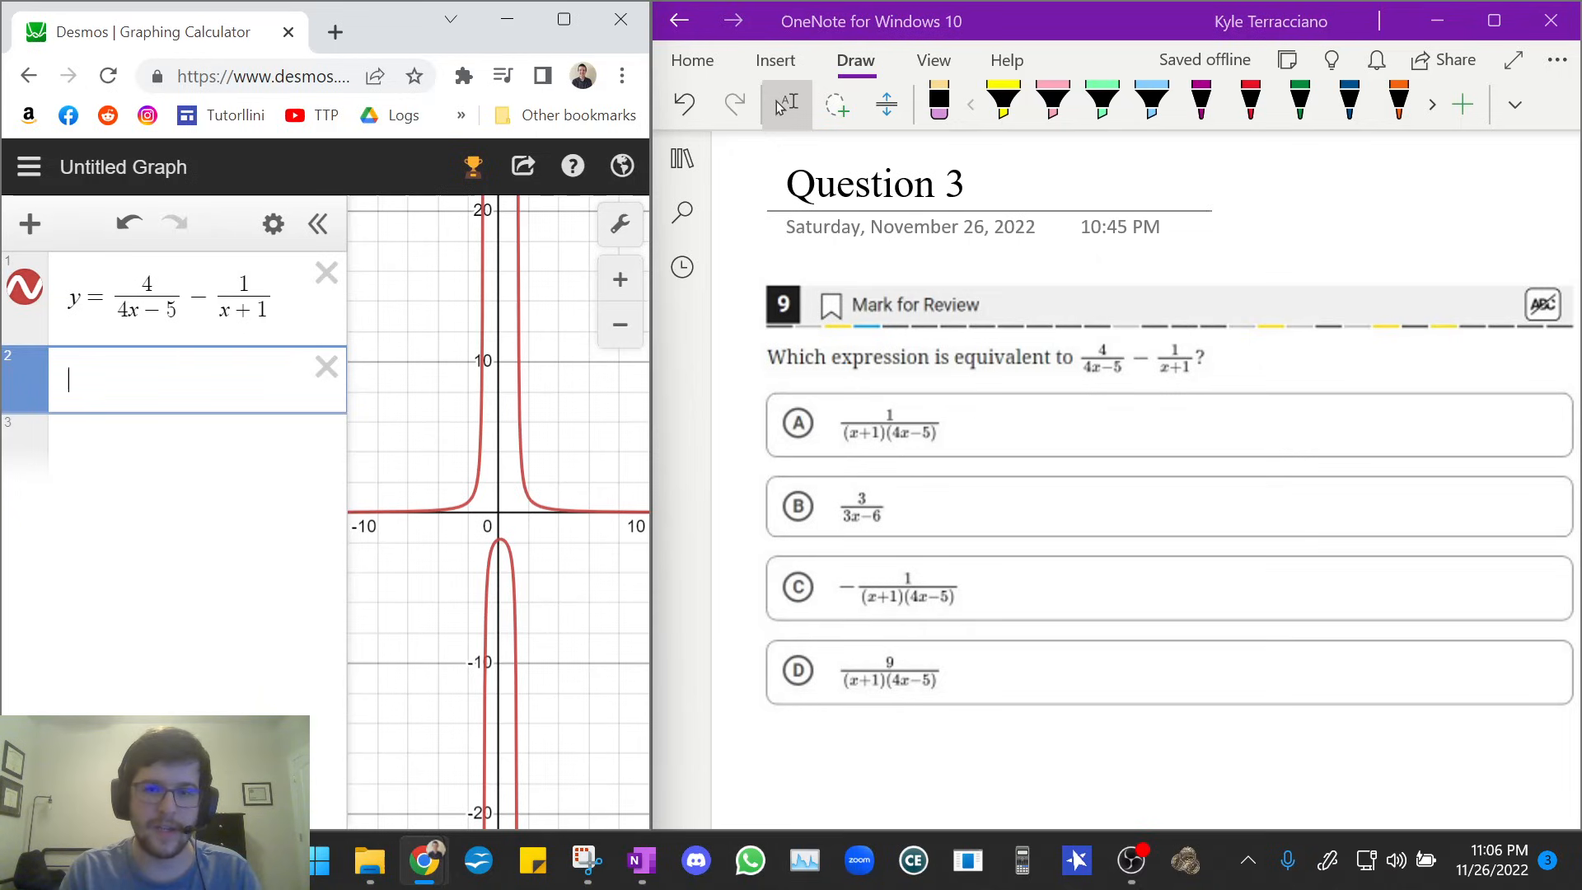
# Enter choice A, y=1/((x+1)(4x-5)), in row 2 and compare it with the Question 3 curve.
pyautogui.write('y=')
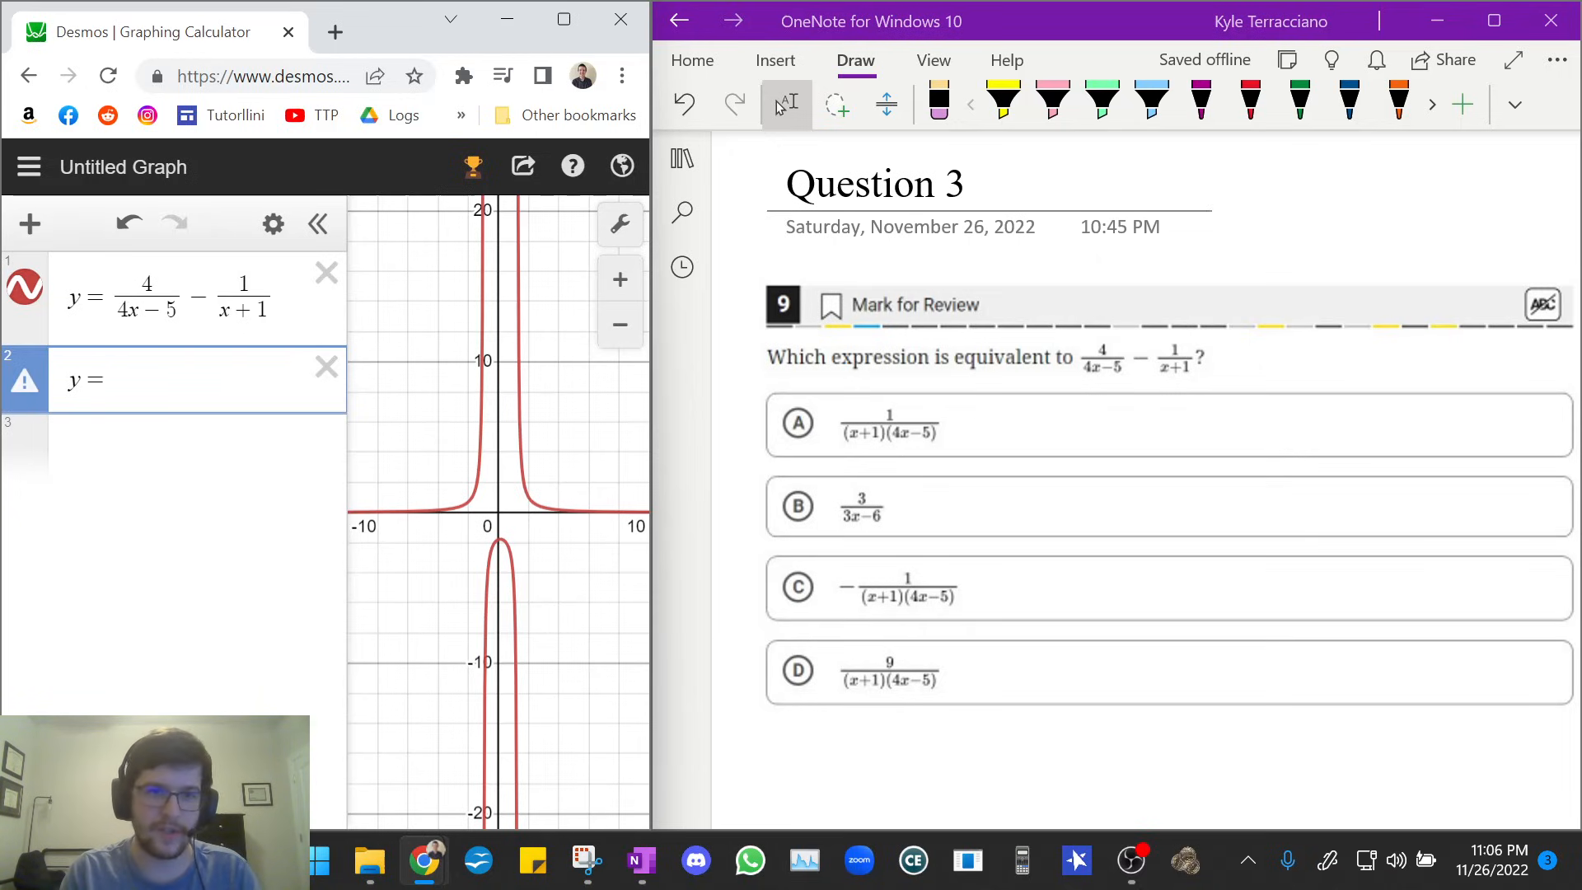
pyautogui.write('1/')
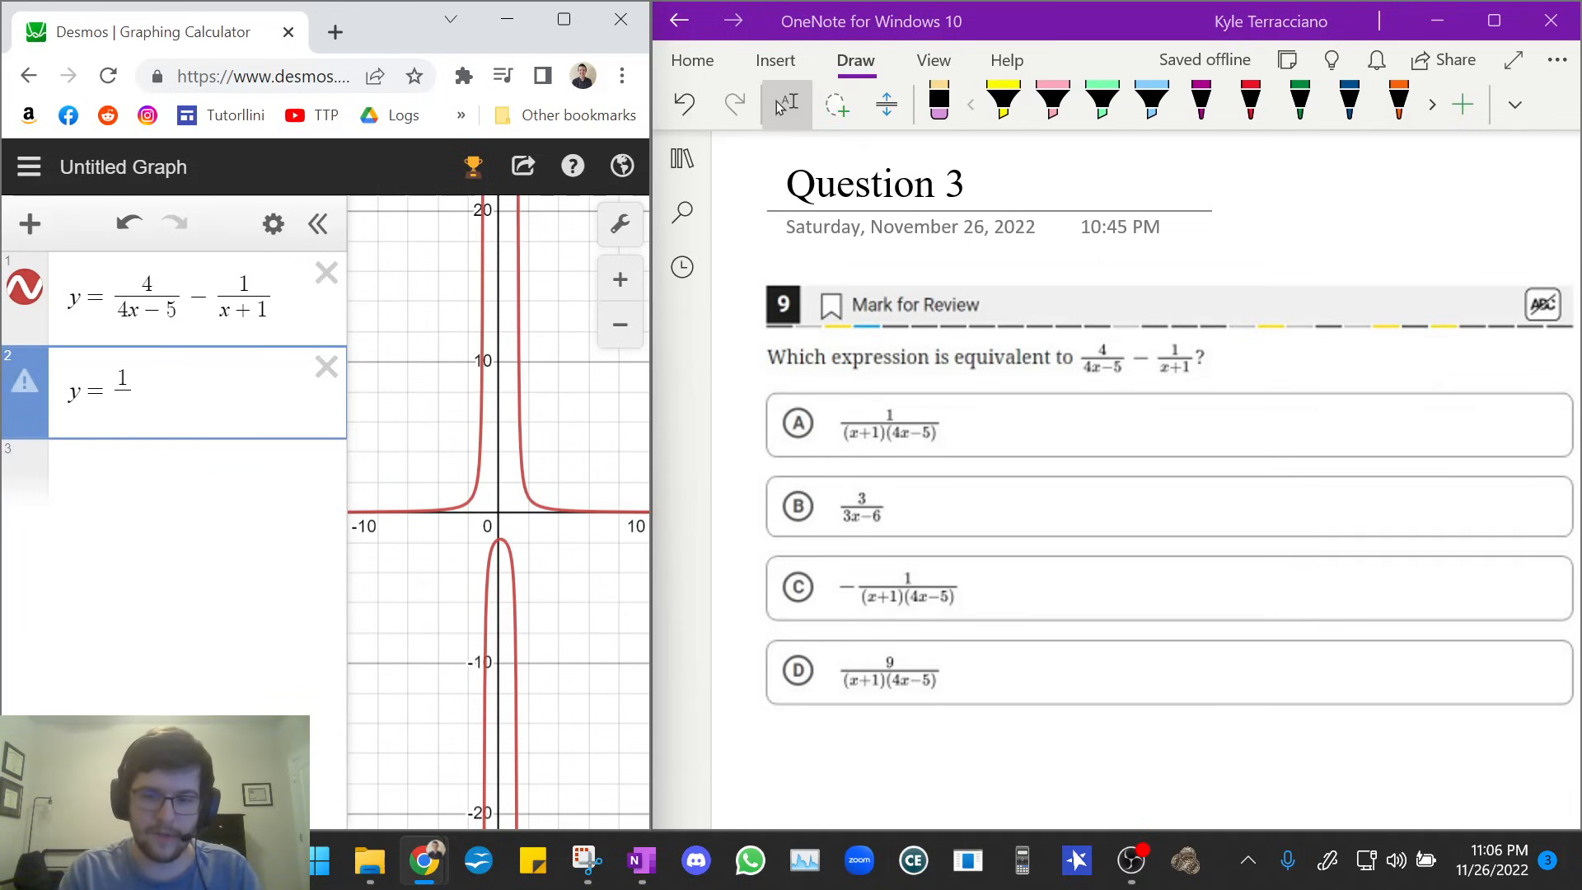
pyautogui.write('(x+1')
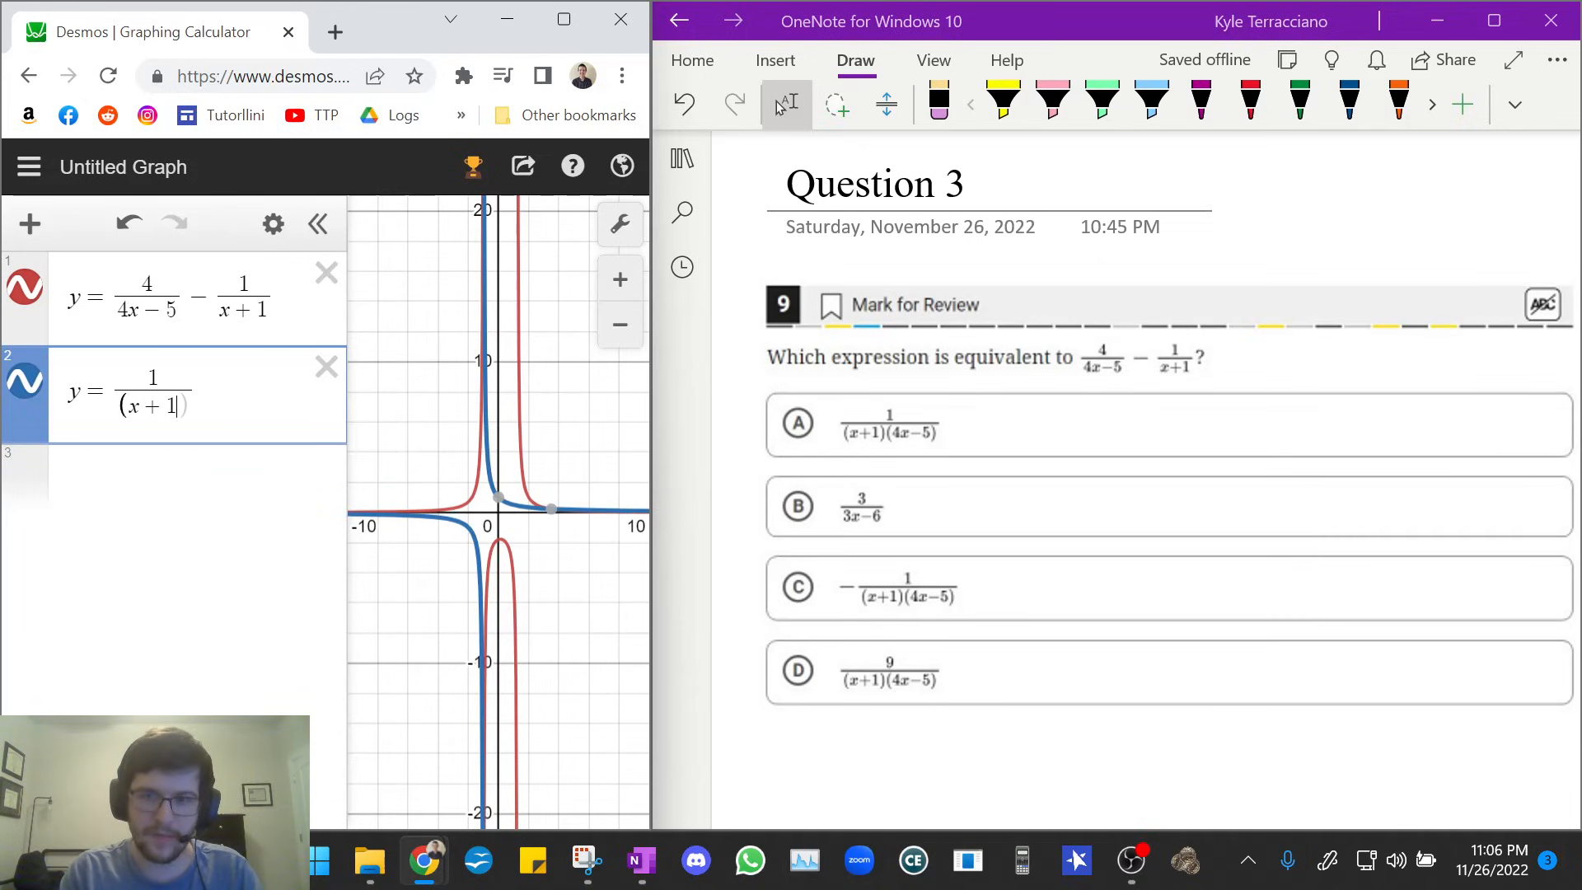
pyautogui.write('(4x -')
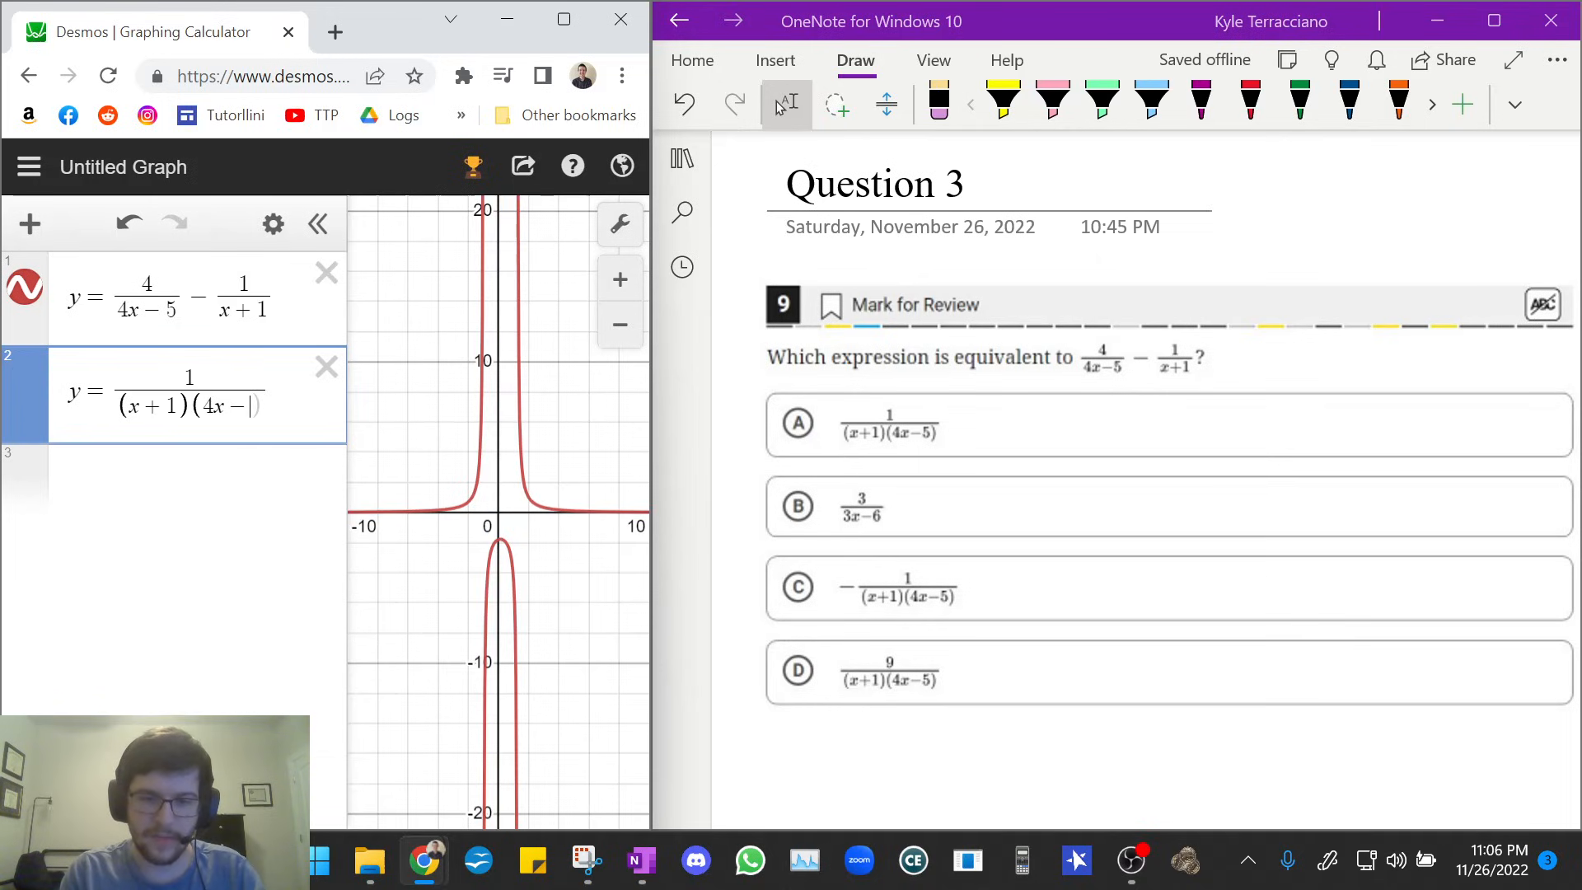
pyautogui.write('5)')
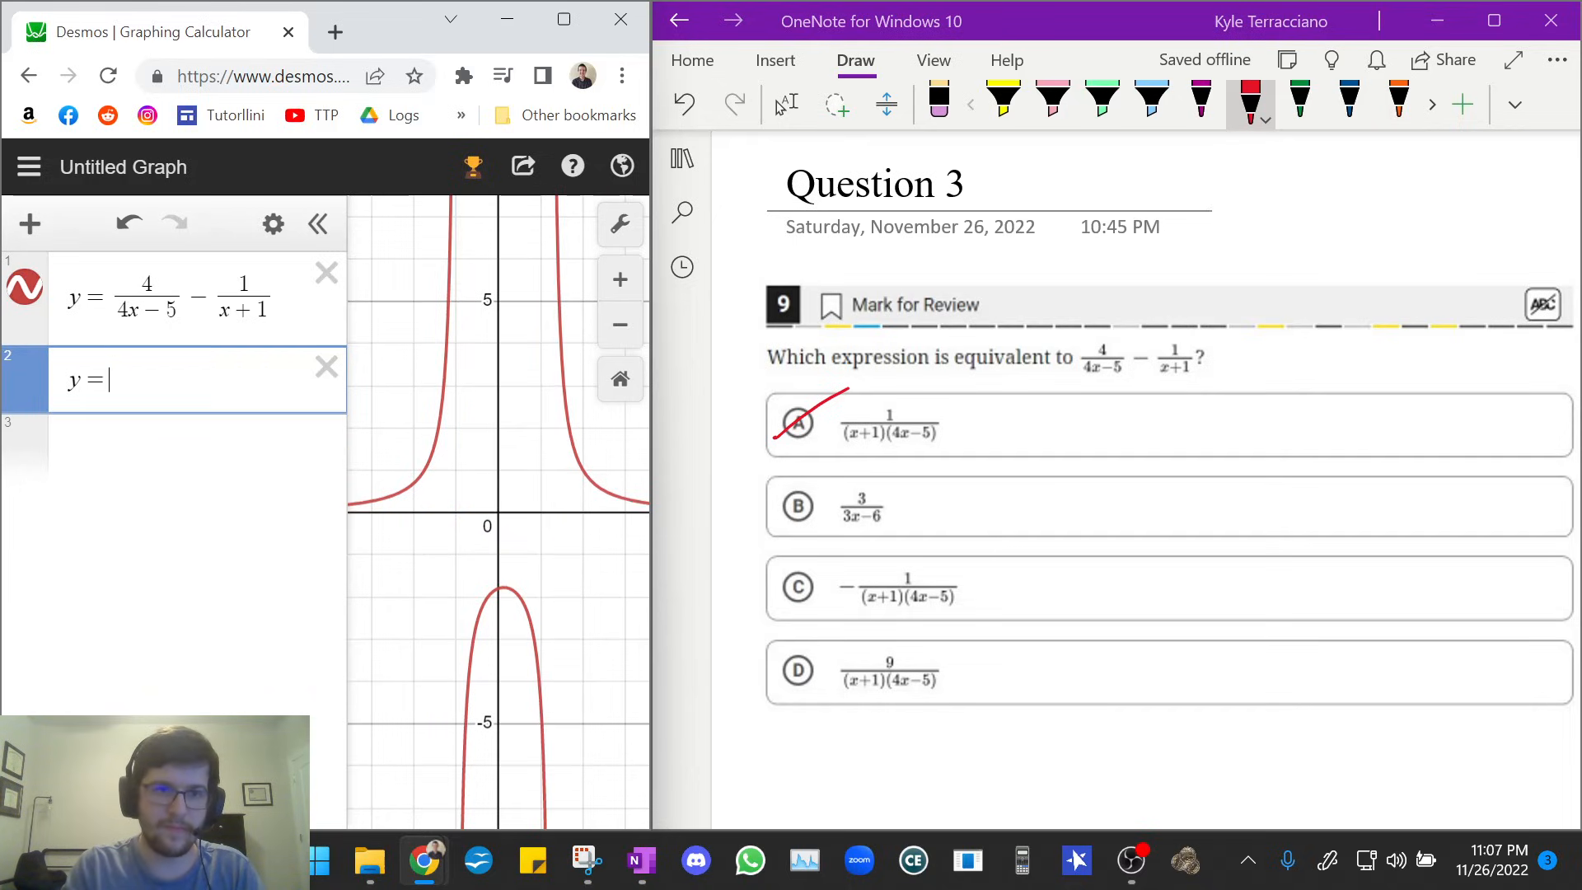
# Graph choice B, y=3/(3x-6), in row 2, see the curves differ, and select it for replacement.
pyautogui.write('3/(3x − 6')
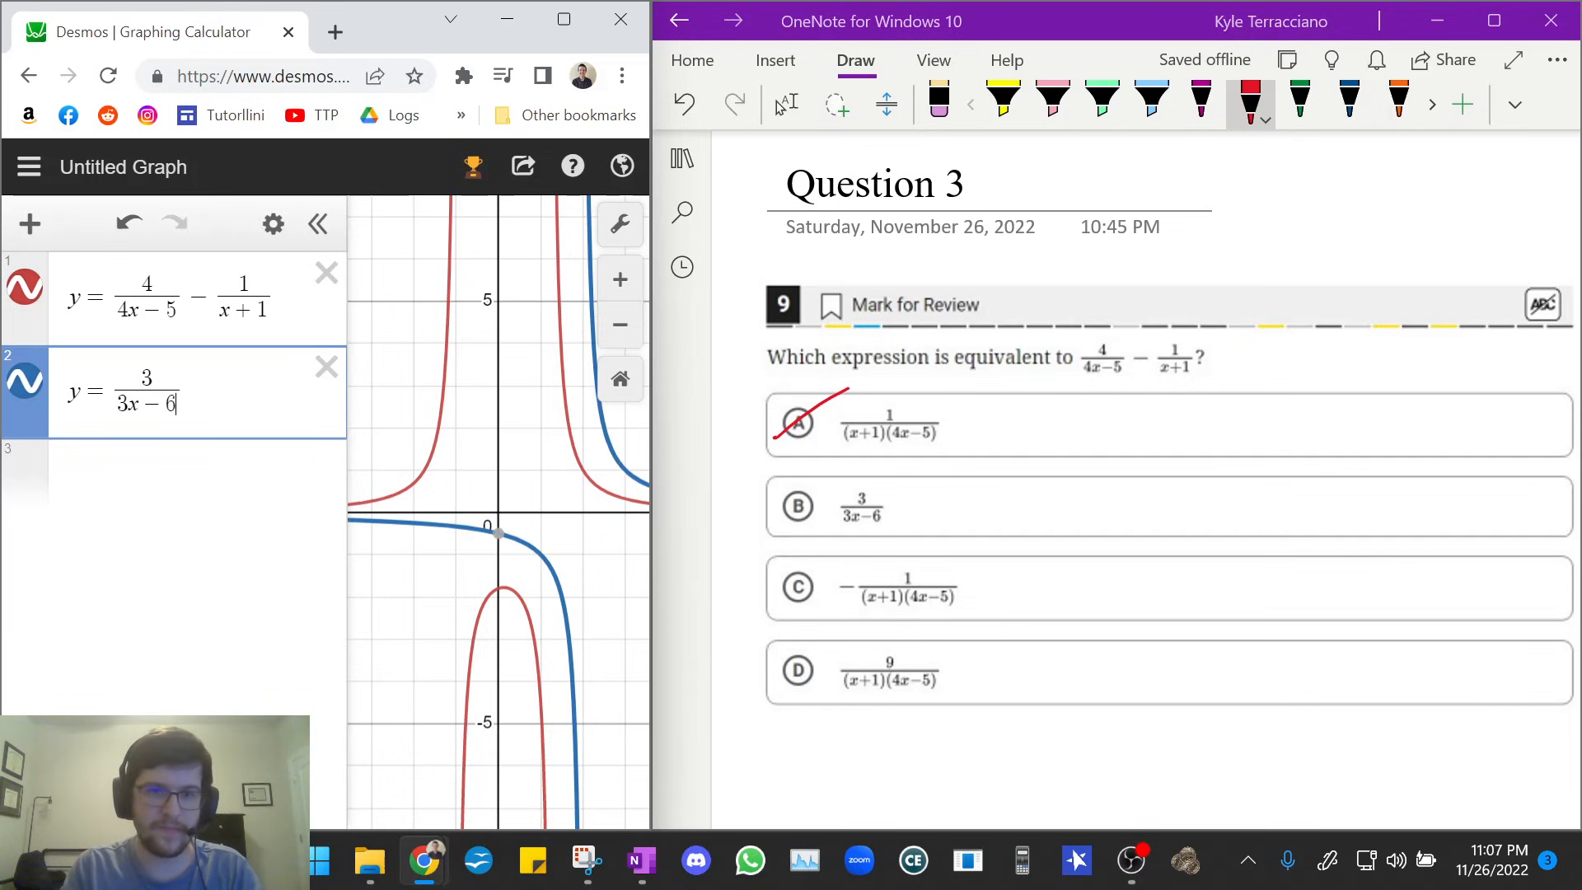
pyautogui.scroll(-3)
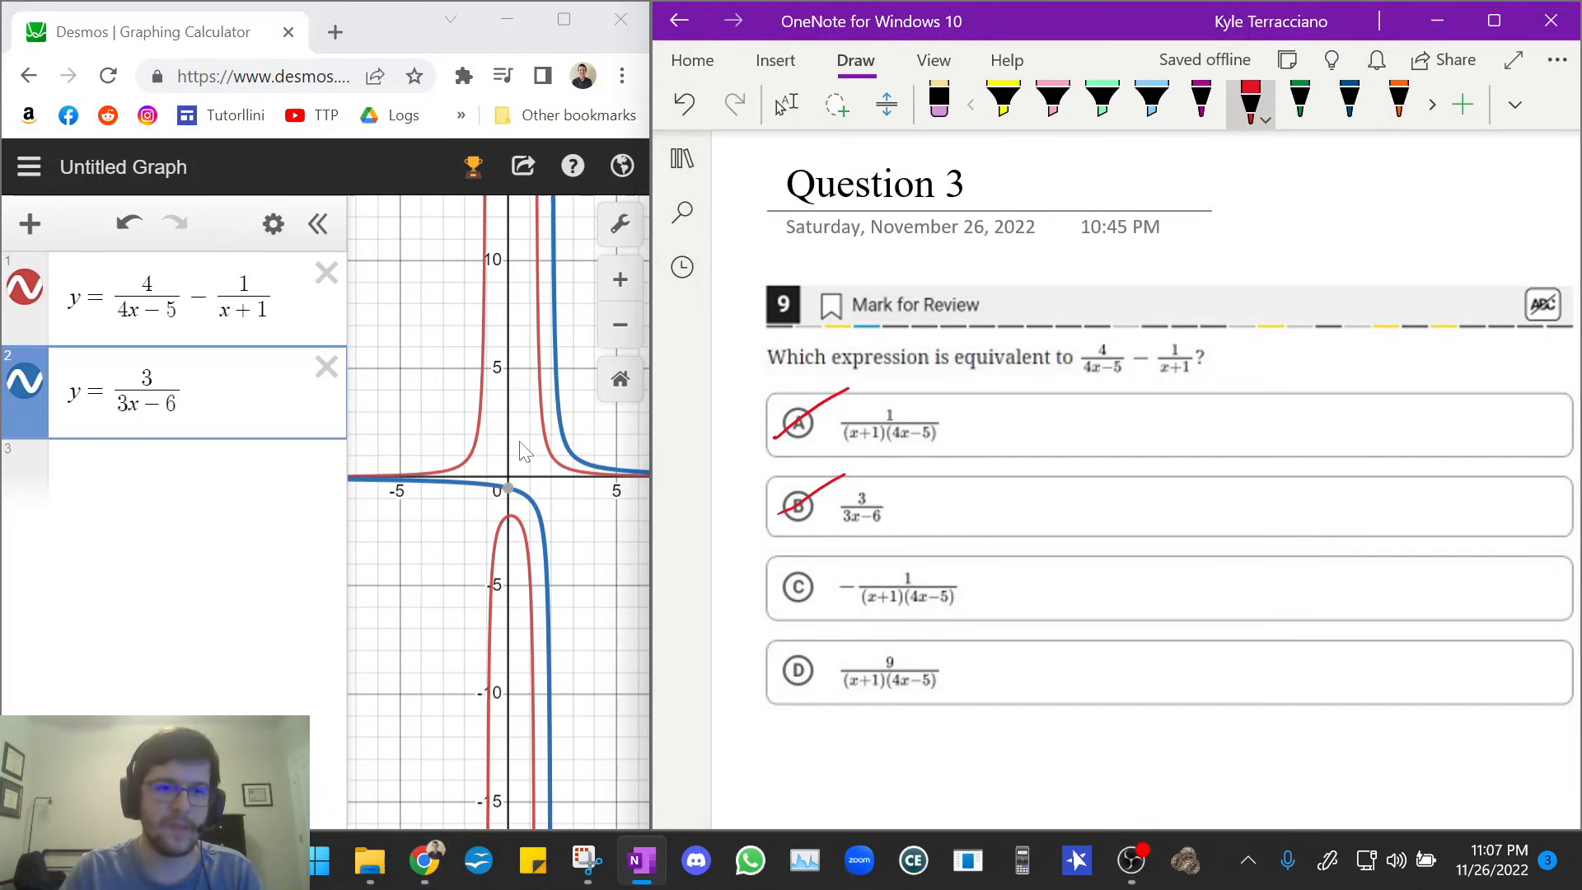
pyautogui.doubleClick(147, 402)
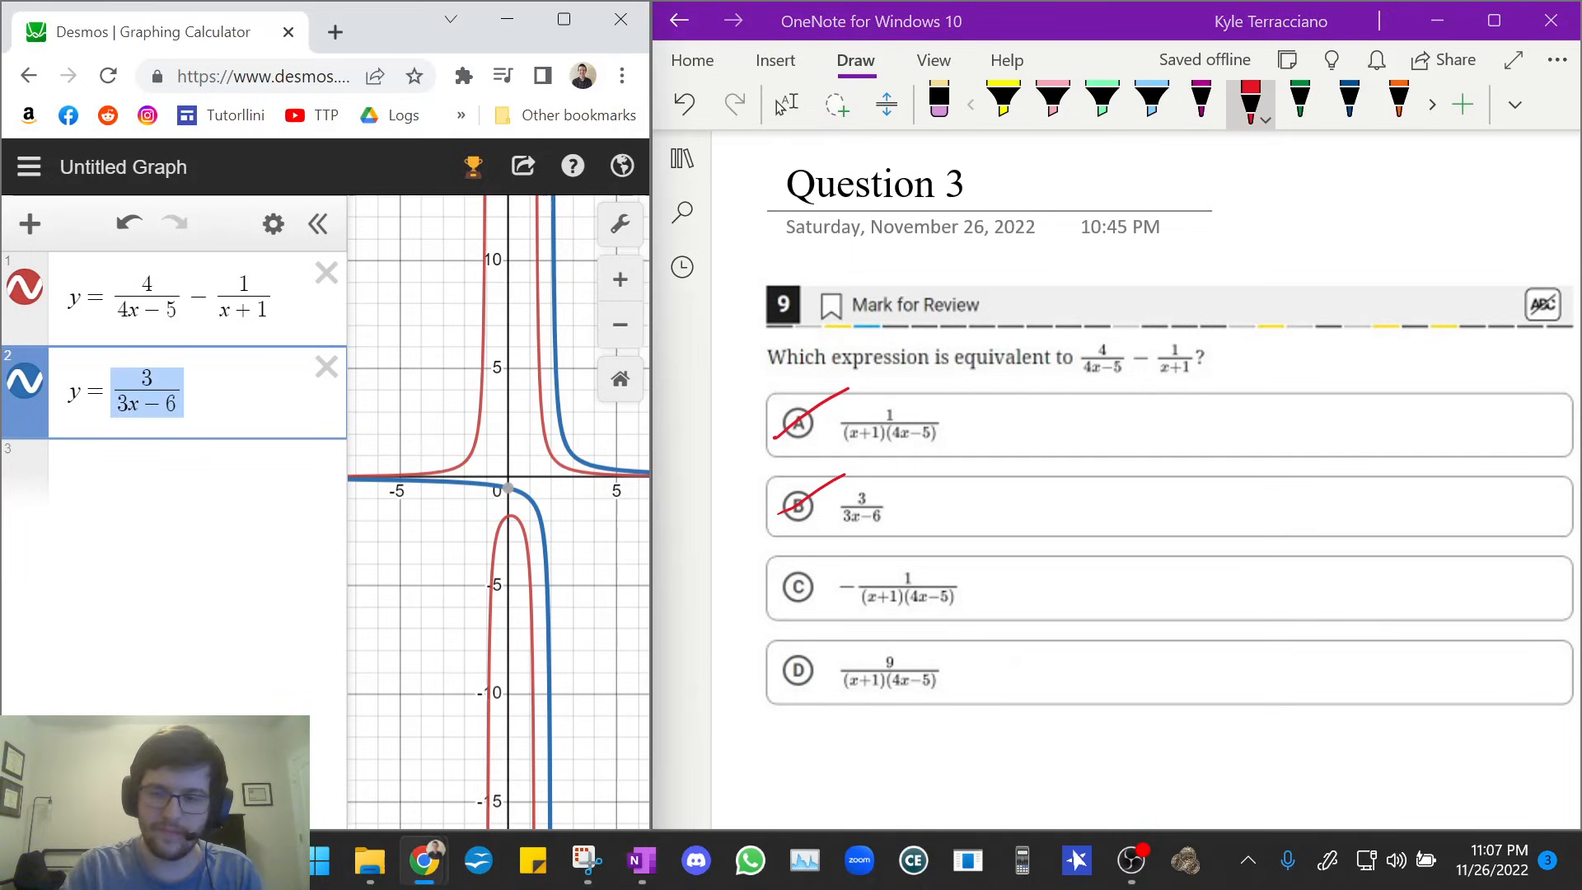
# Enter choice C, y=-1/((x+1)(4x-5)), in row 2 and compare it with the Question 3 curve.
pyautogui.write('-1/')
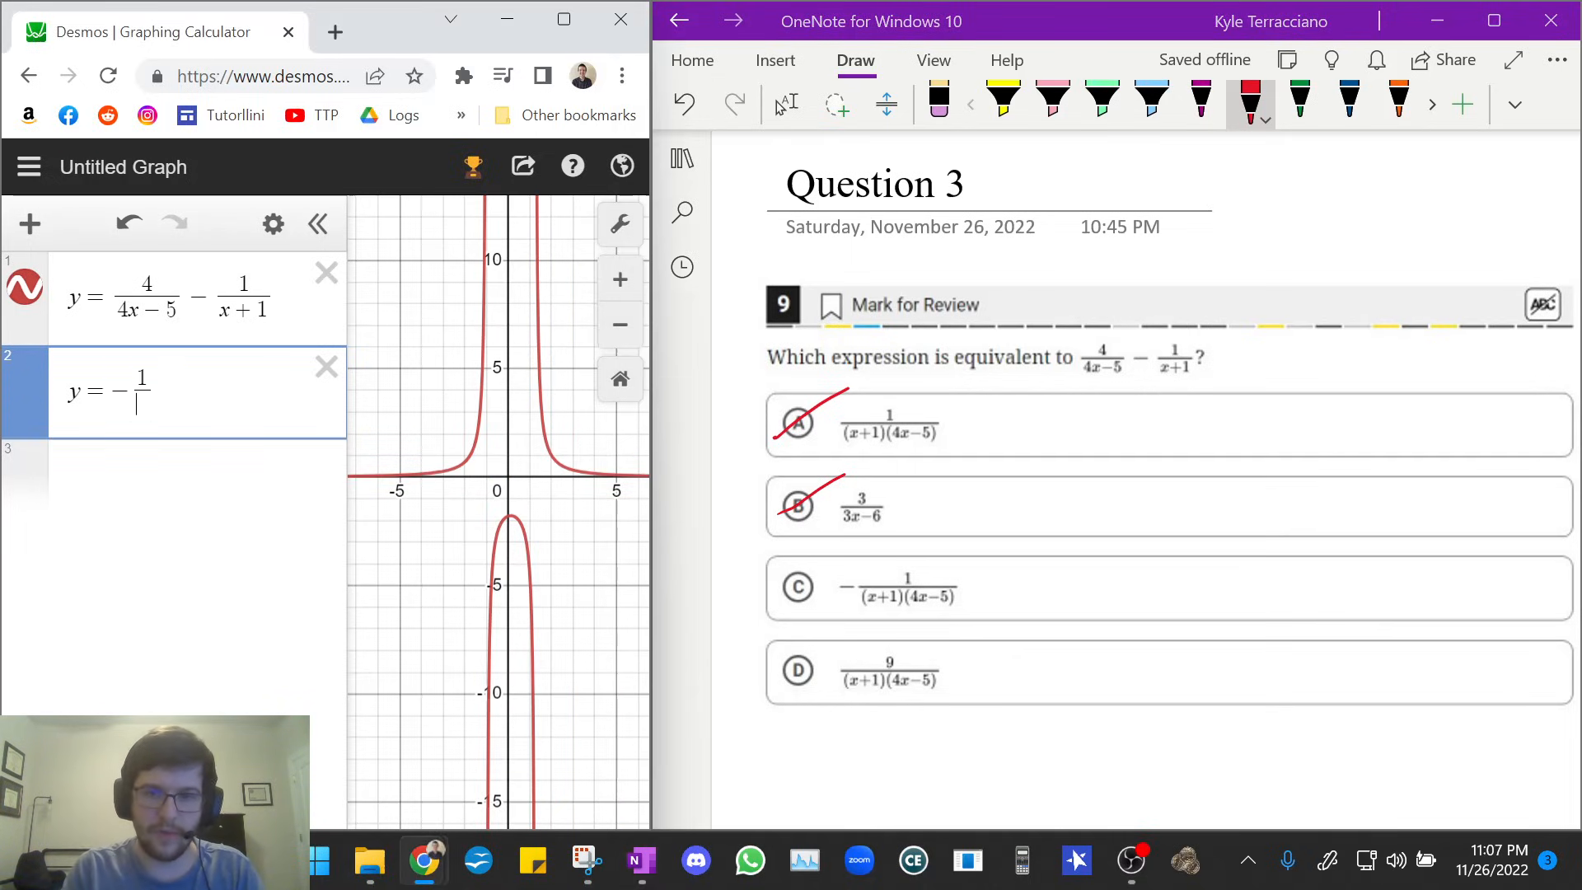
pyautogui.write('(x+1)(')
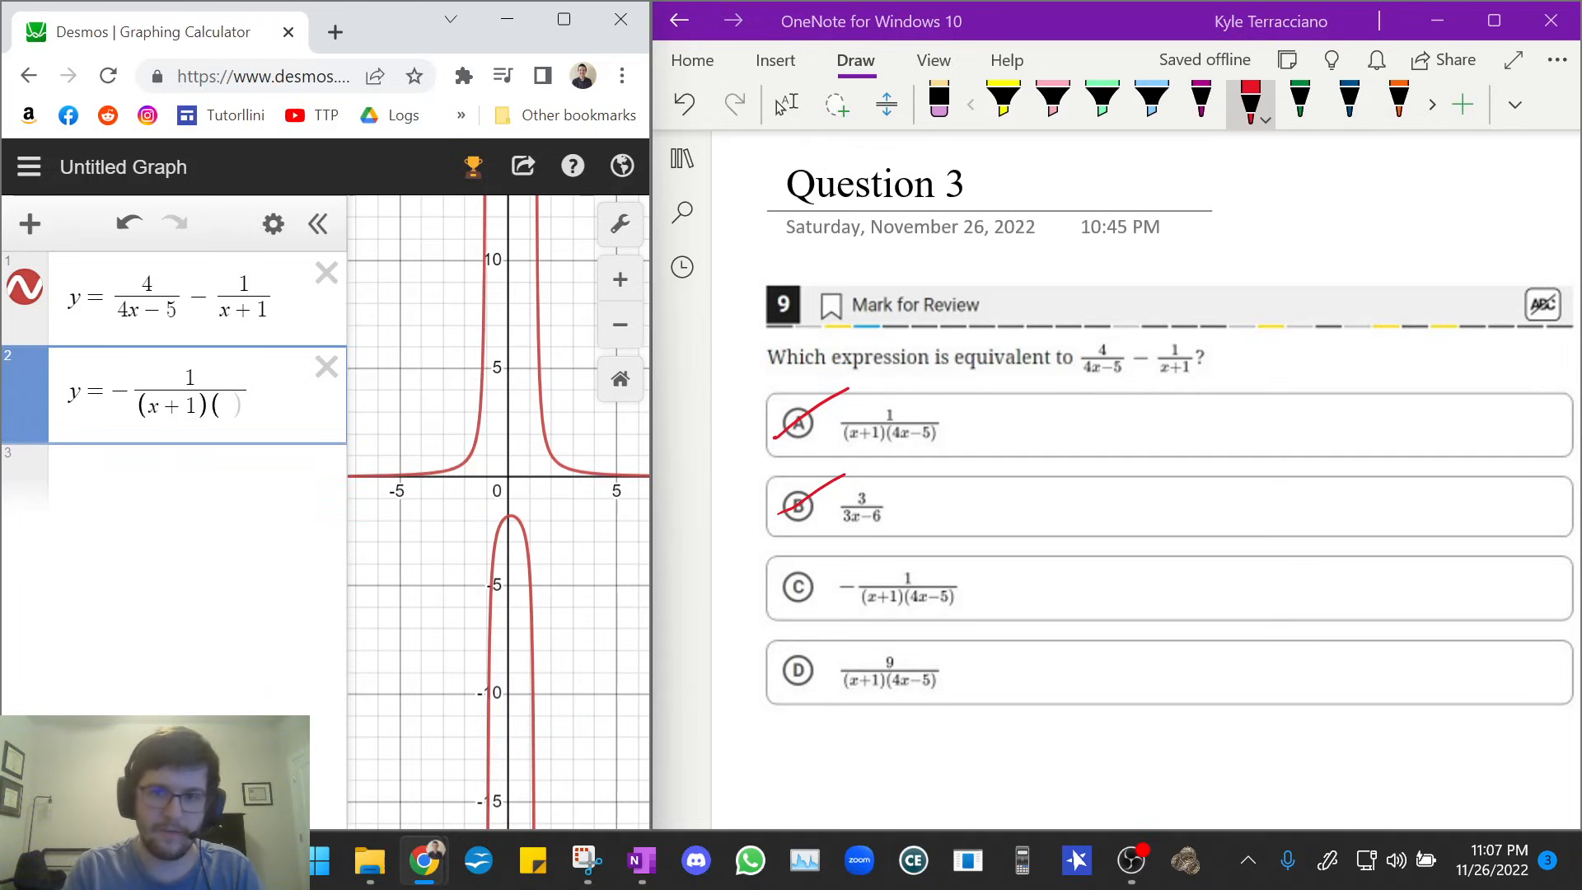
pyautogui.write('4x-5')
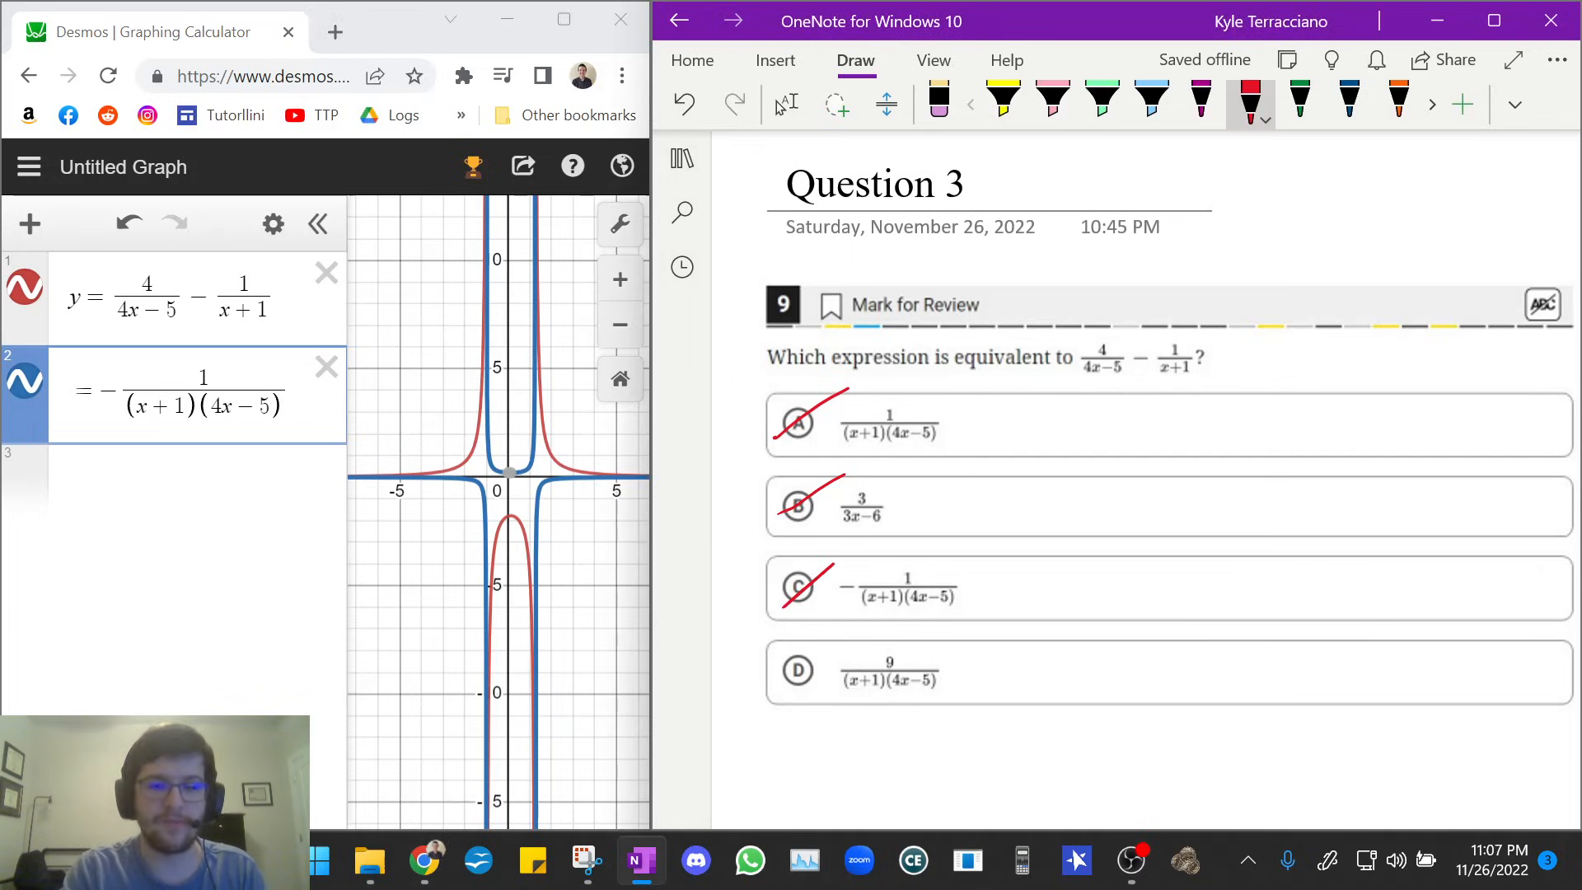
pyautogui.moveTo(293, 409)
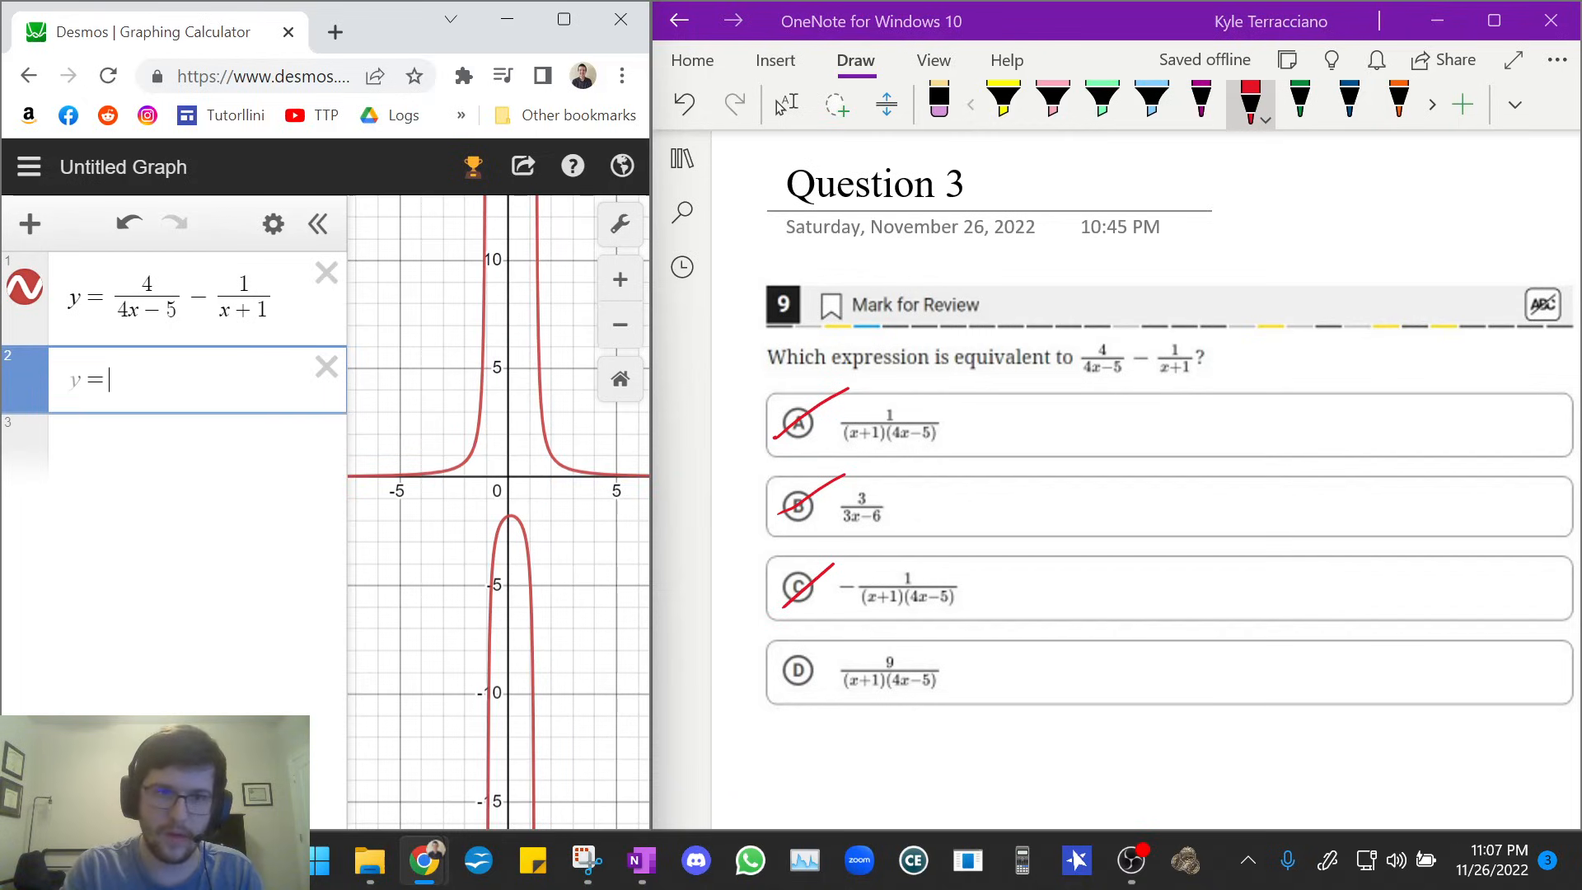
# Graph choice D, y=9/((x+1)(4x-5)), confirm it overlaps, and highlight D green in OneNote.
pyautogui.write('9/((x+1)(4x−5')
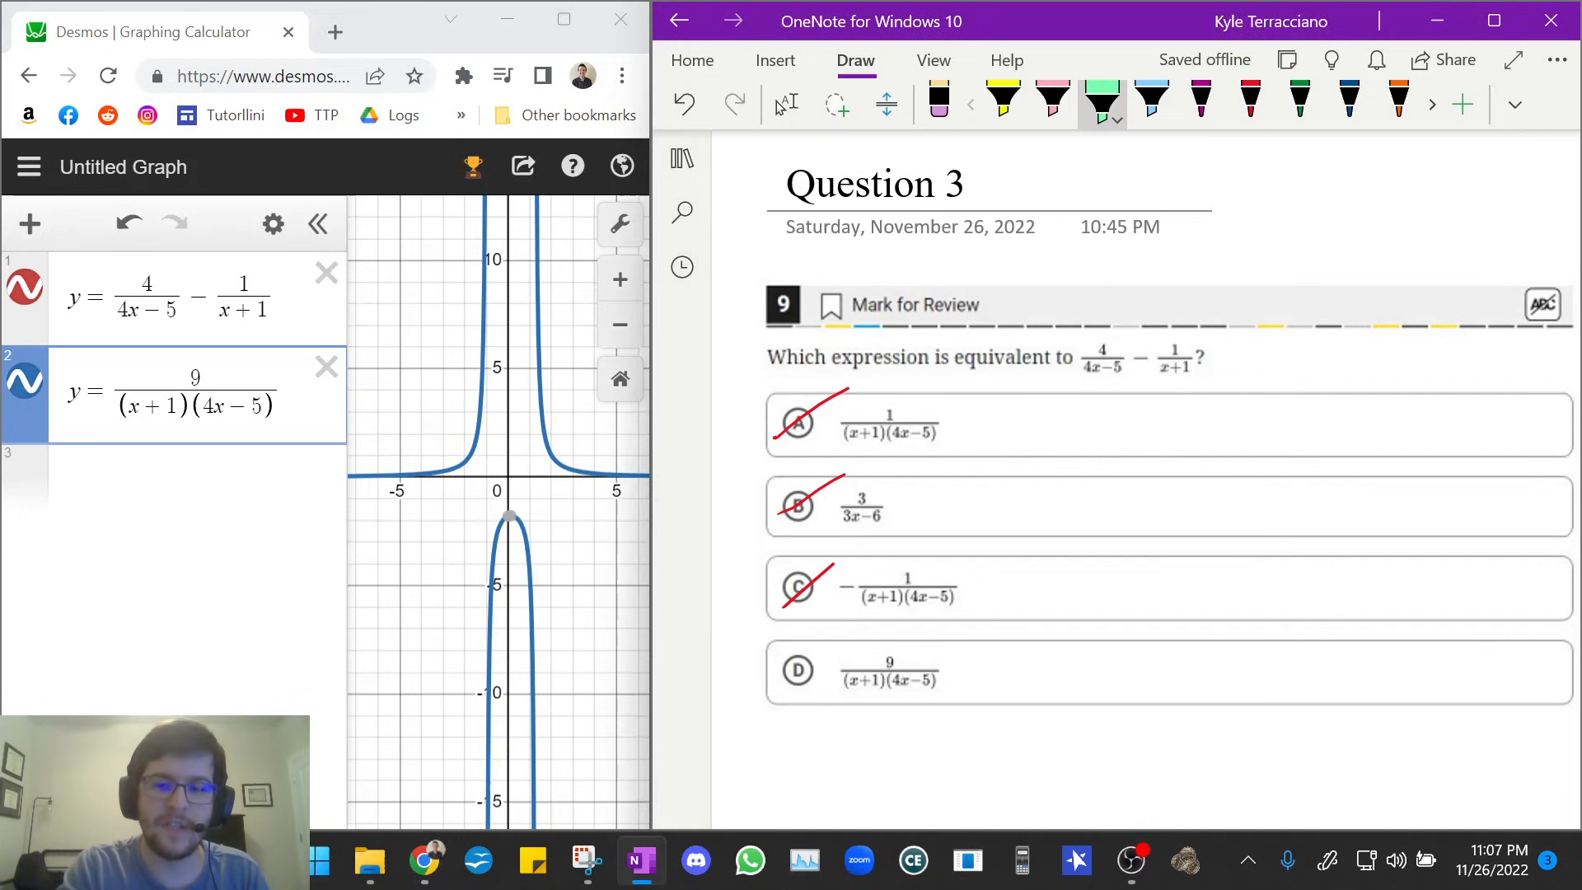
pyautogui.click(798, 671)
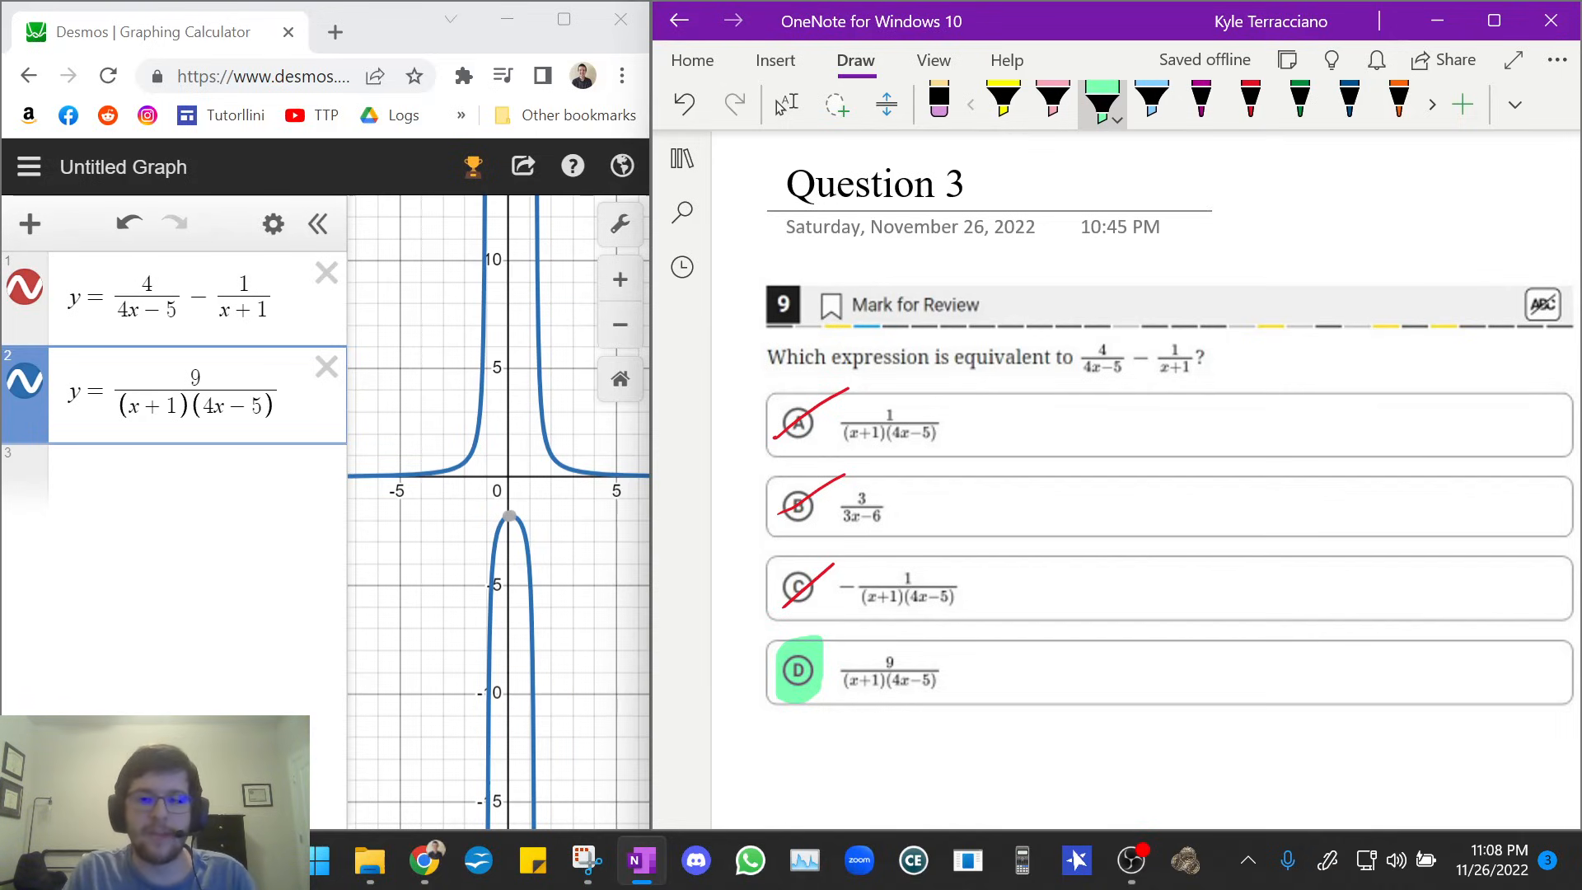
pyautogui.click(786, 103)
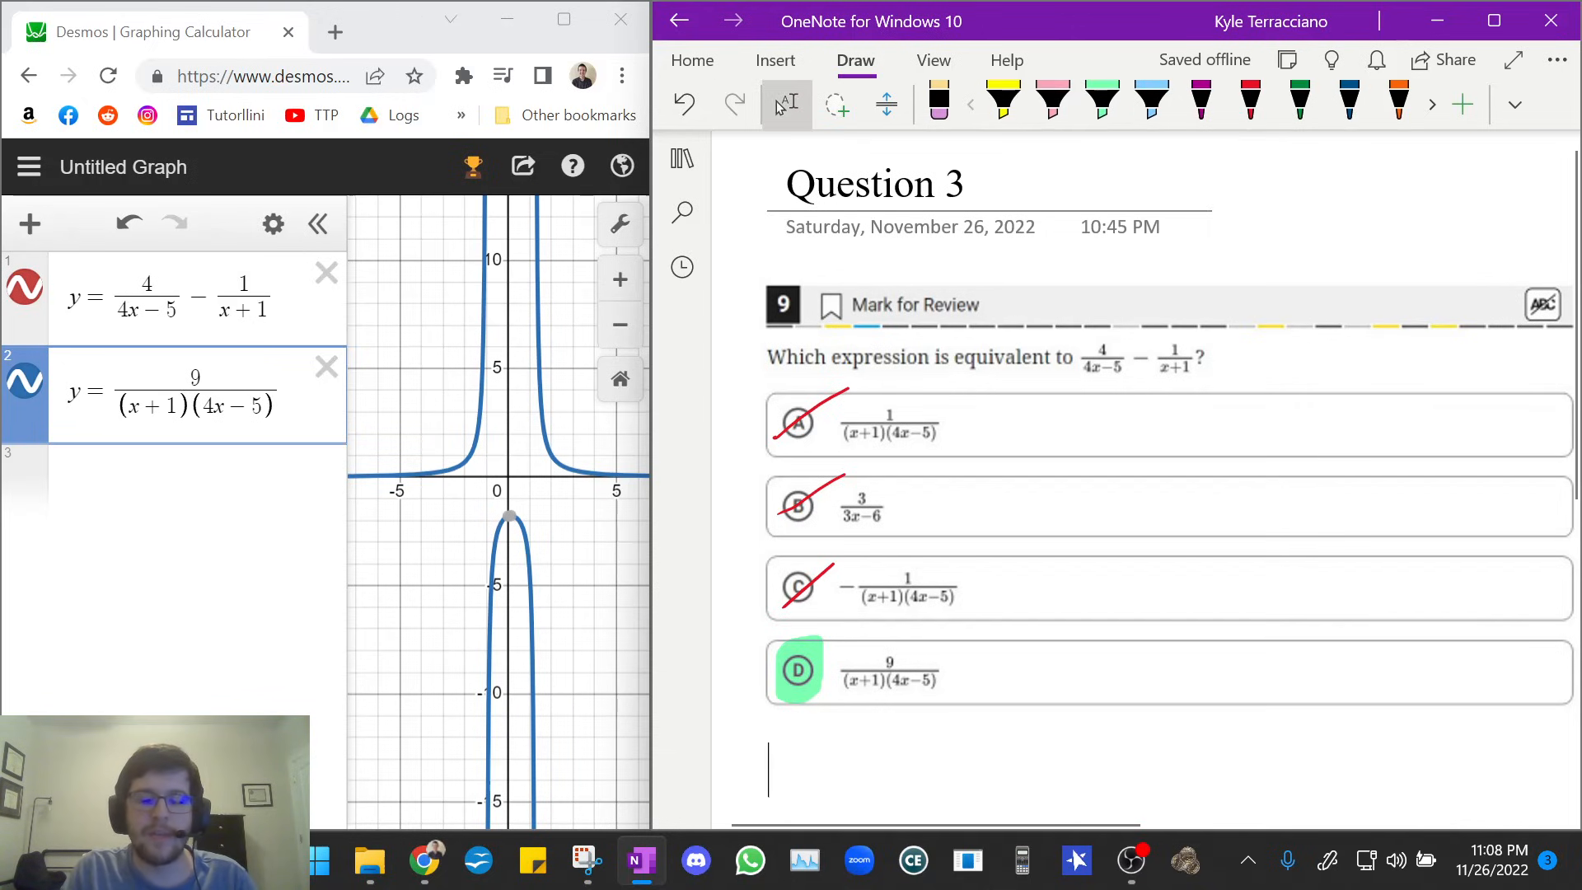